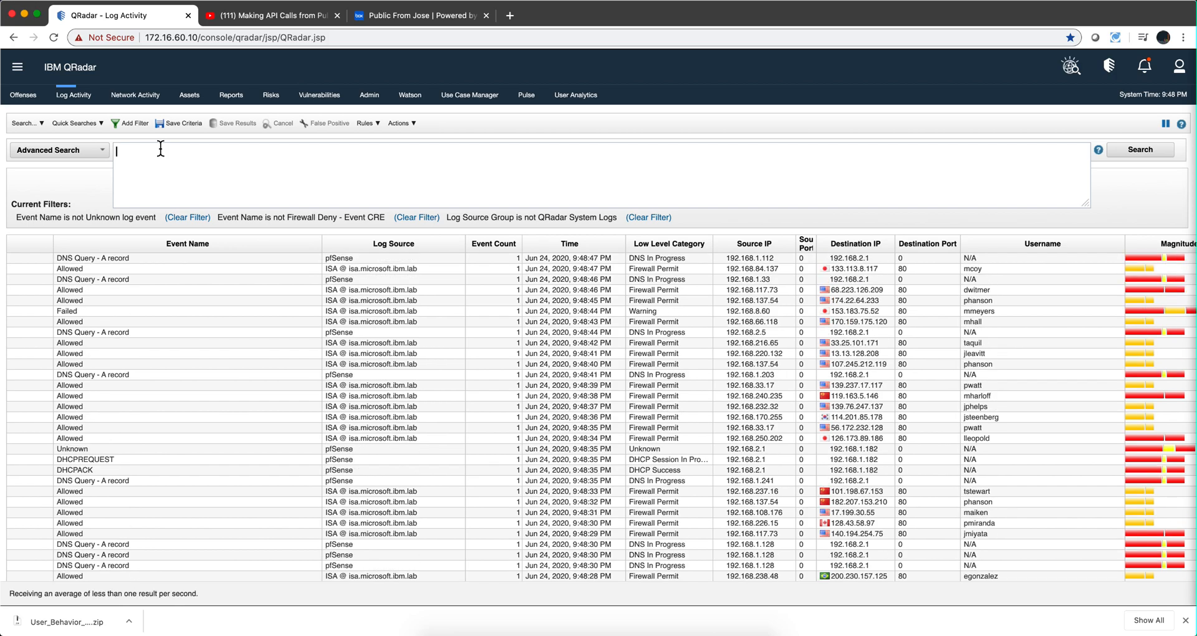
Run the AQL query 'select creeventlist from events limit 1', picking creeventlist from autocomplete
text(select)
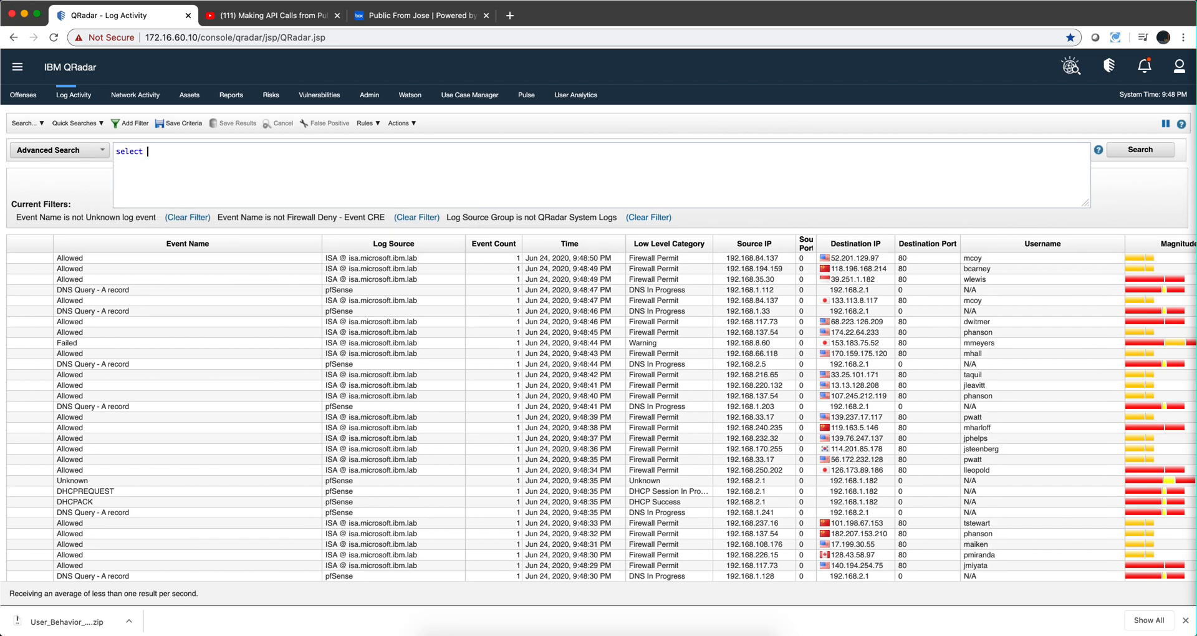
text(cre)
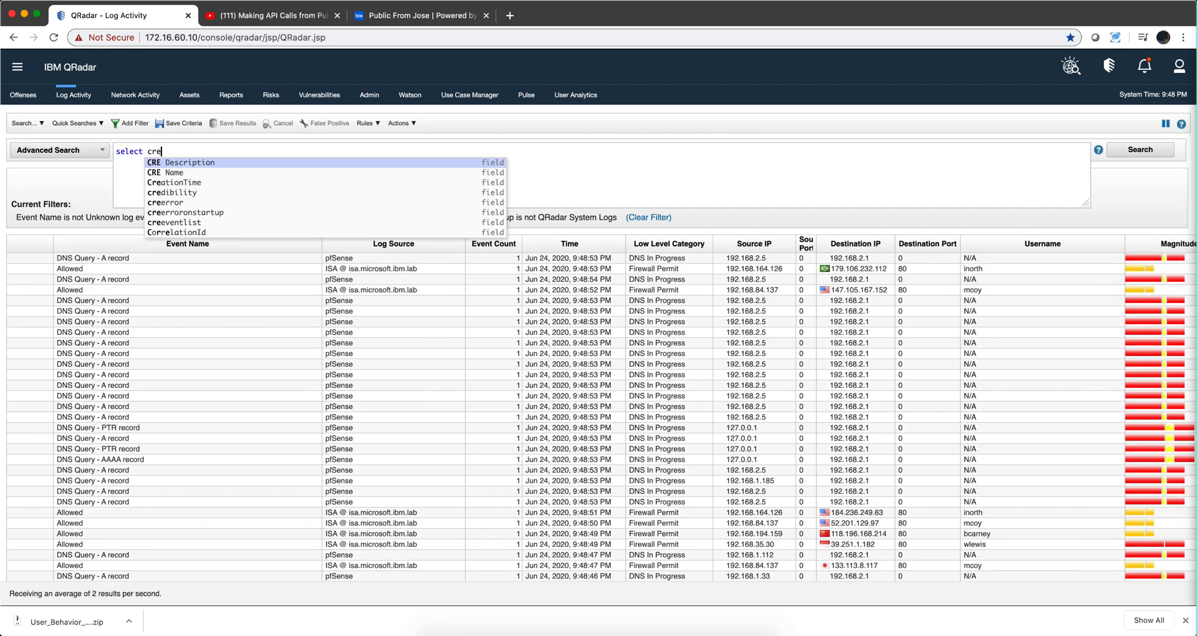
text(v)
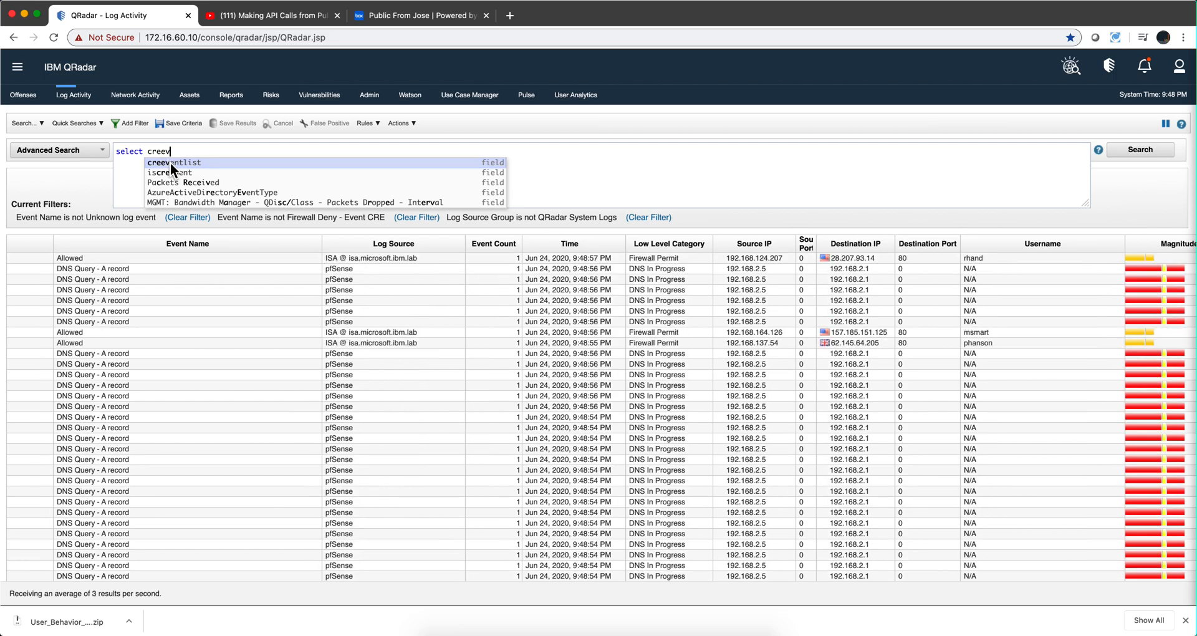
click(172, 163)
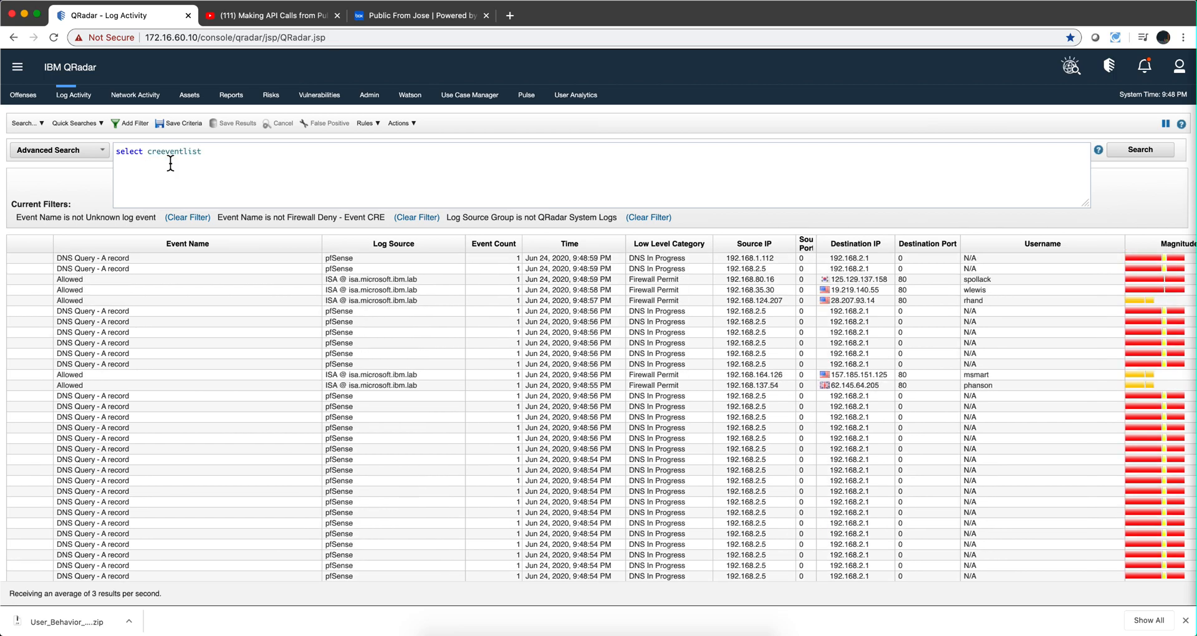
text(from e)
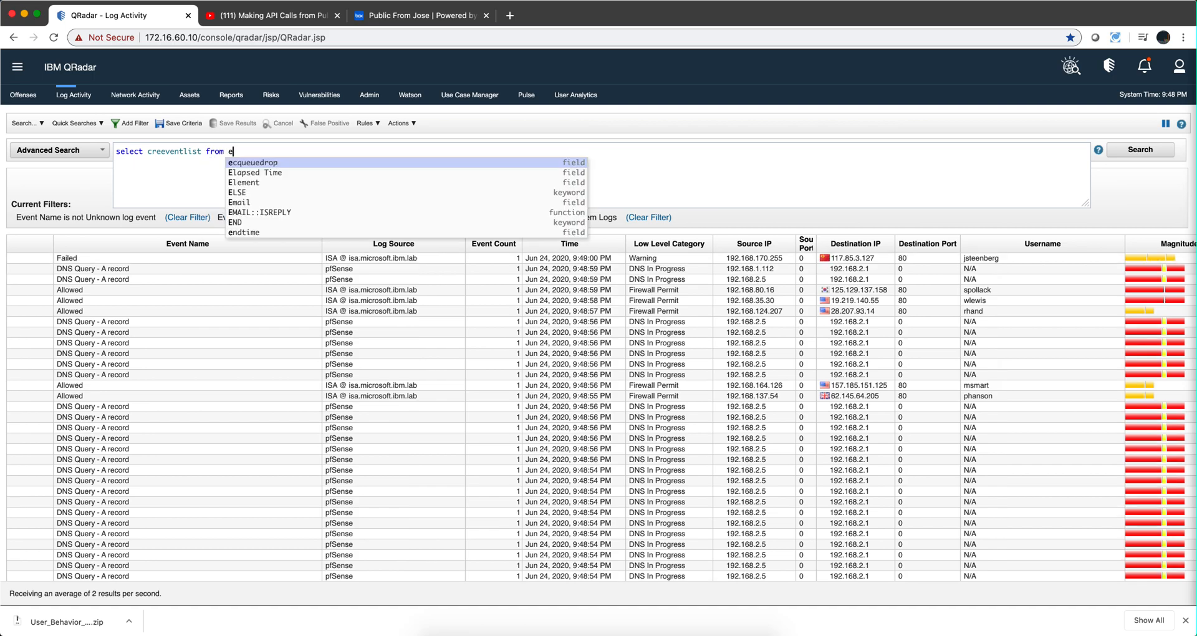
text(vents)
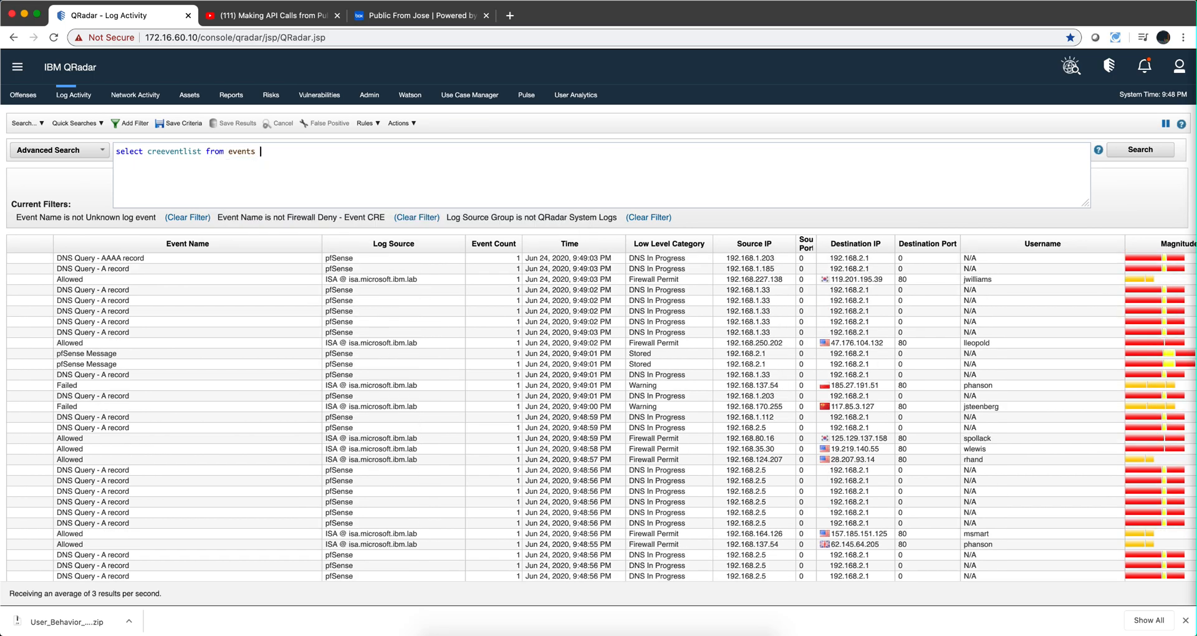
text(limit 1)
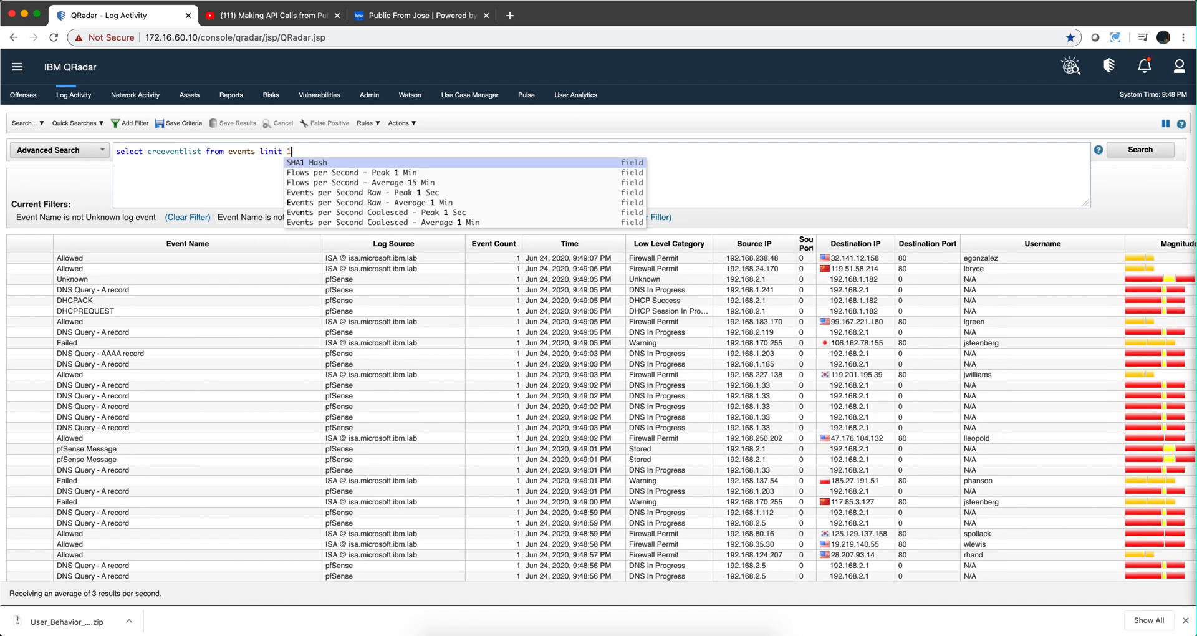
click(1142, 148)
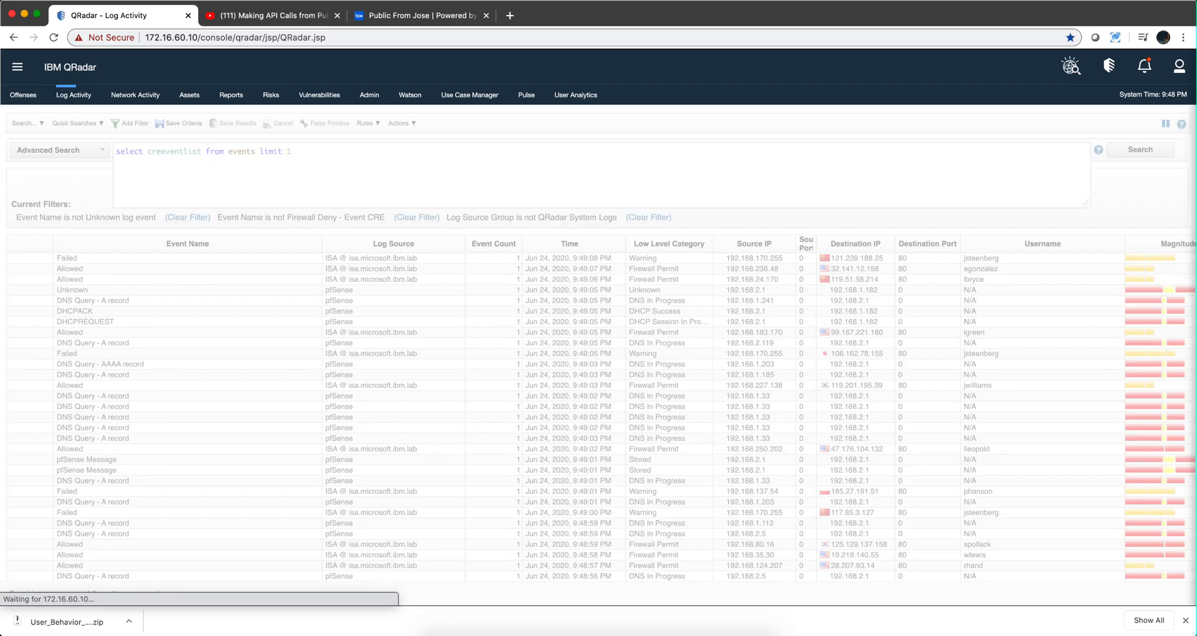
Open the Multiple (9) event's full details and scroll to its Custom Rules list
click(1140, 149)
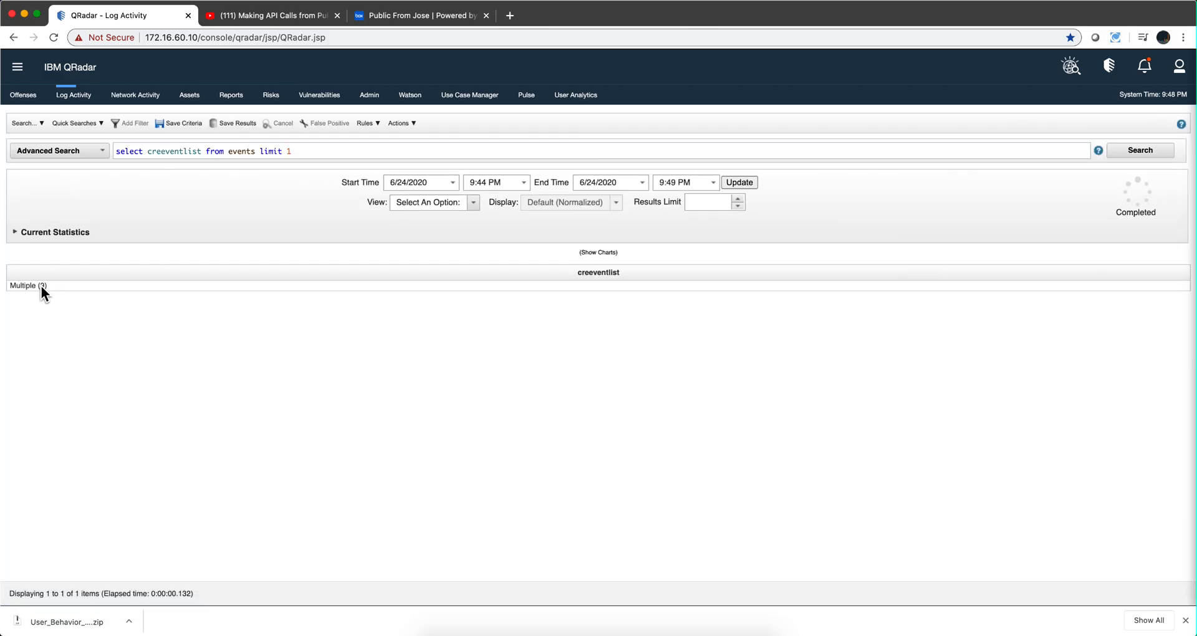
click(27, 285)
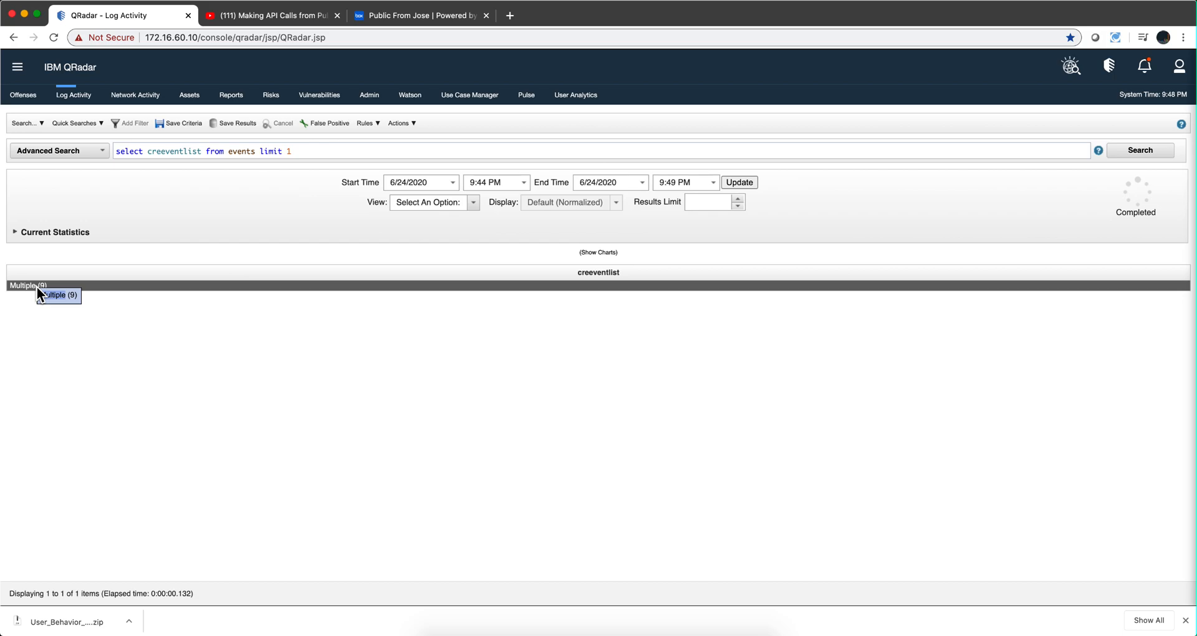
double_click(26, 285)
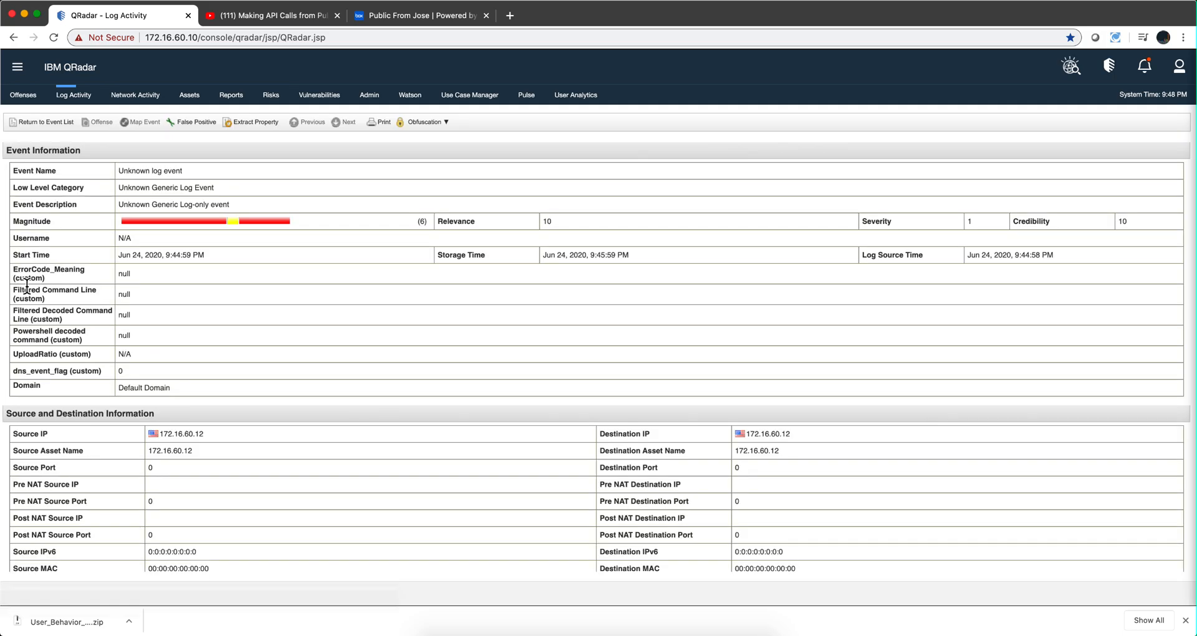
scroll(down, 3)
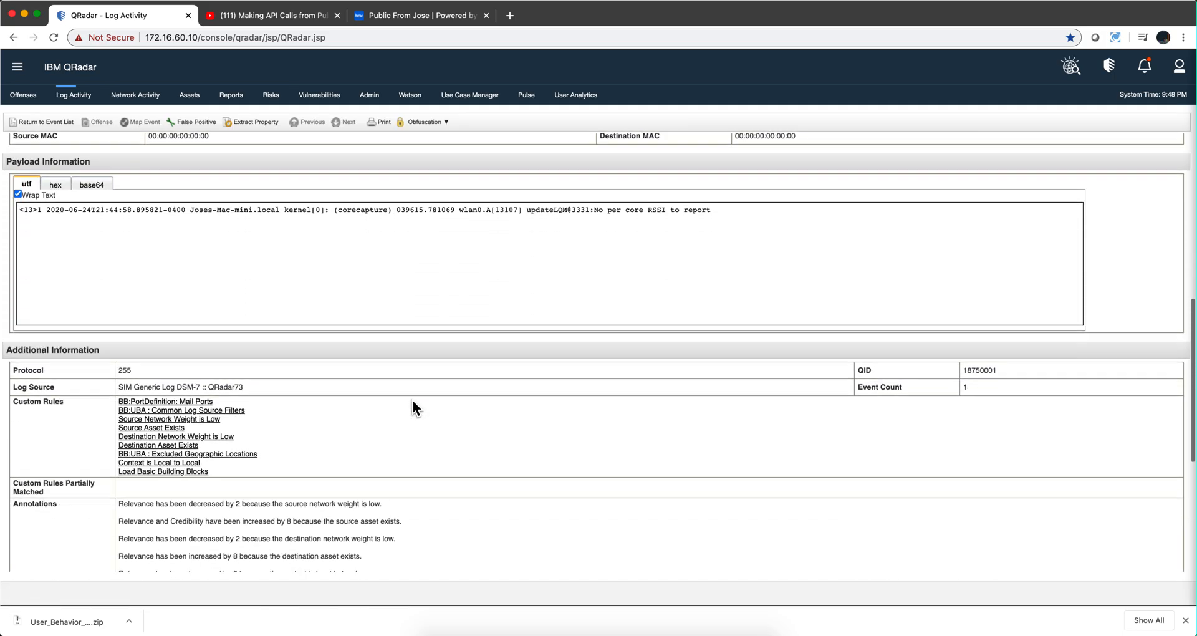
scroll(down, 3)
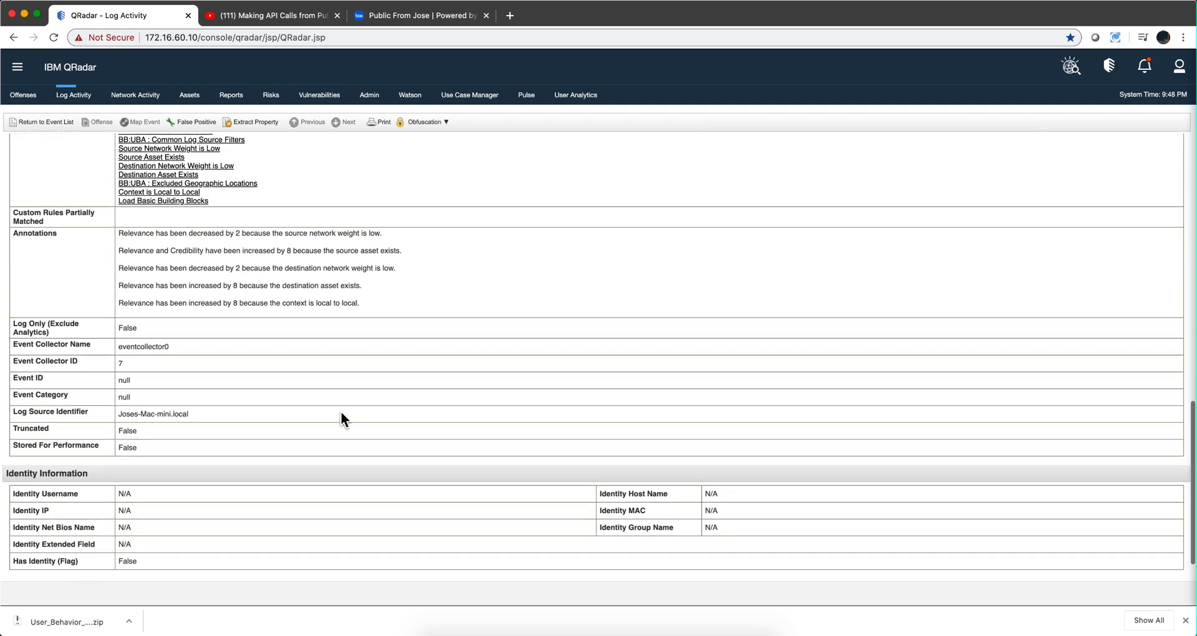
scroll(up, 3)
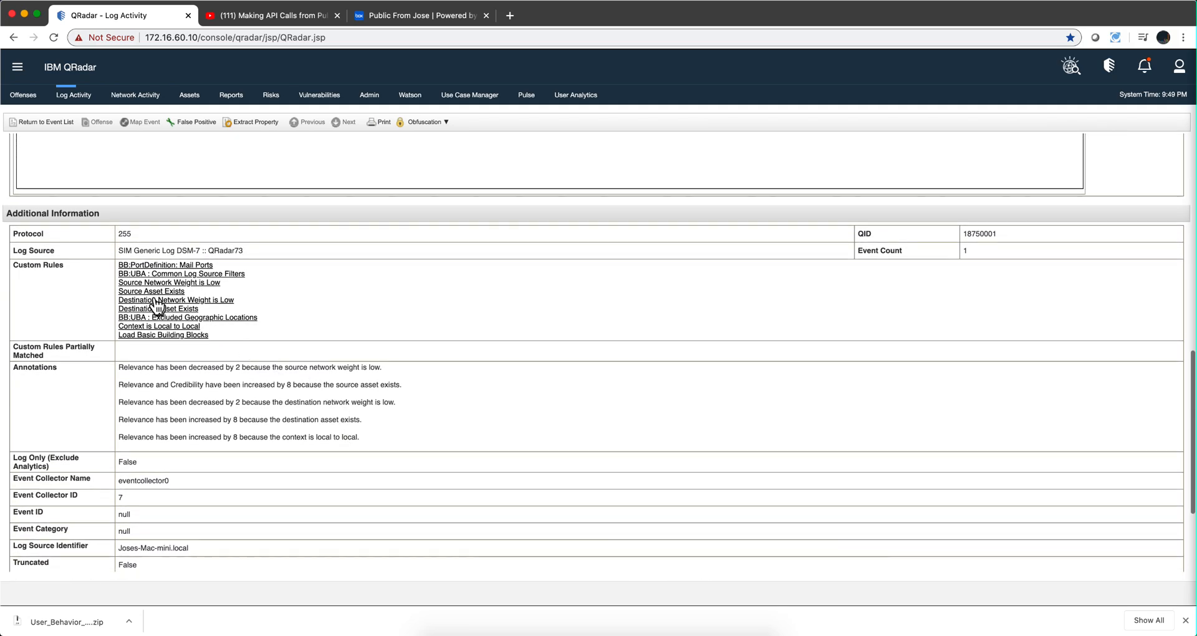
mouse_move(210, 273)
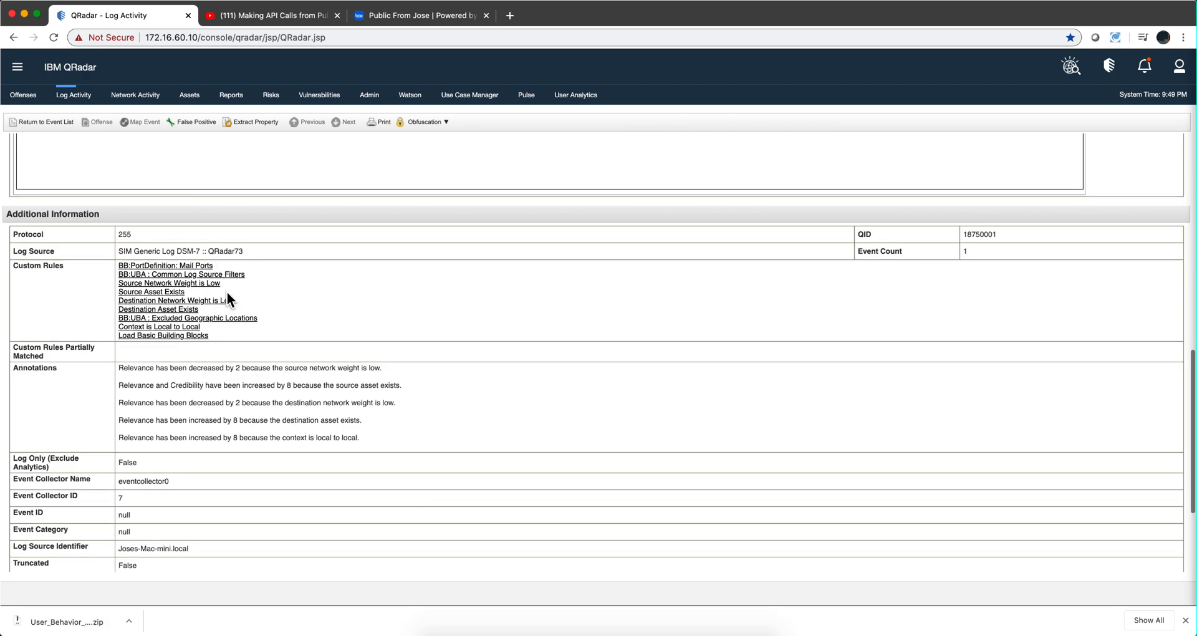
scroll(up, 3)
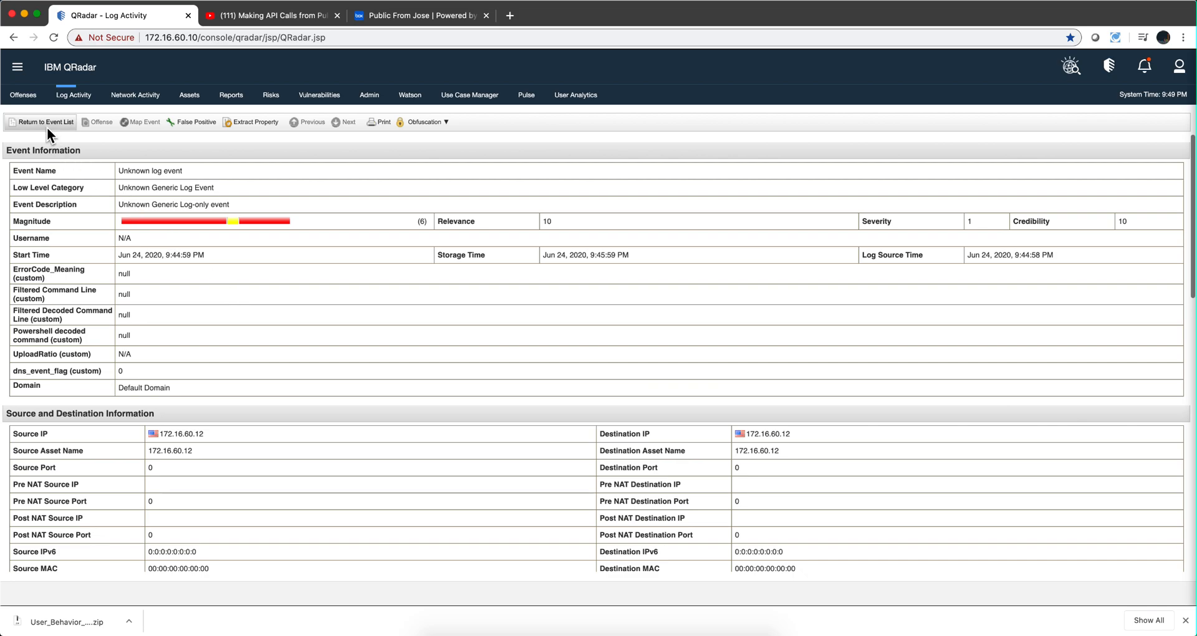
Return to the event list showing the single Multiple (9) result
click(40, 121)
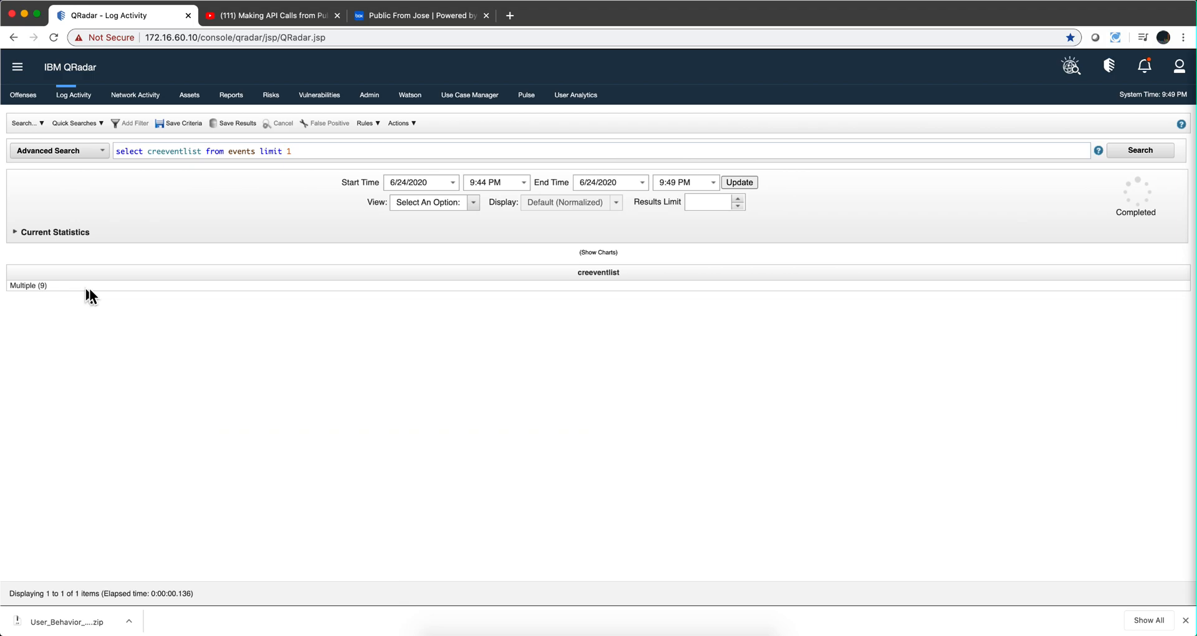
mouse_move(117, 292)
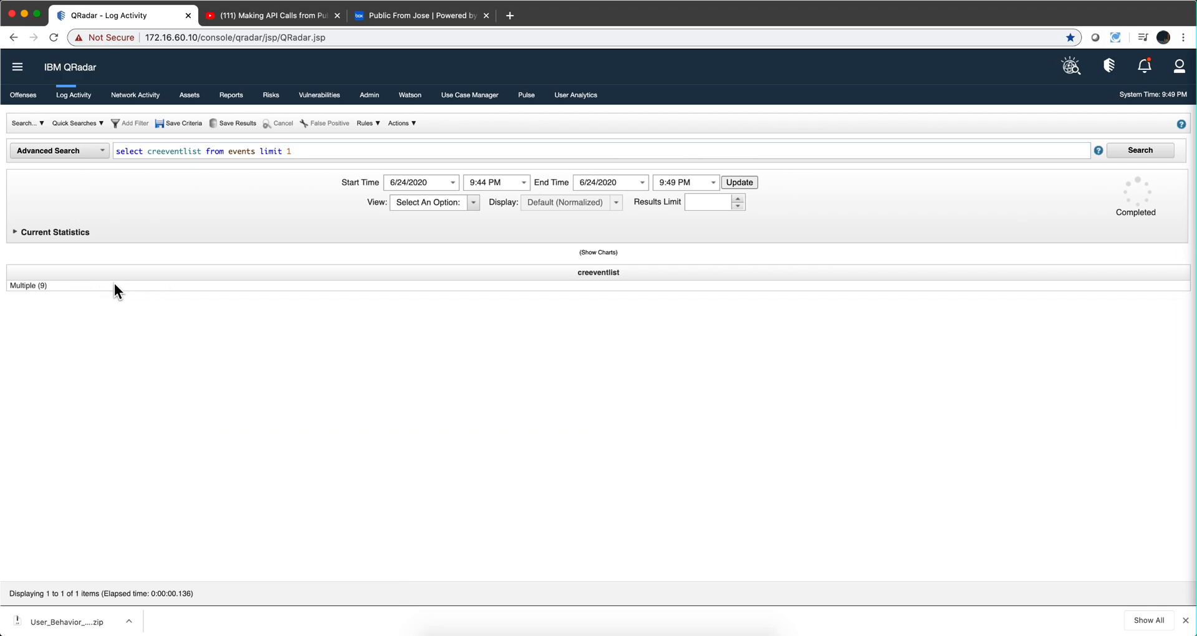
mouse_move(65, 291)
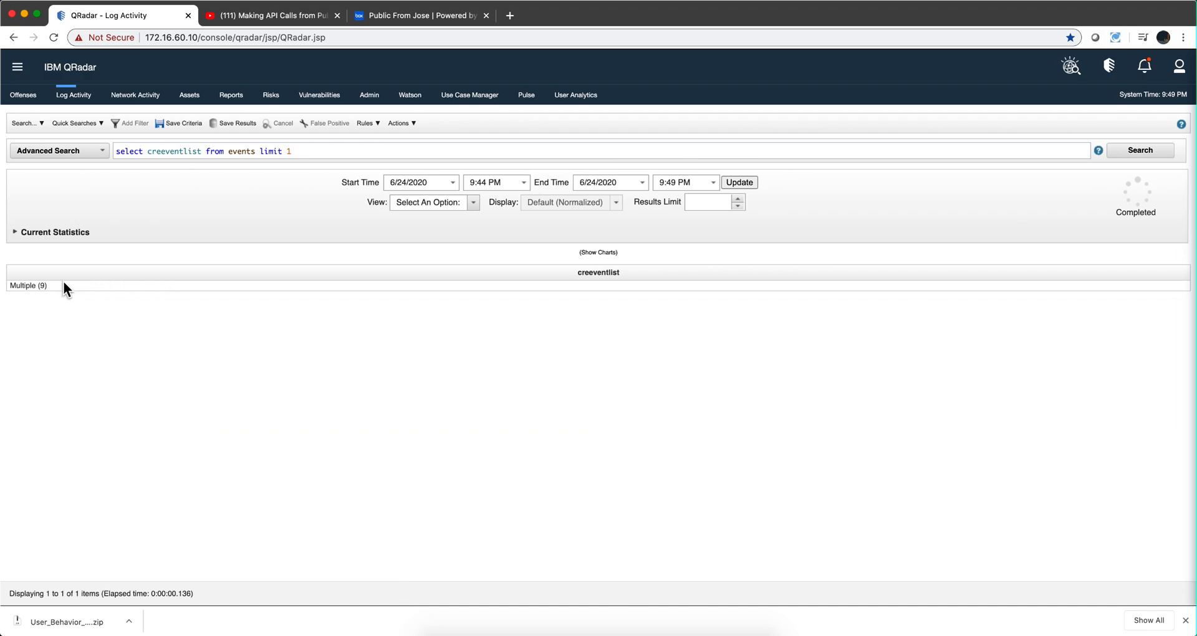
mouse_move(29, 284)
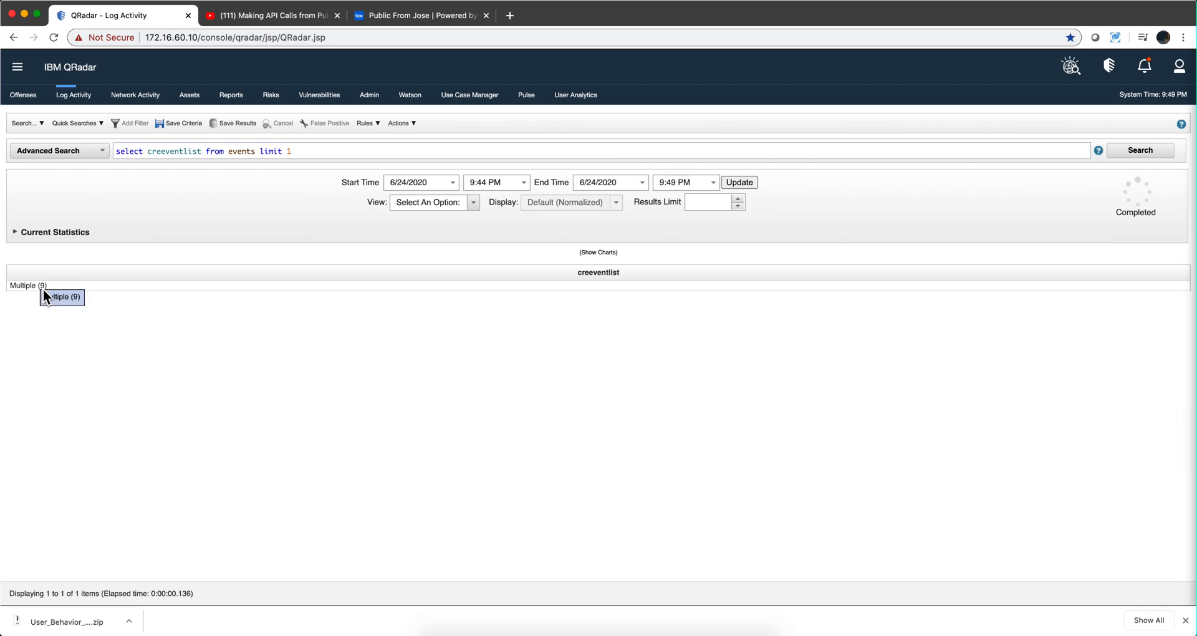
mouse_move(101, 291)
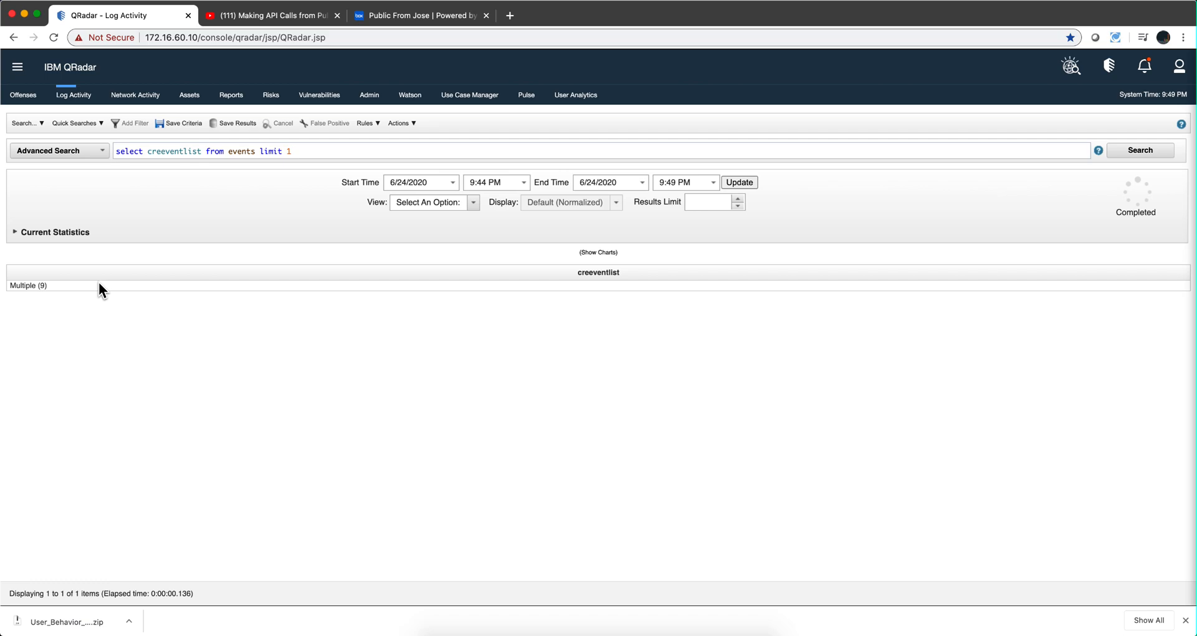
mouse_move(53, 294)
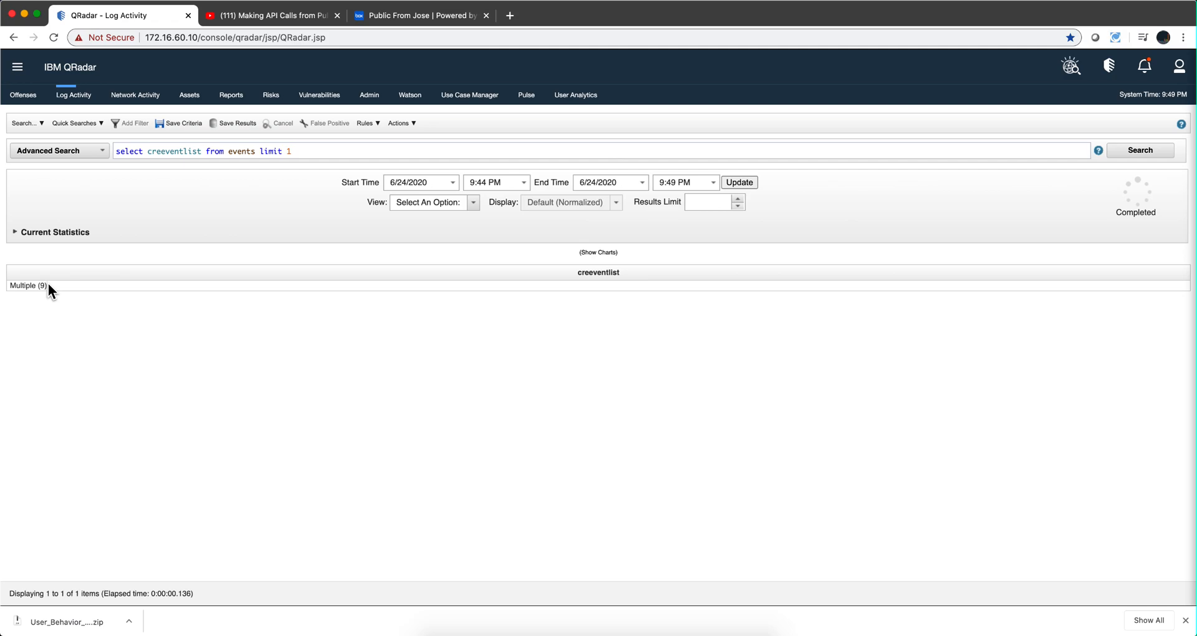
mouse_move(168, 303)
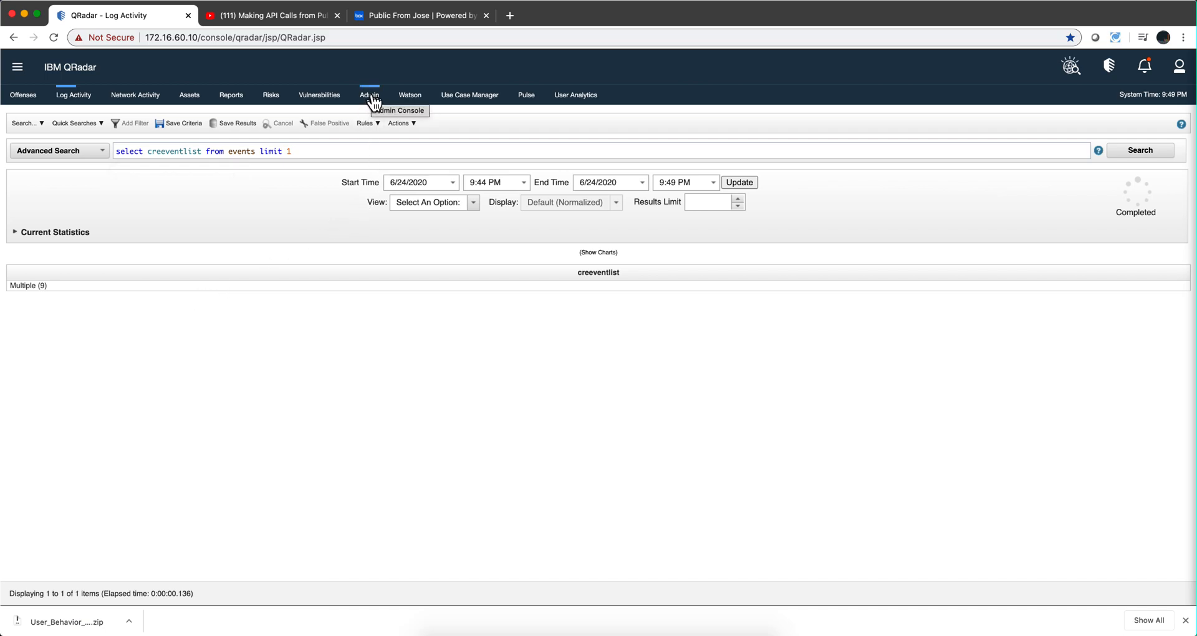
mouse_move(270, 15)
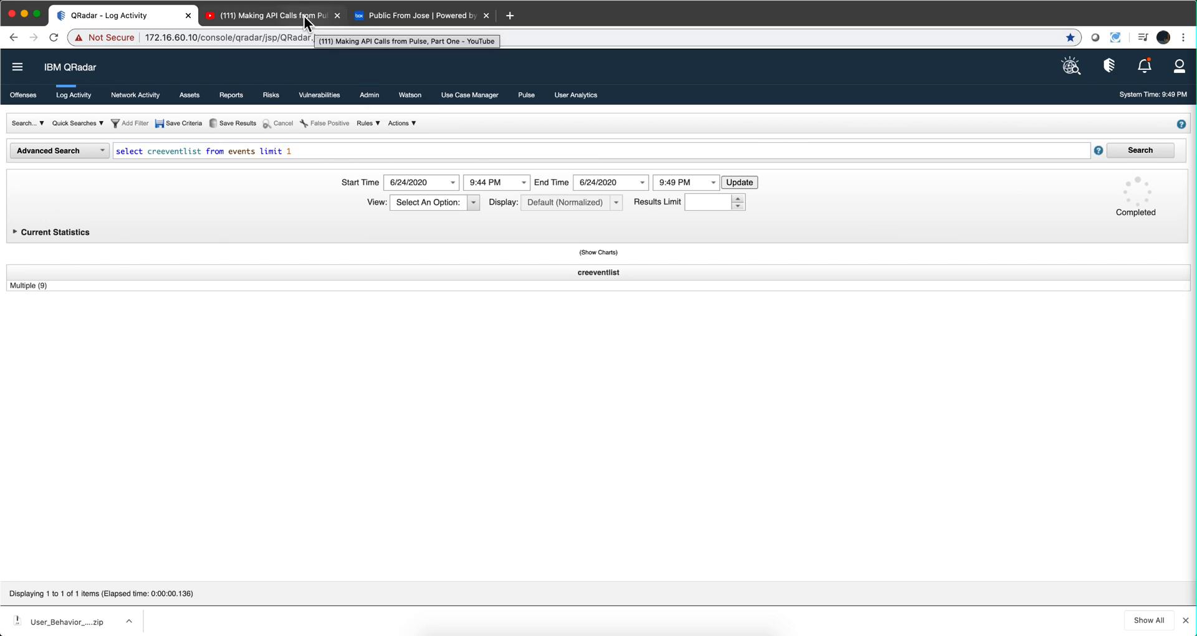
Follow the video's Box link into the Custom AQL Functions from Mutaz folder and its StringValueAggregator.zip
click(272, 15)
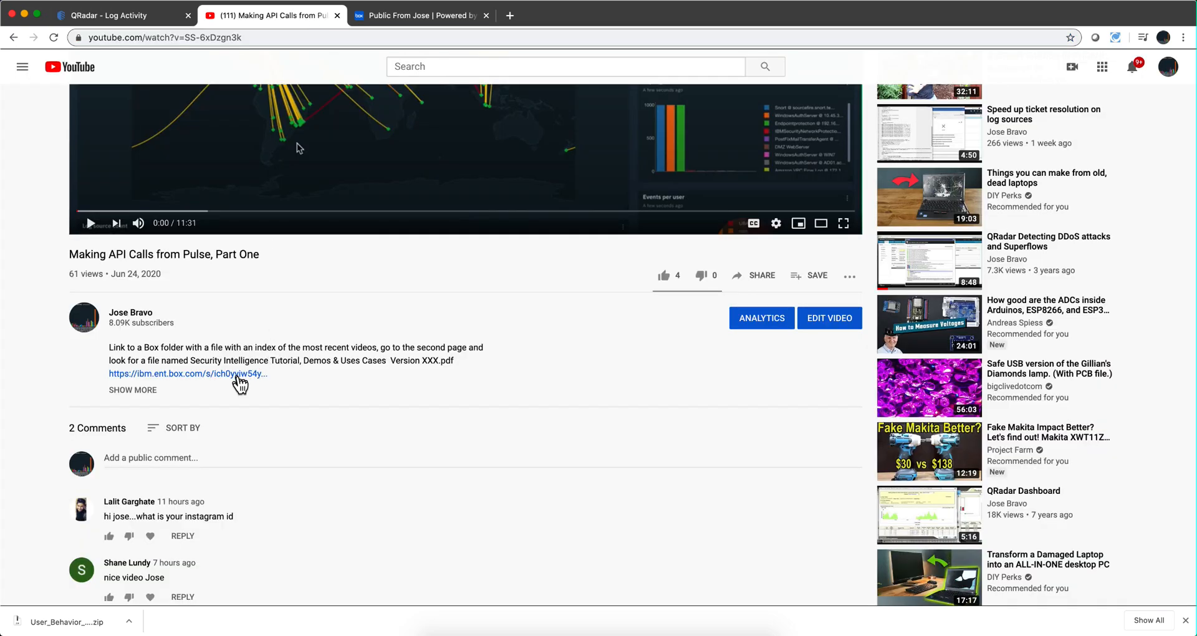
click(187, 373)
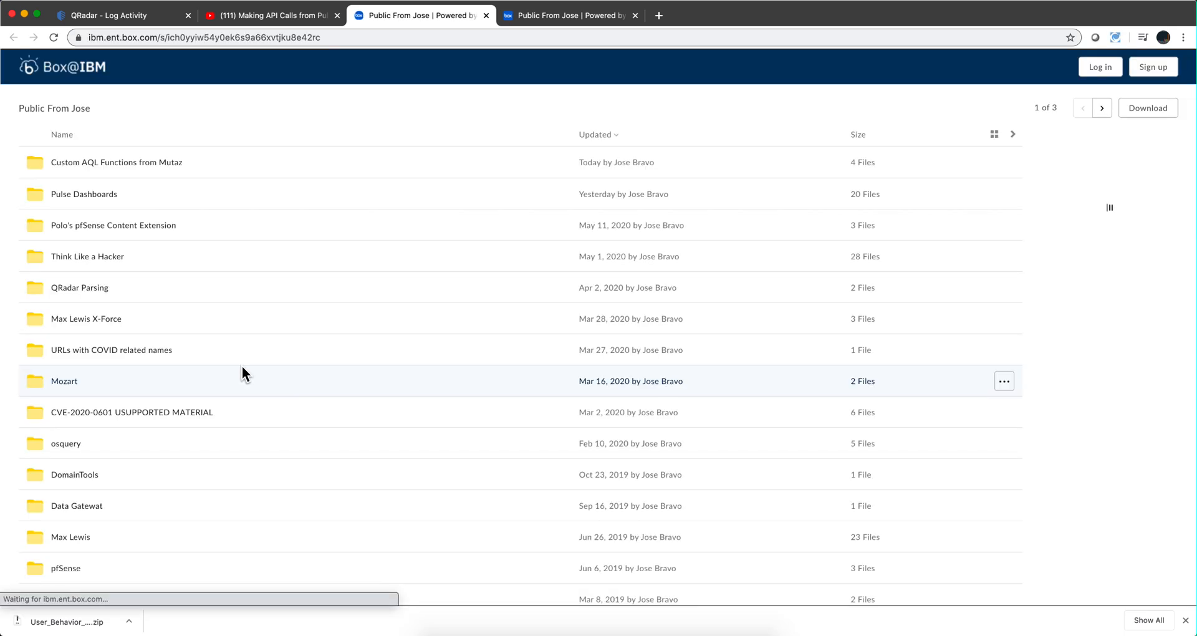
click(116, 162)
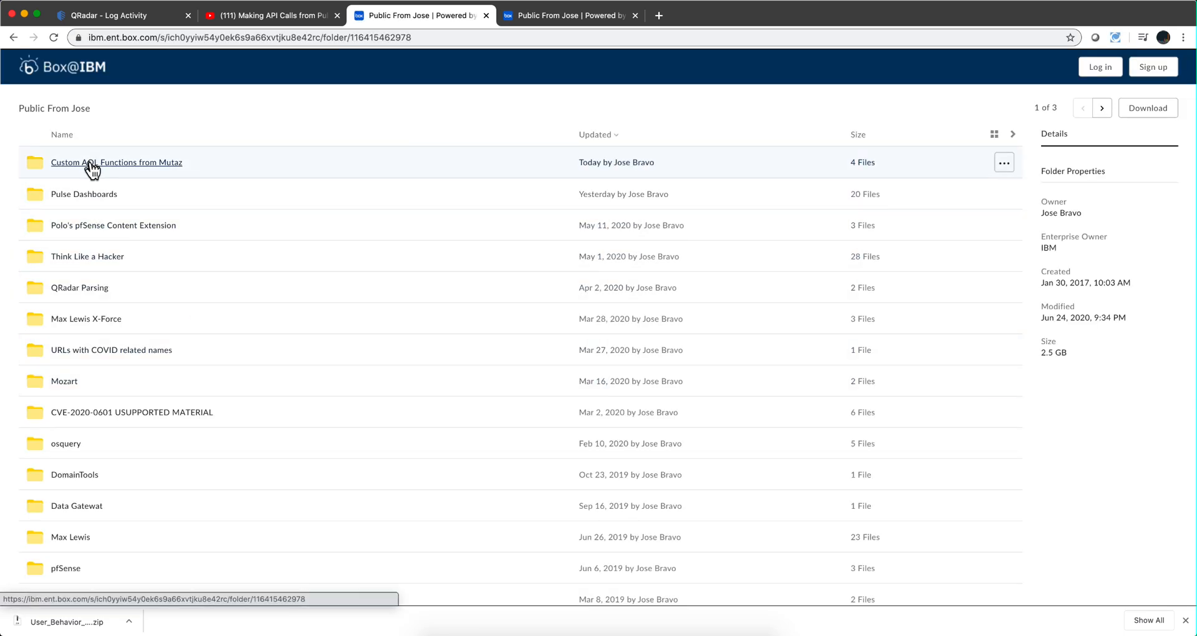
click(116, 162)
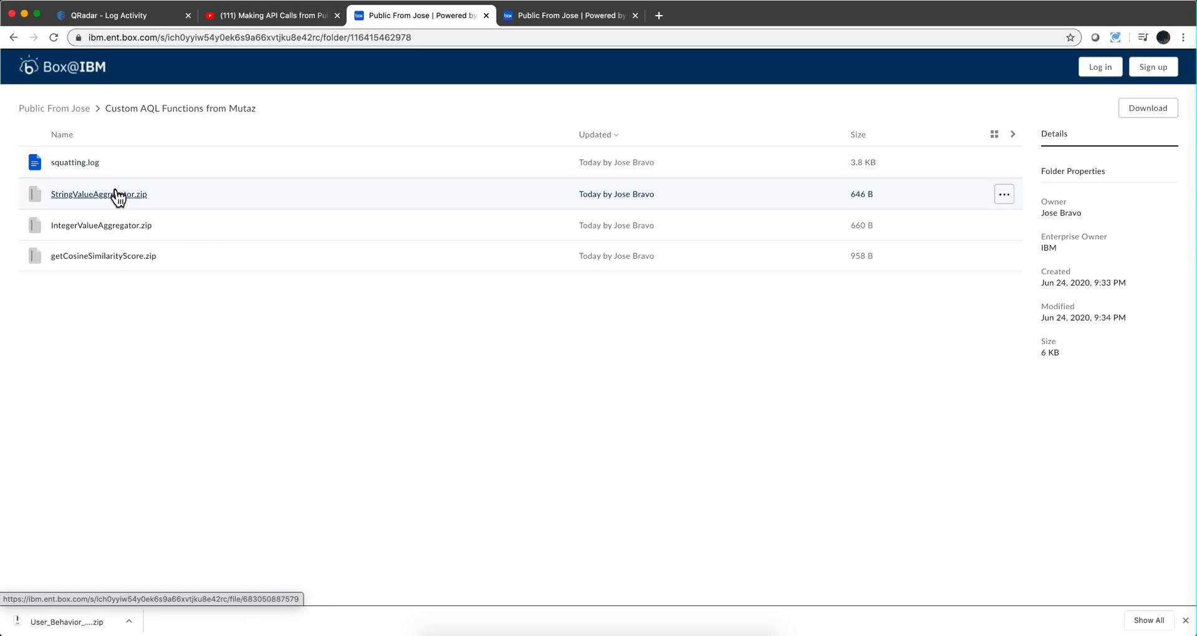
mouse_move(69, 224)
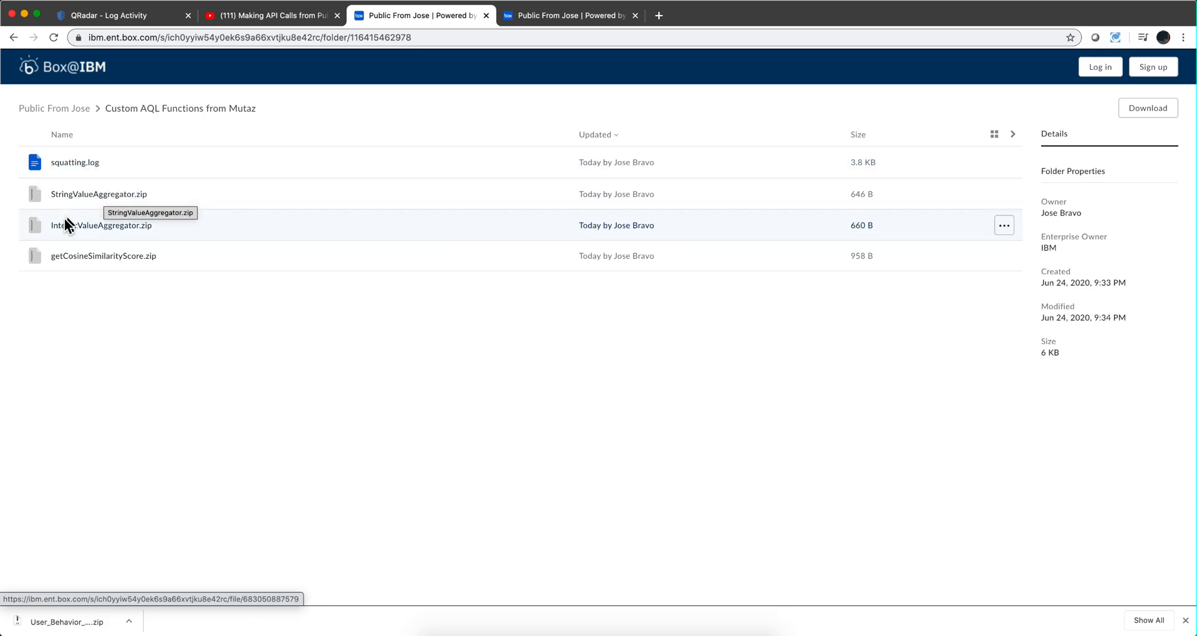
mouse_move(61, 263)
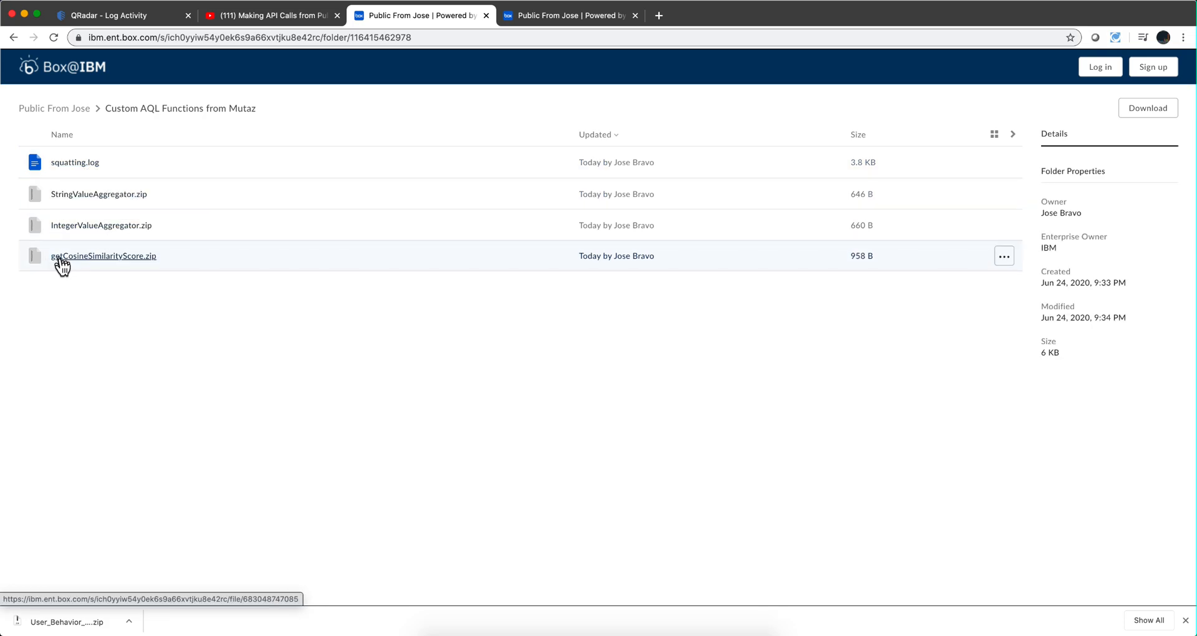
mouse_move(87, 270)
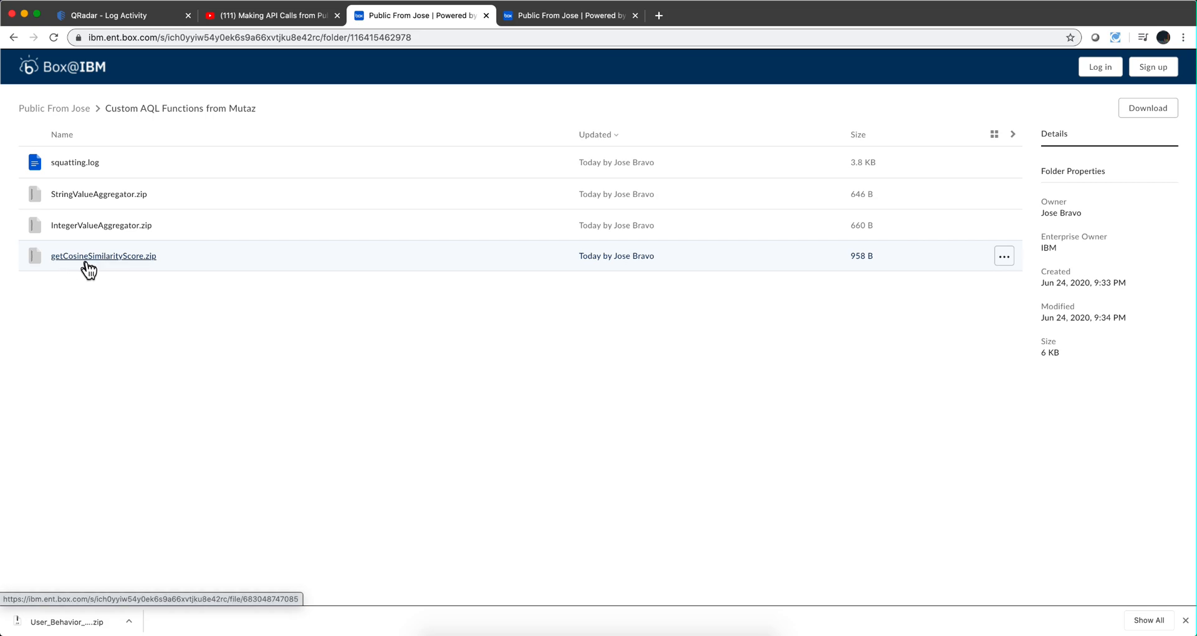
mouse_move(100, 225)
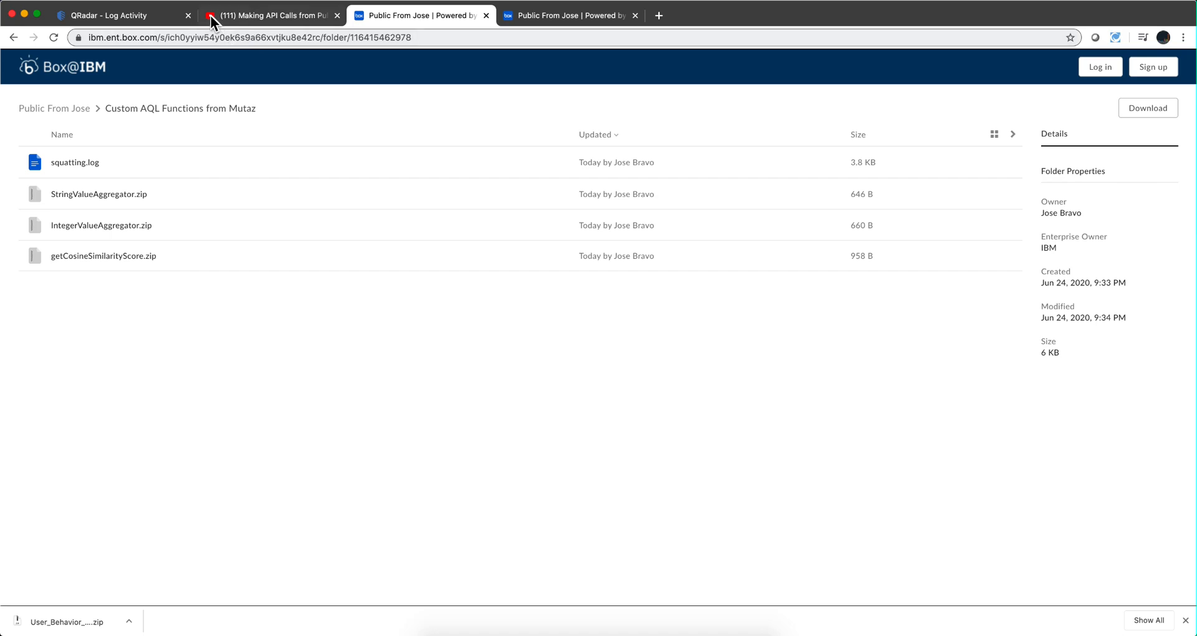
Go to the QRadar Admin console and launch Extensions Management
click(108, 15)
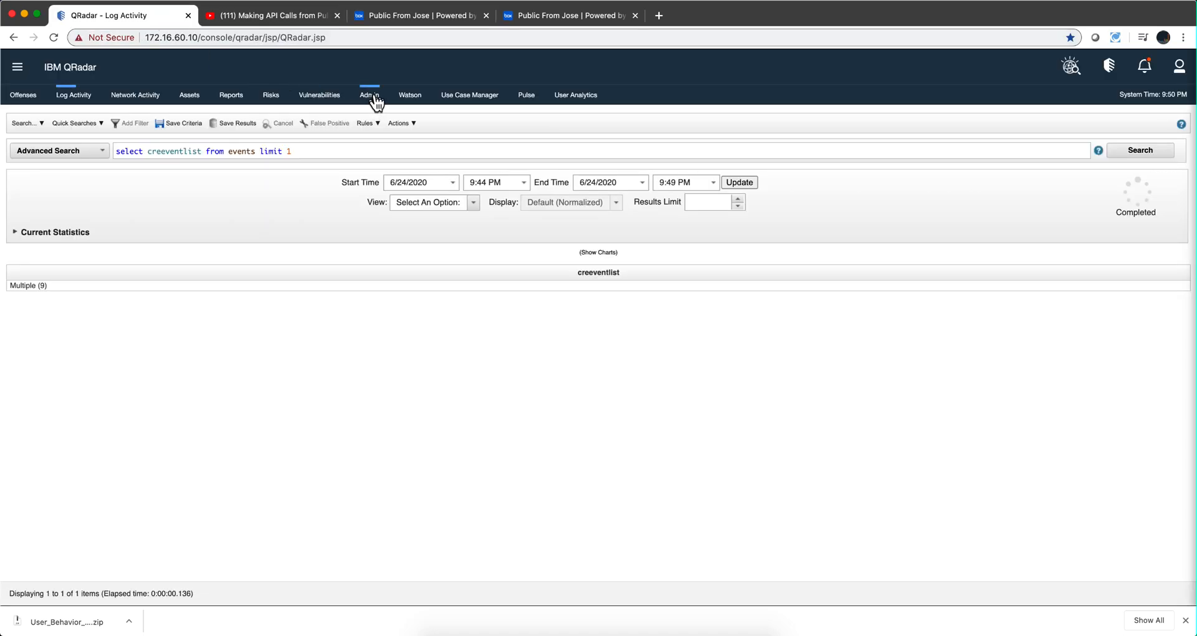
click(370, 95)
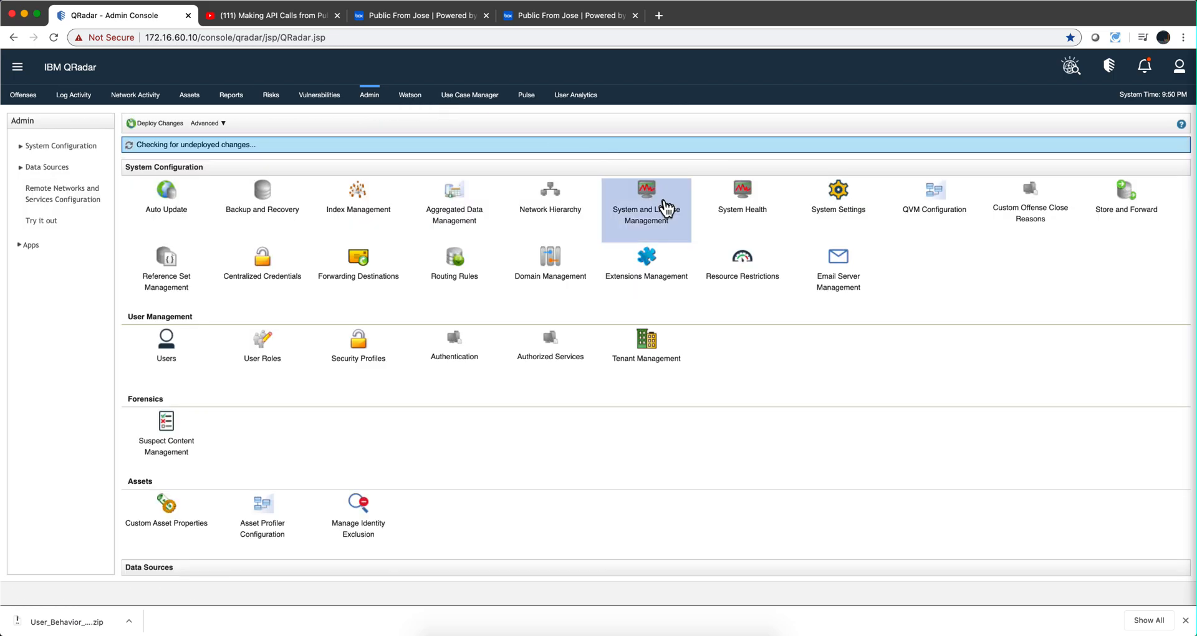
click(645, 257)
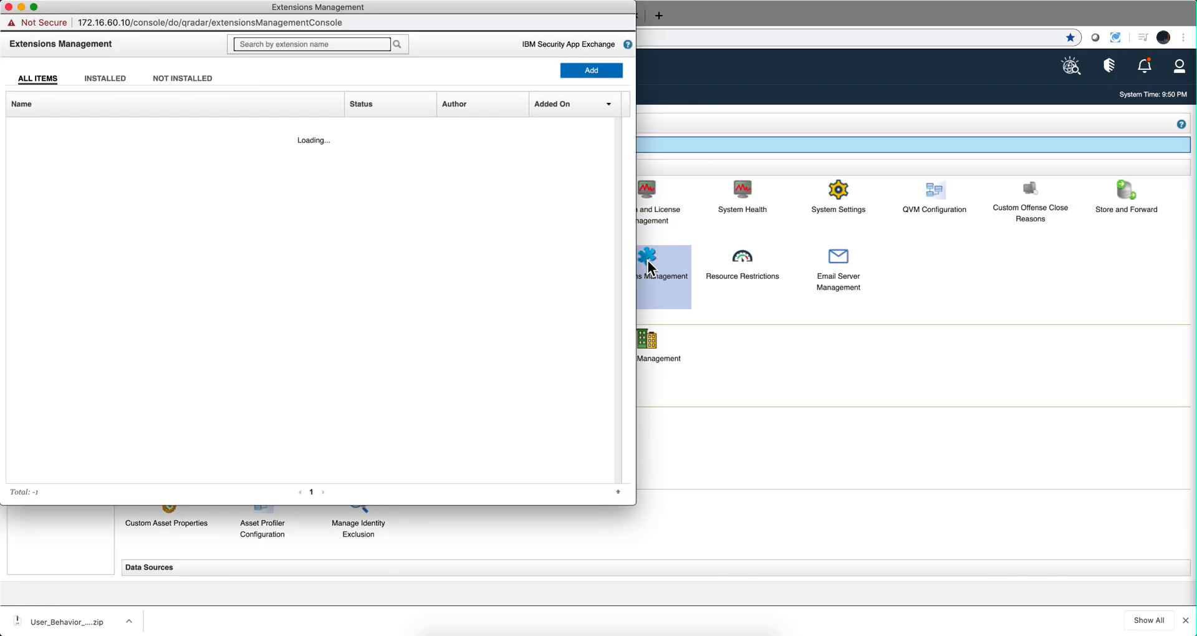
mouse_move(375, 86)
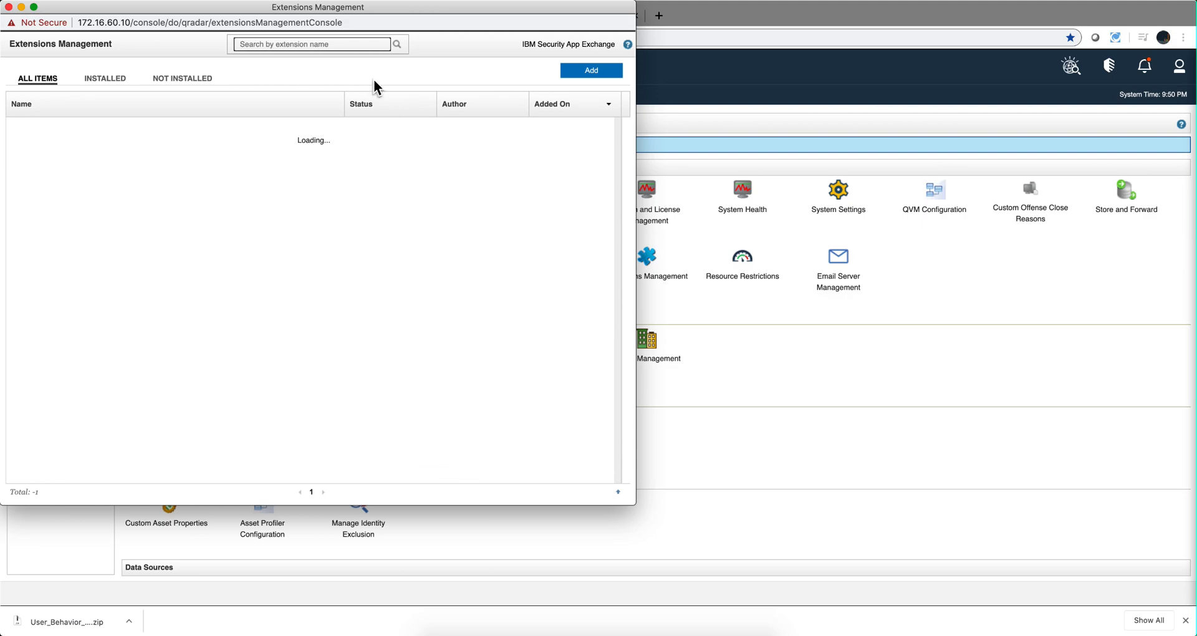
mouse_move(603, 74)
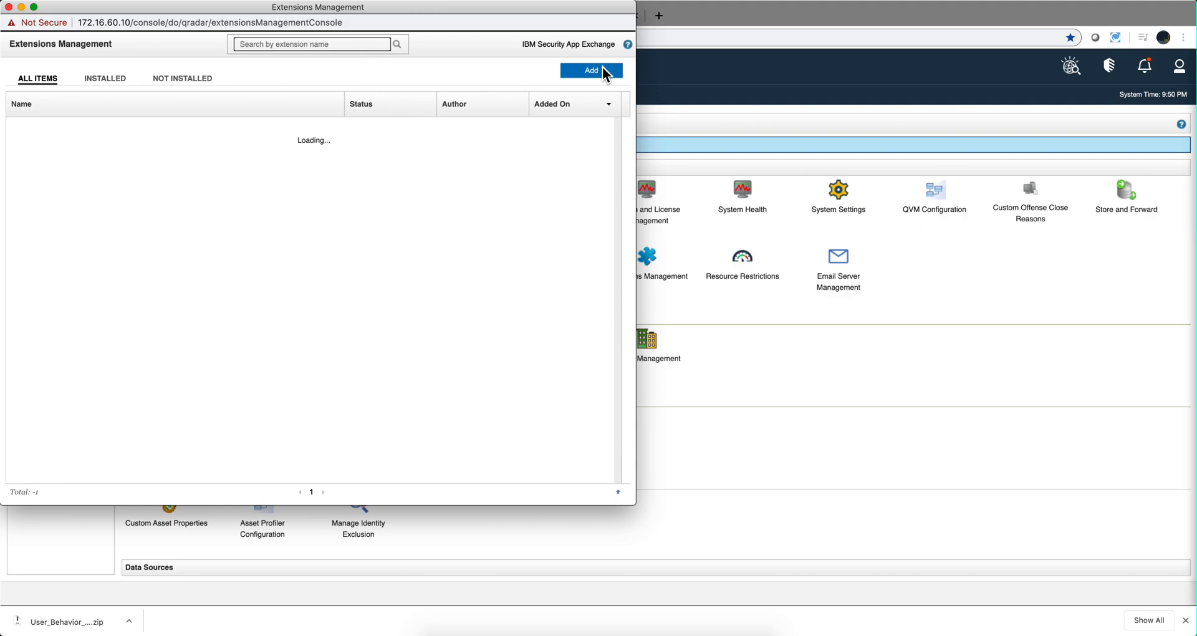
Add IntegerValueAggregator.zip as a new extension and confirm installing the unsigned package
click(591, 70)
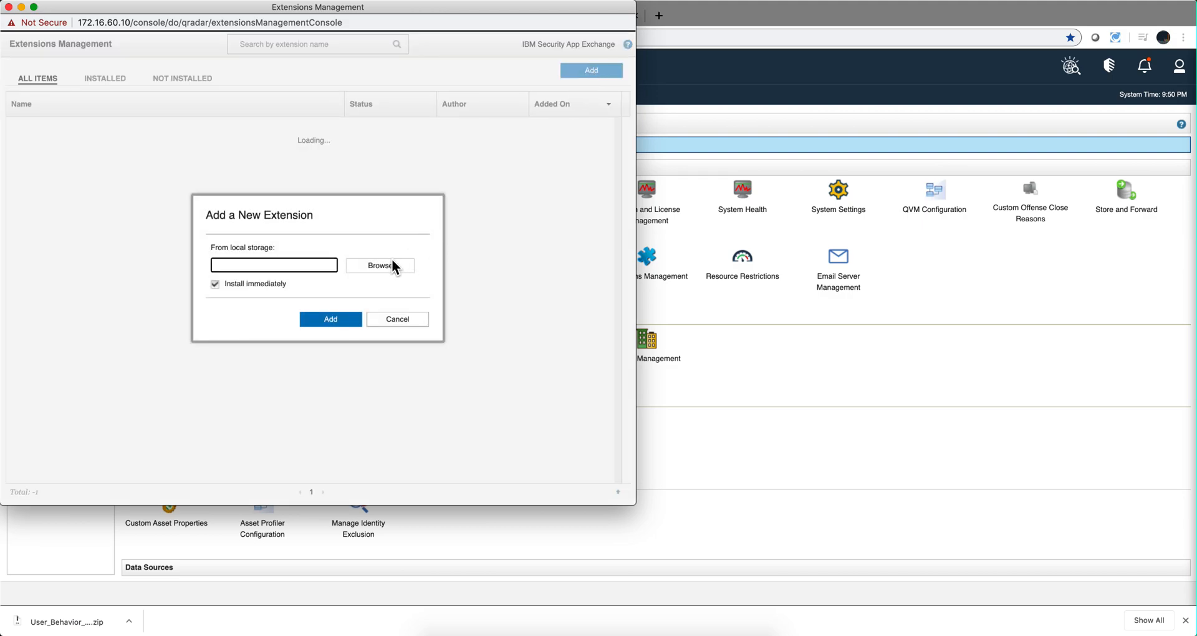
click(379, 264)
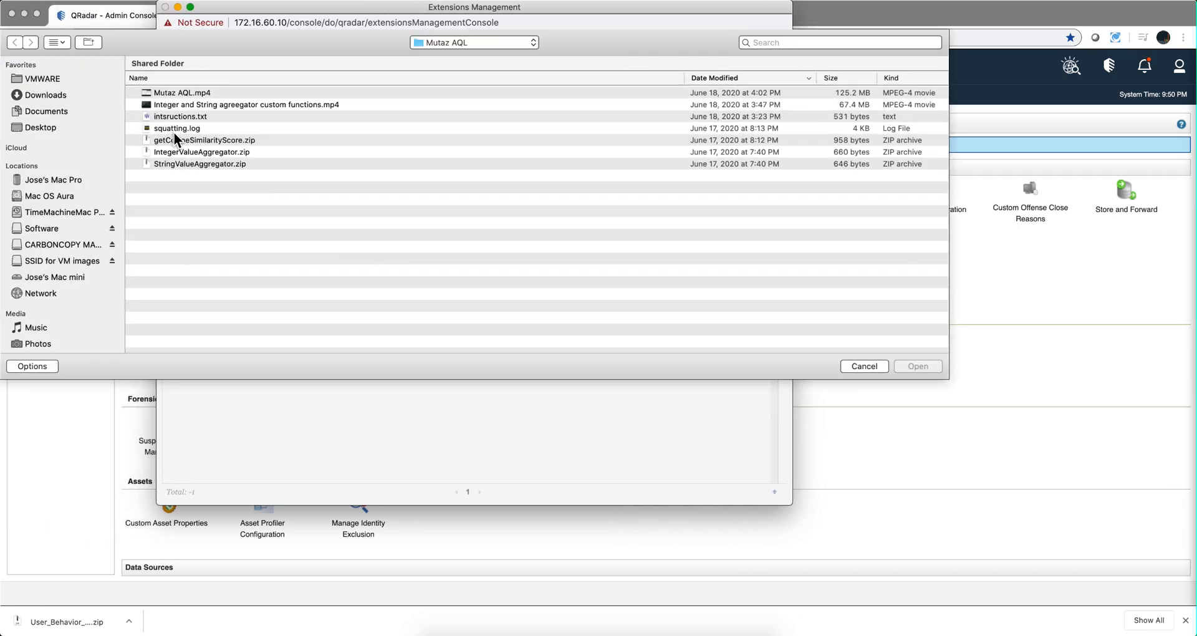
mouse_move(182, 166)
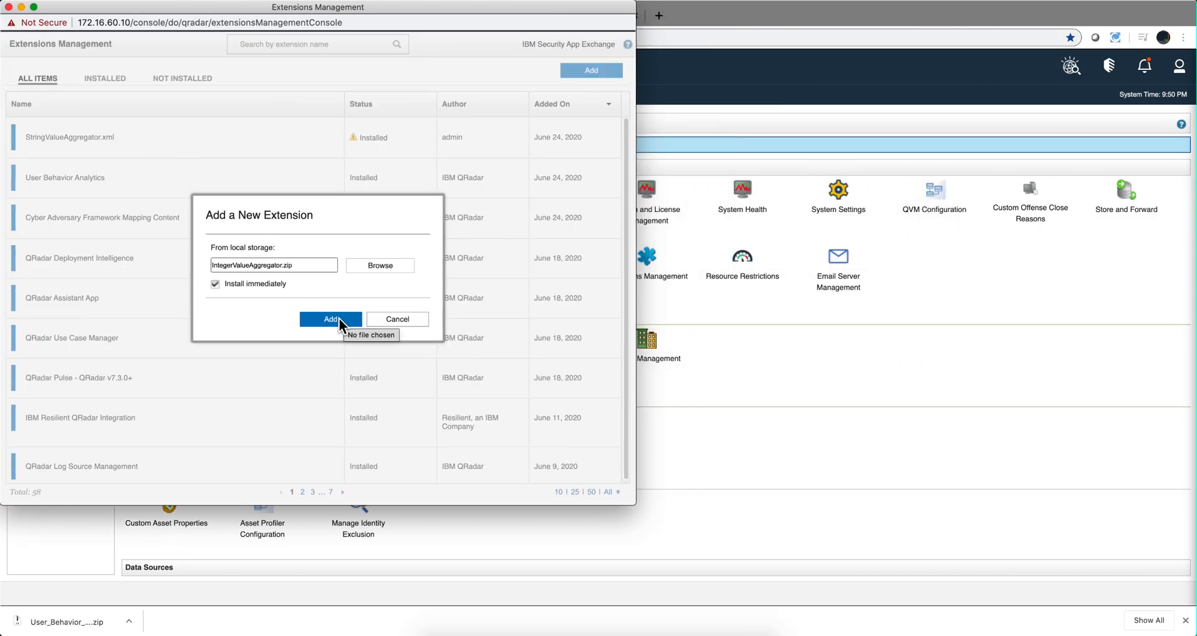
click(330, 318)
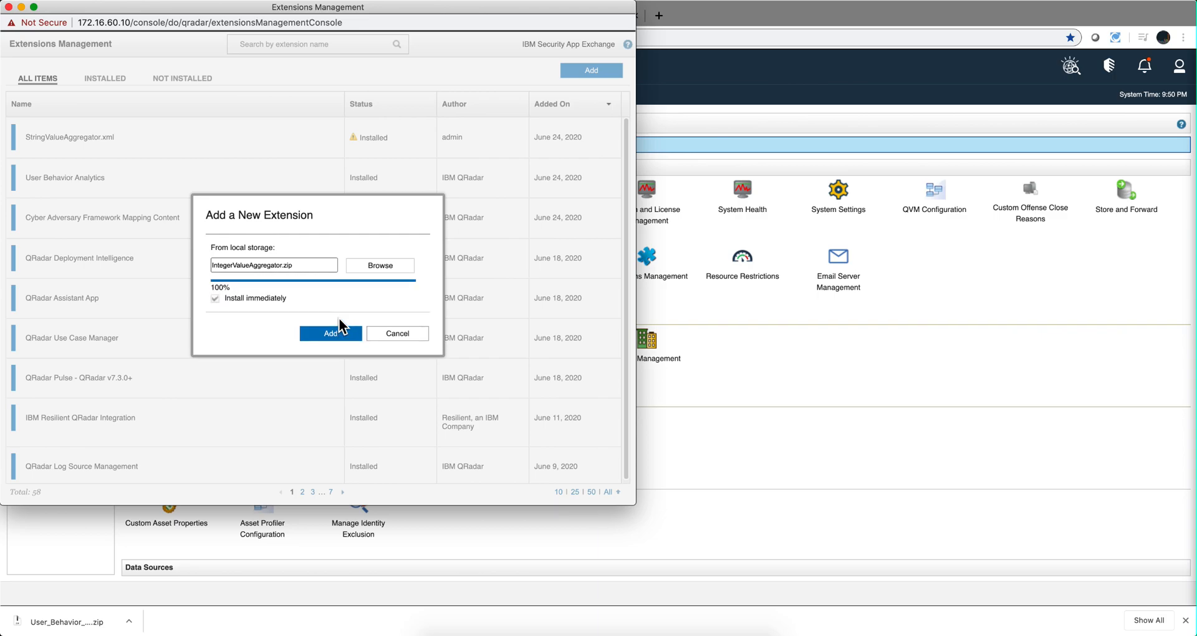
click(330, 334)
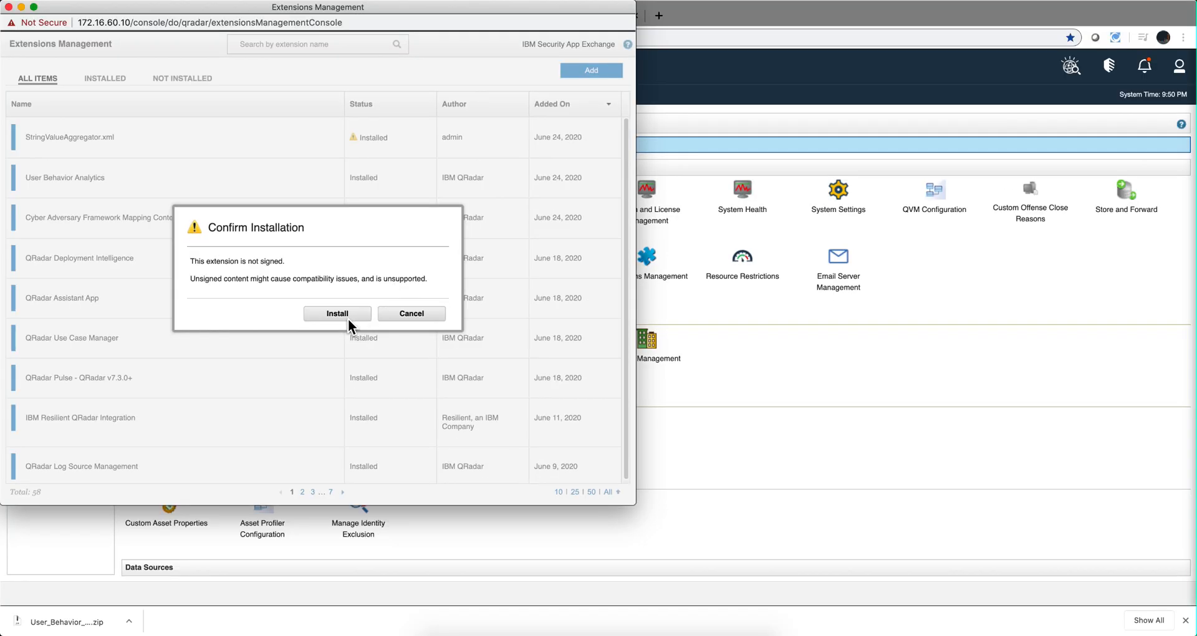
mouse_move(329, 321)
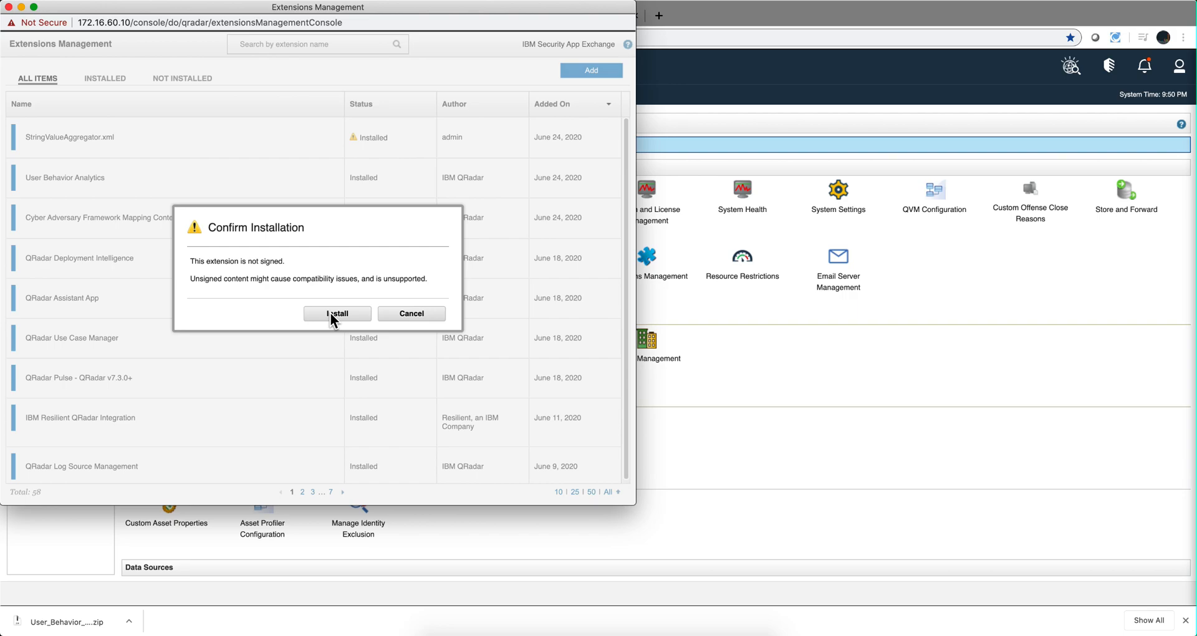
mouse_move(328, 317)
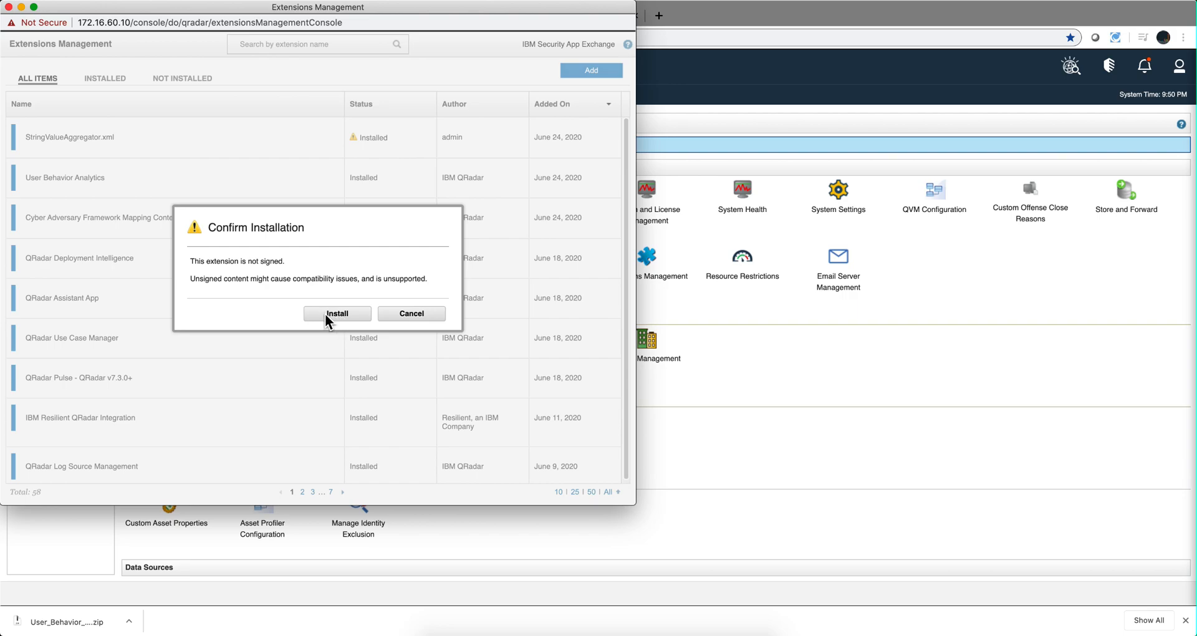
click(337, 314)
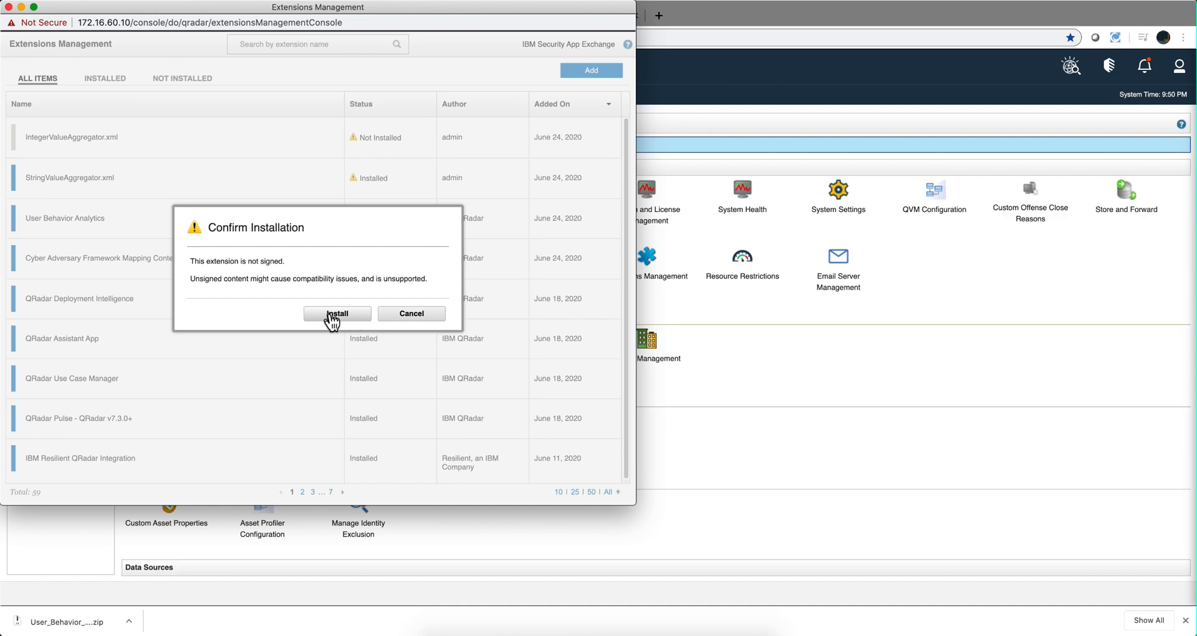
mouse_move(312, 284)
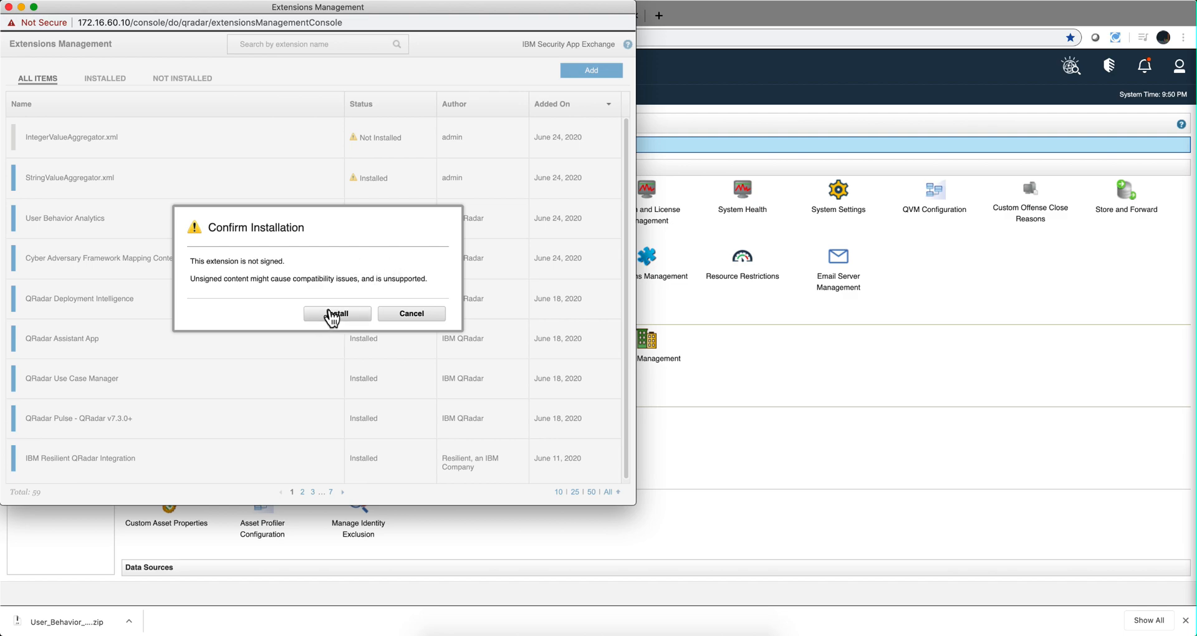
click(335, 313)
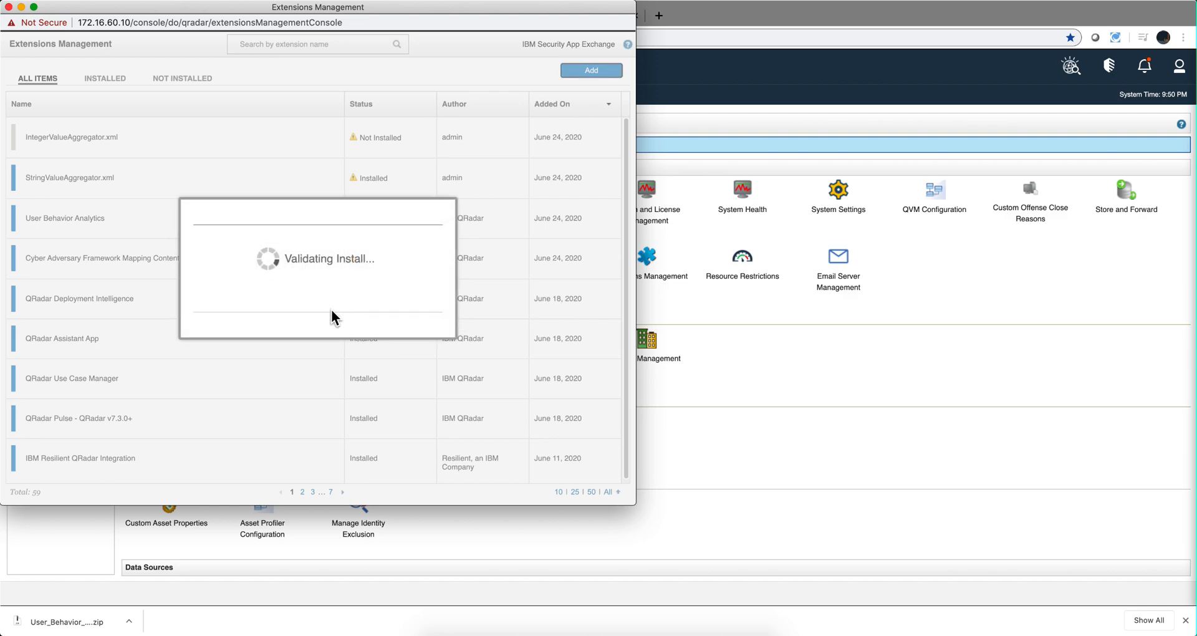
mouse_move(468, 429)
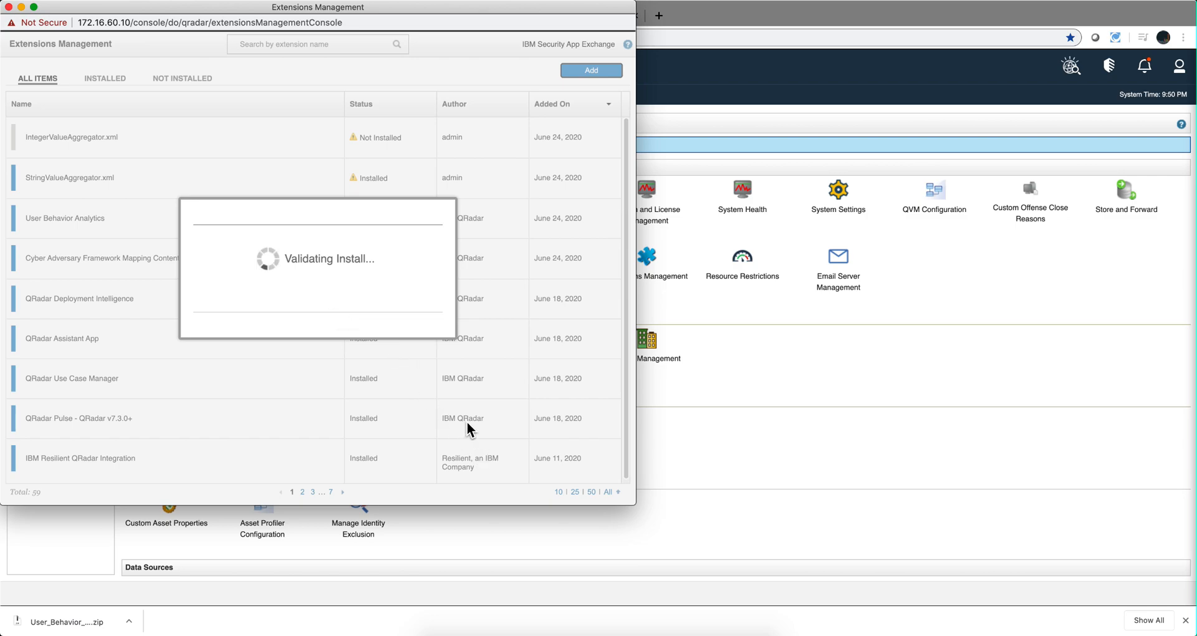
mouse_move(467, 419)
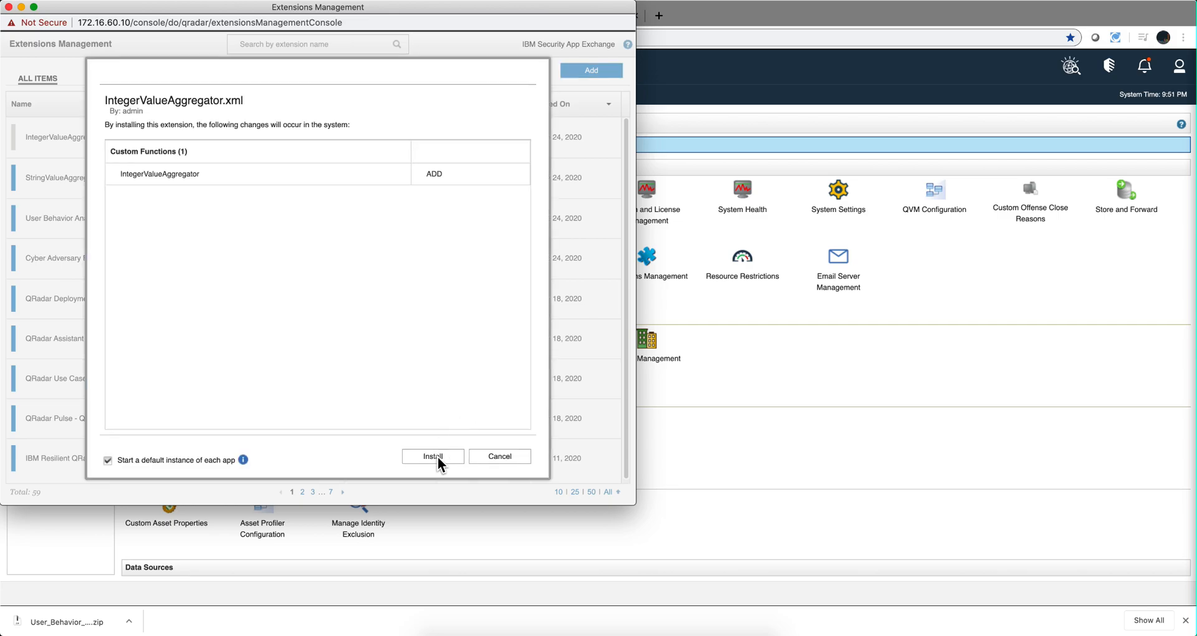
Install the IntegerValueAggregator custom function and dismiss the success summary
click(433, 456)
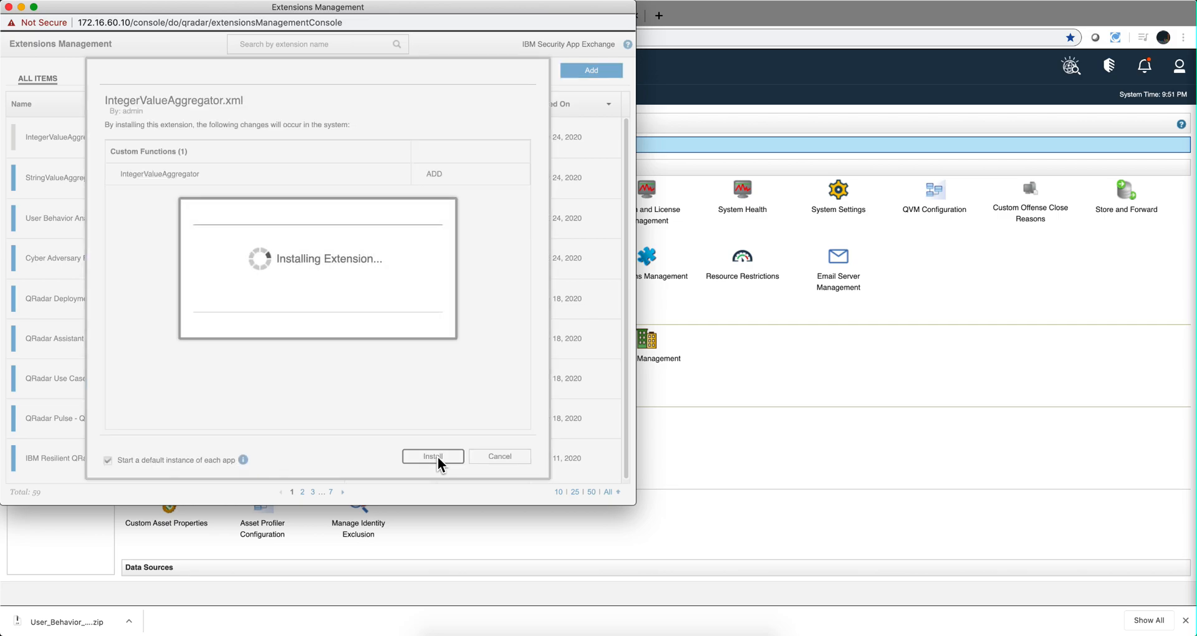
mouse_move(366, 334)
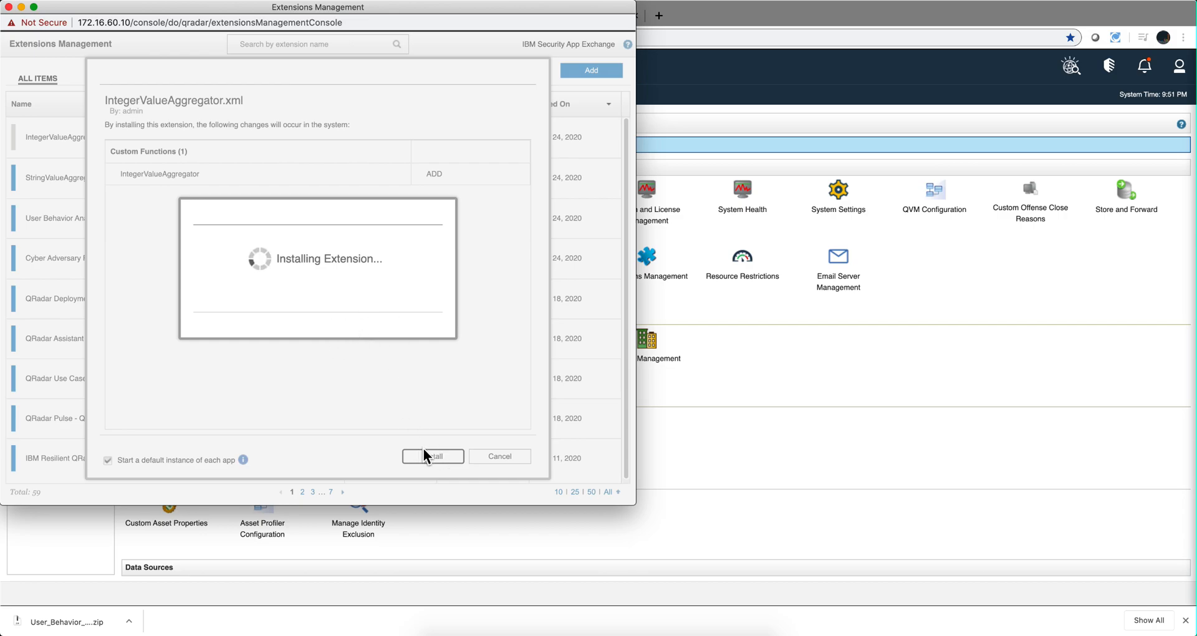
click(431, 457)
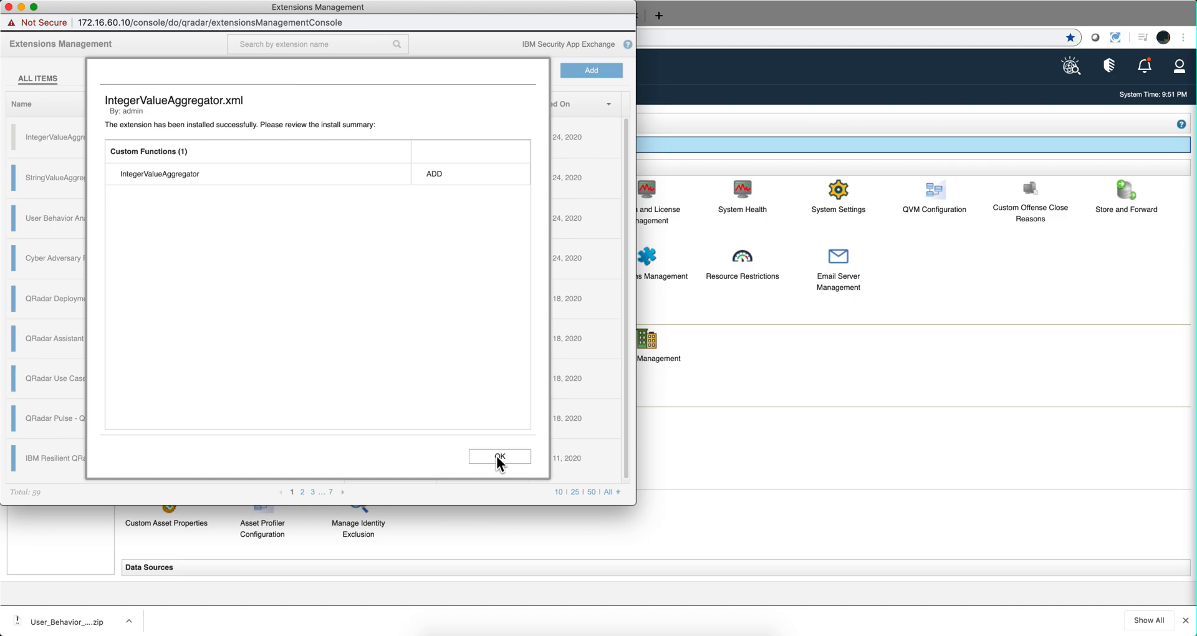
mouse_move(500, 462)
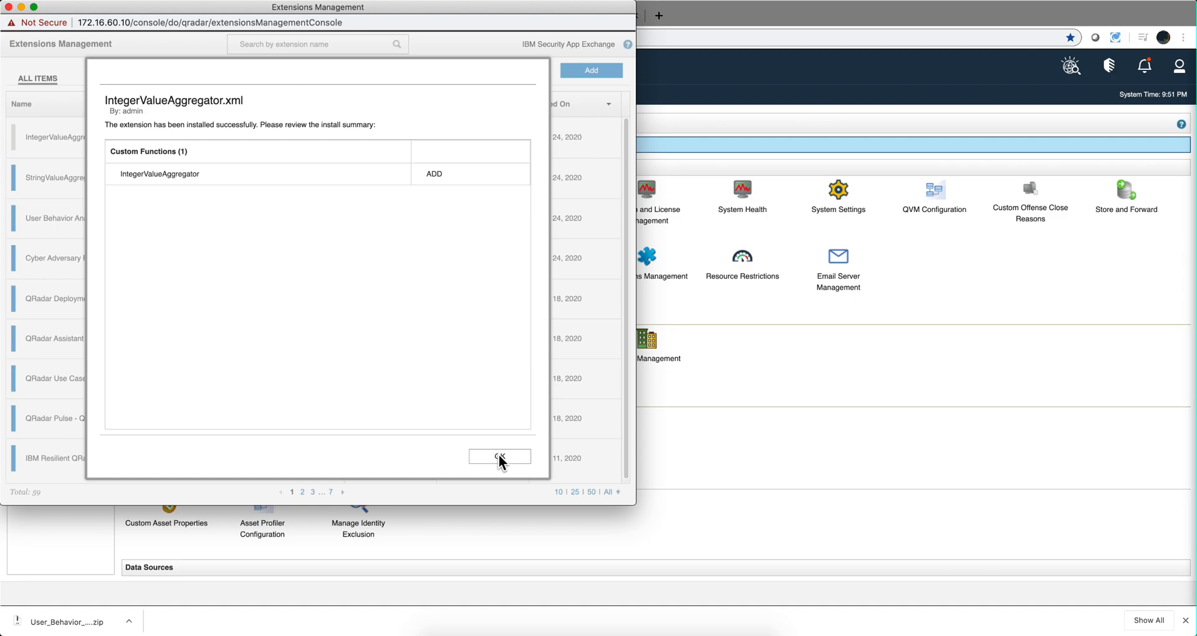
click(498, 456)
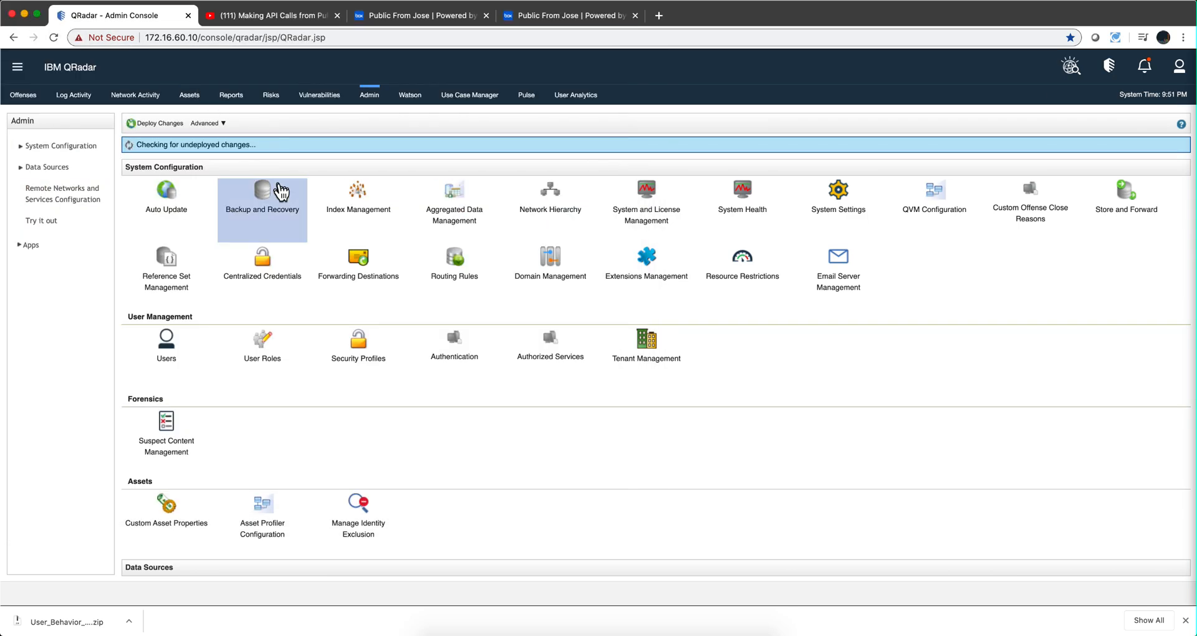
mouse_move(339, 144)
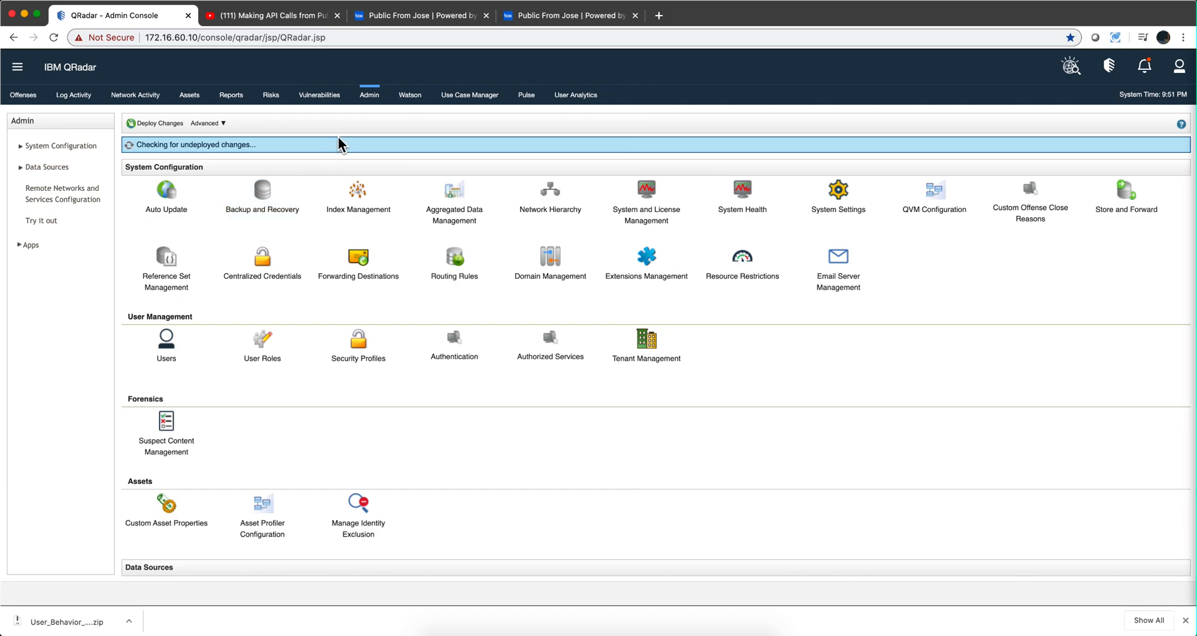
Return to Log Activity with the creeventlist query and its Multiple (9) result
click(74, 95)
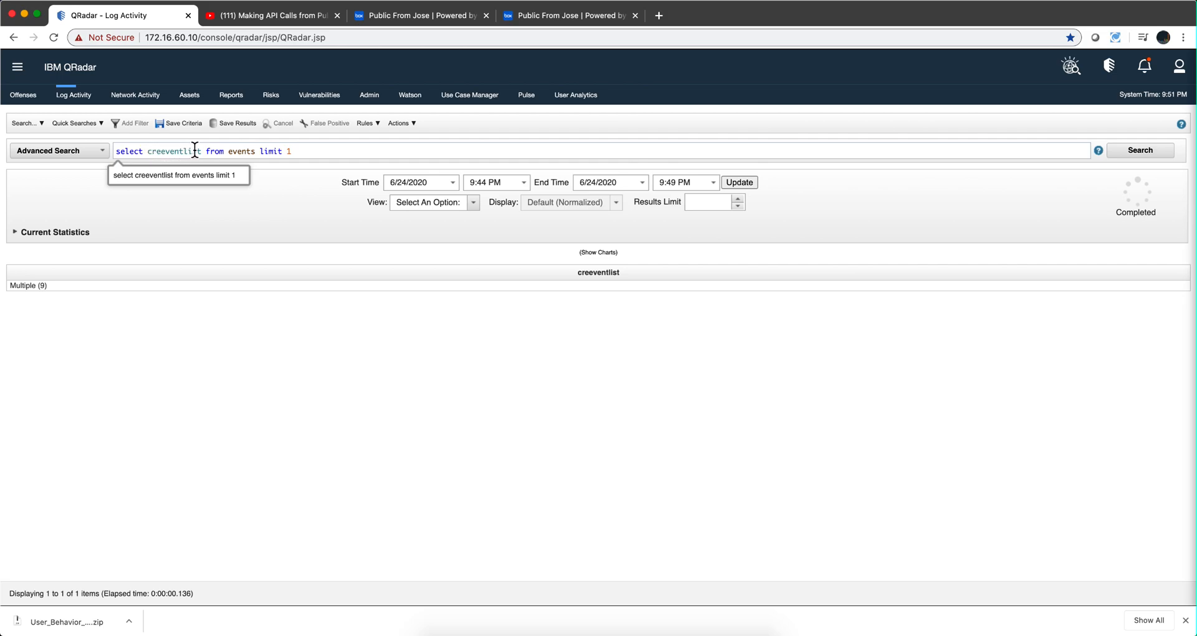
mouse_move(159, 168)
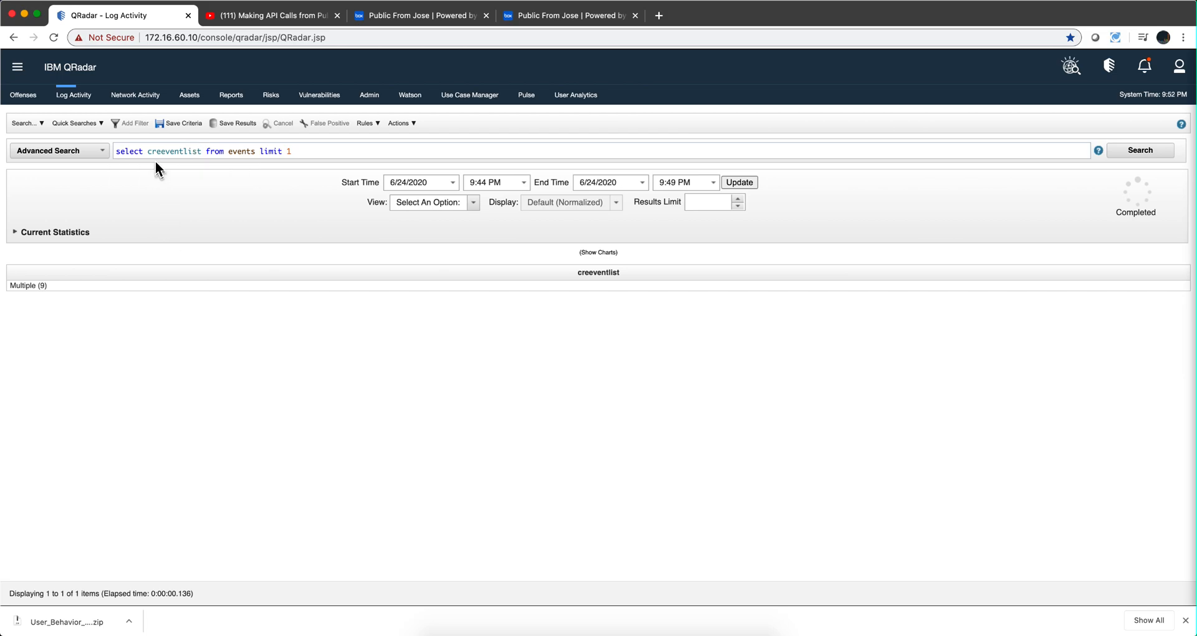
mouse_move(162, 158)
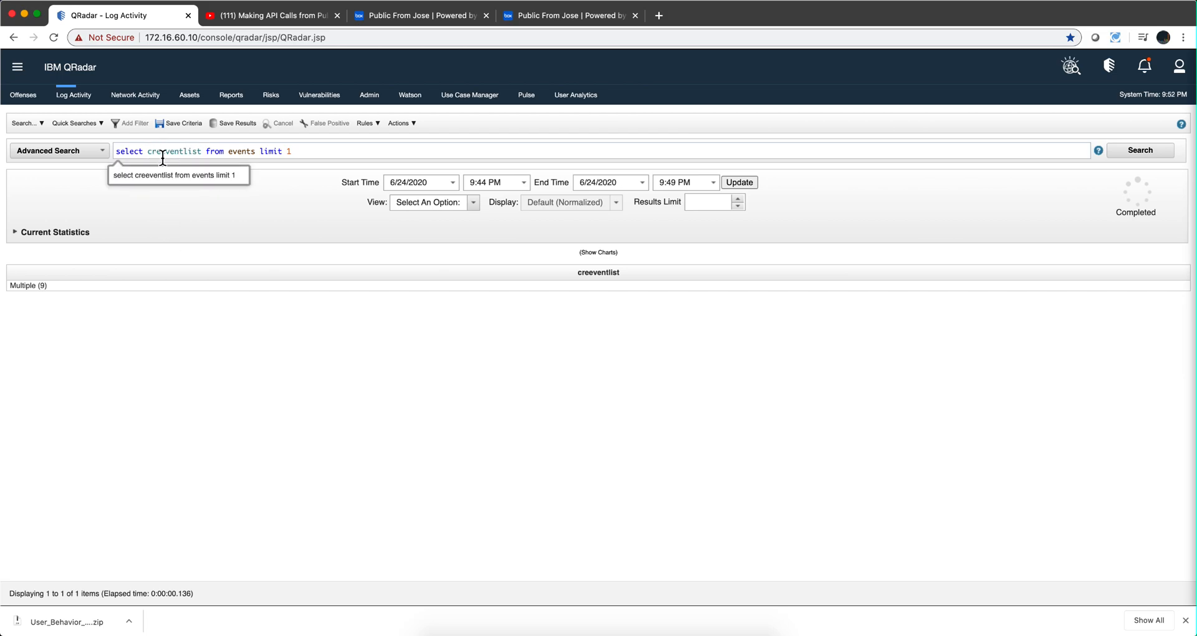
mouse_move(42, 297)
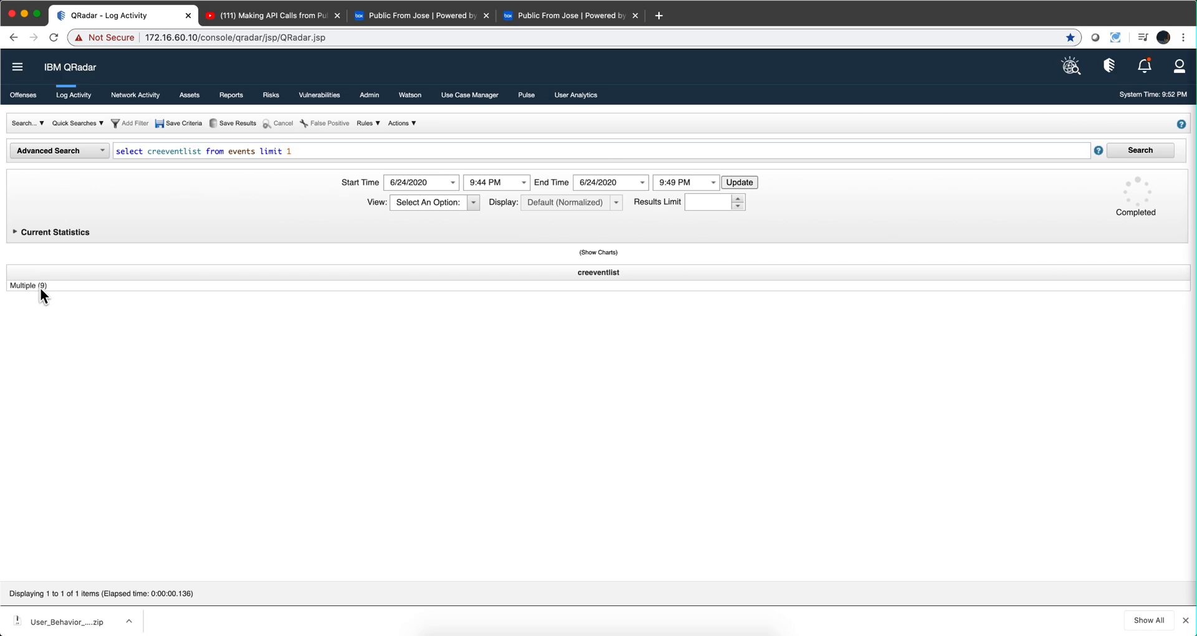
mouse_move(27, 284)
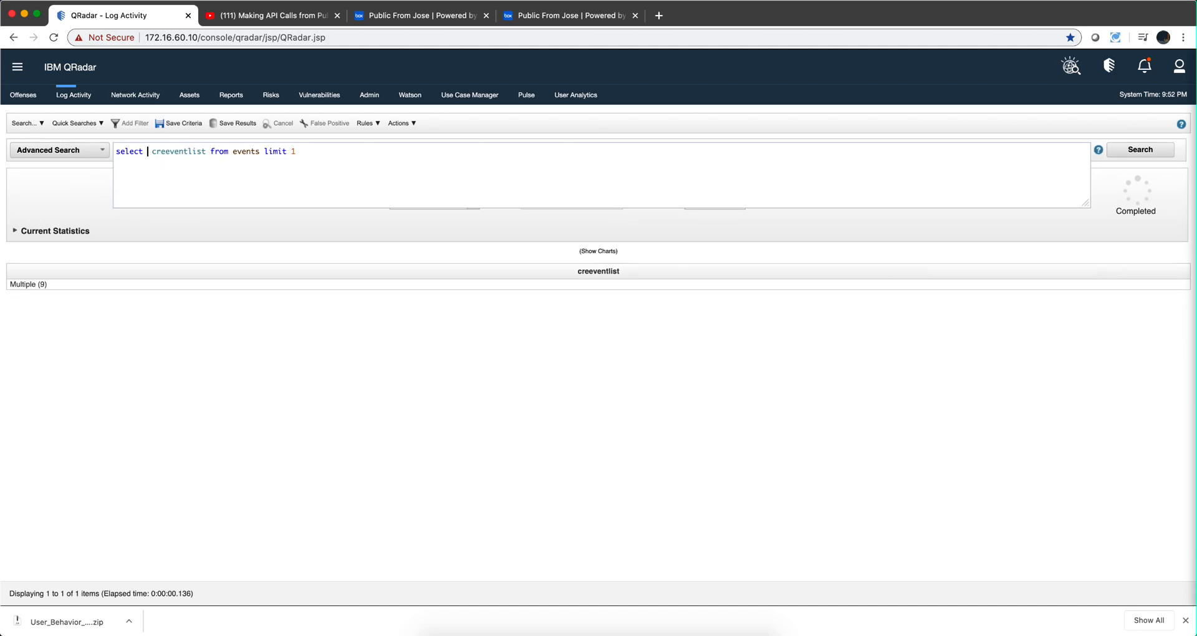
Begin writing integervalueaggregator in front of creeventlist in the AQL box
text(integer)
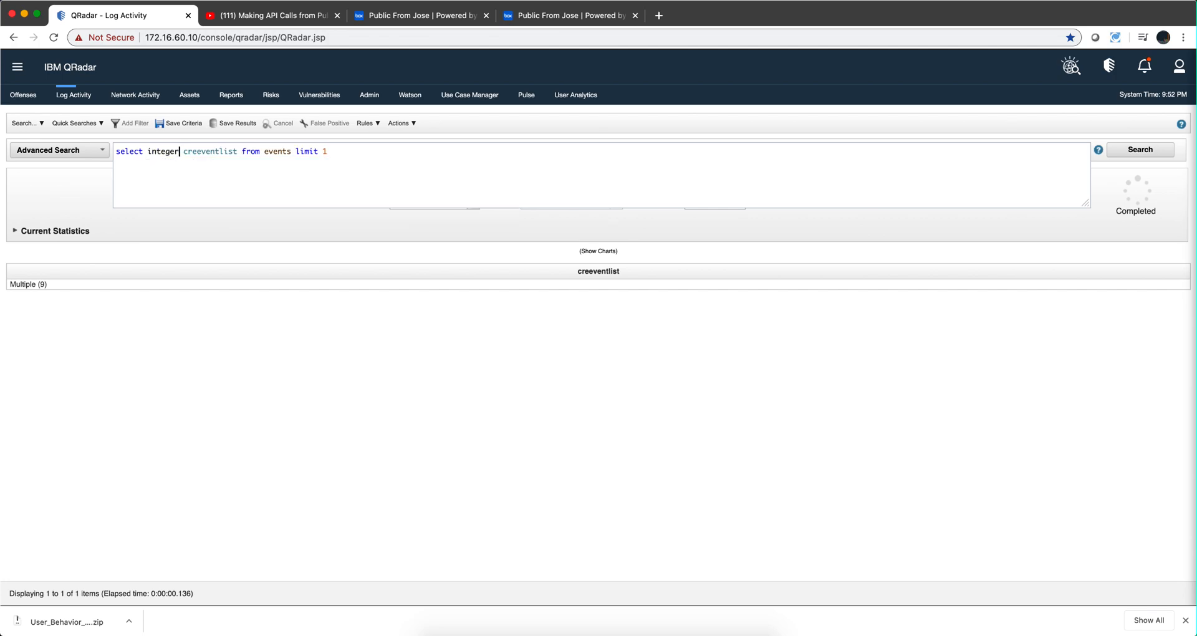
text(value)
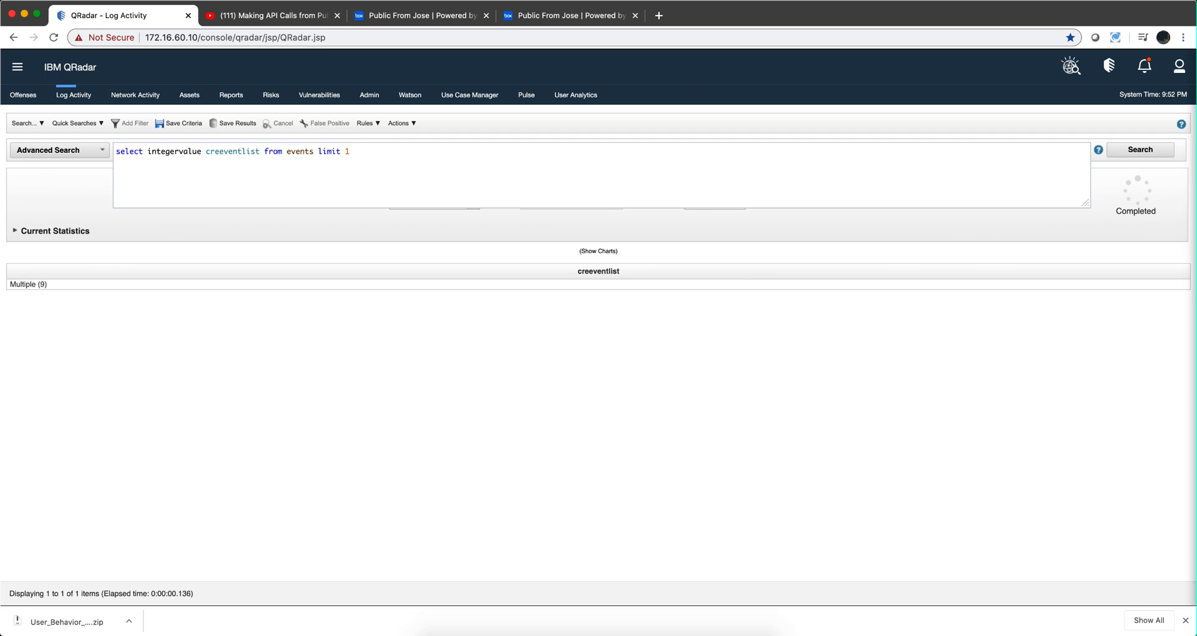
text(ag)
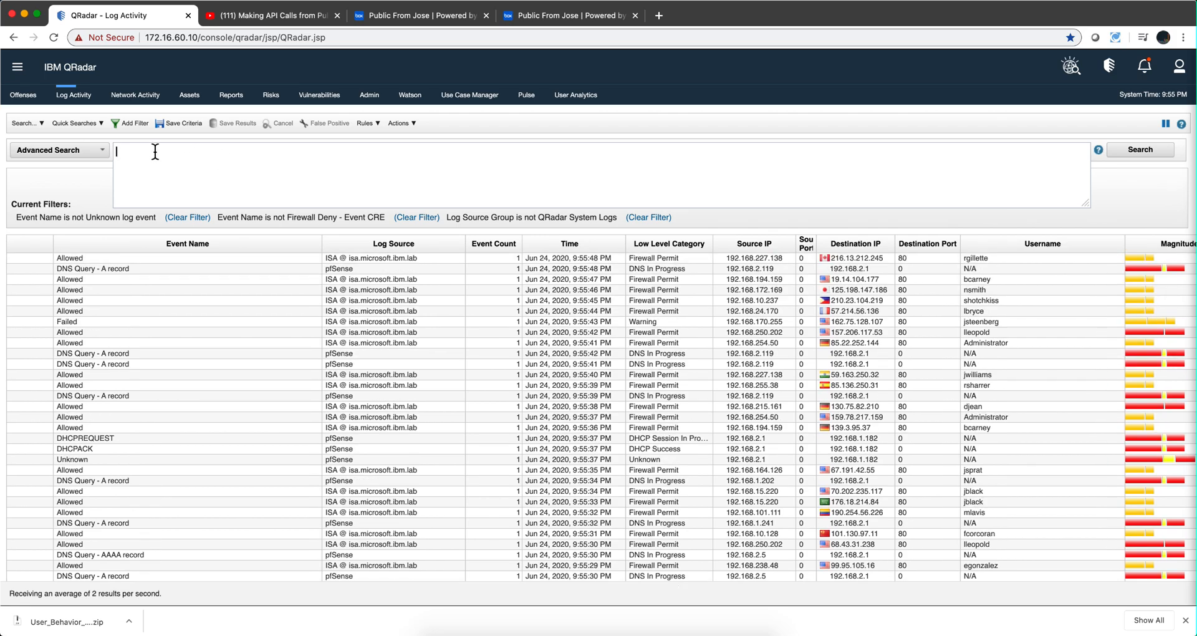
Run 'select SERVICES::INTEGERVALUEAGGREGATOR(creeventlist) from events limit 1', returning nine rule IDs
text(select)
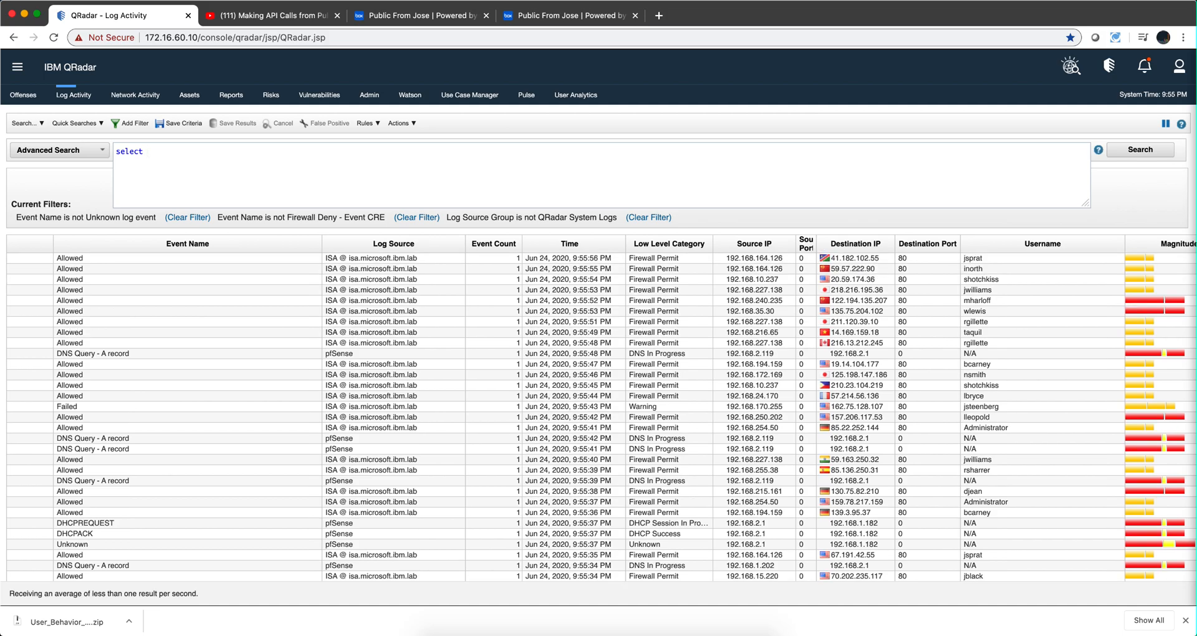
text(integ)
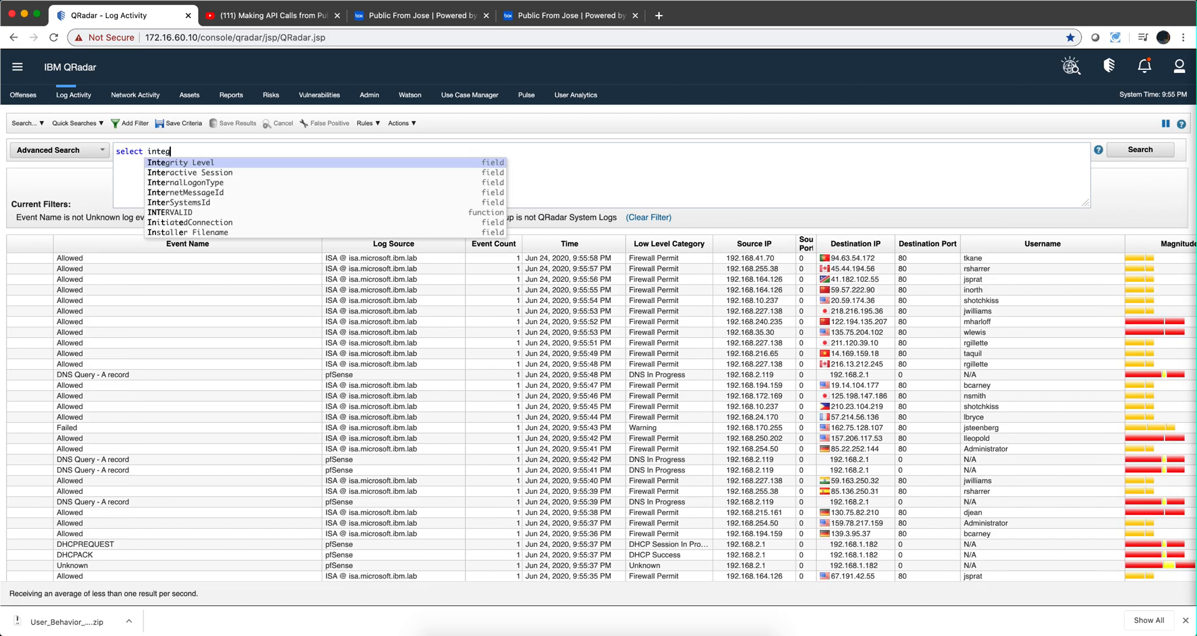
text(er)
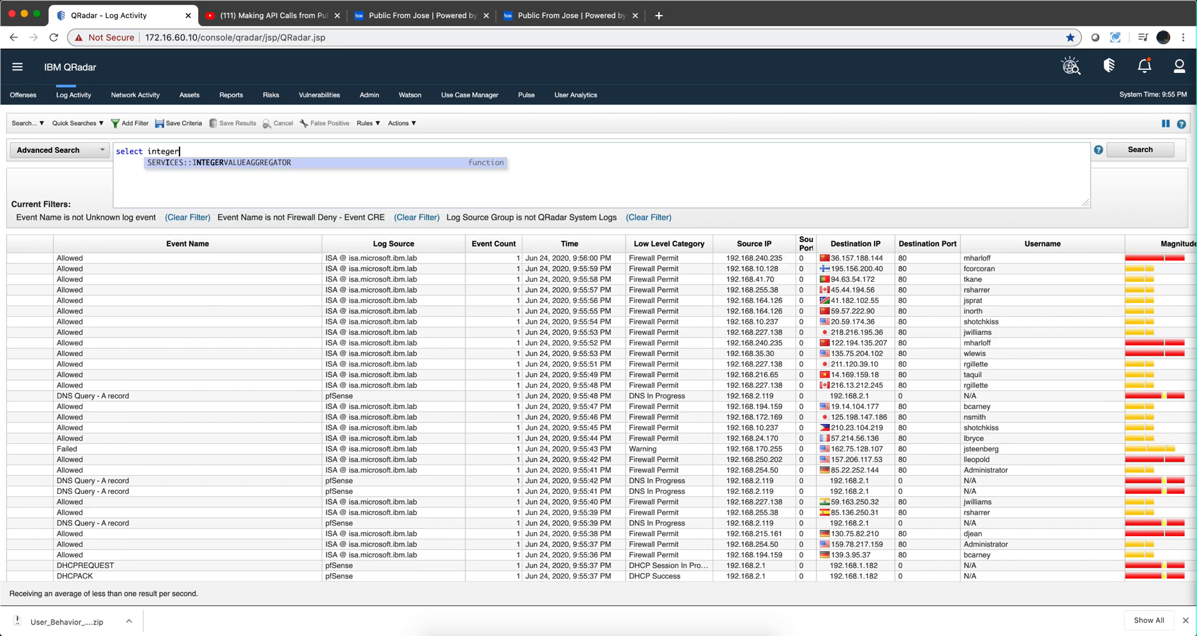
click(217, 162)
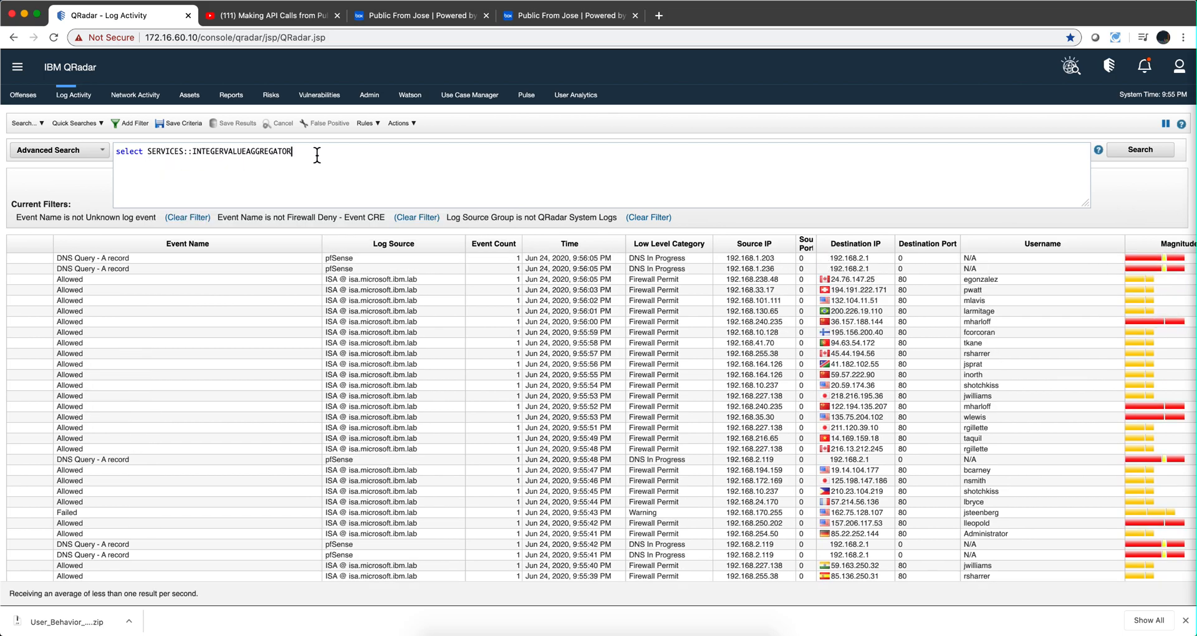
text(C)
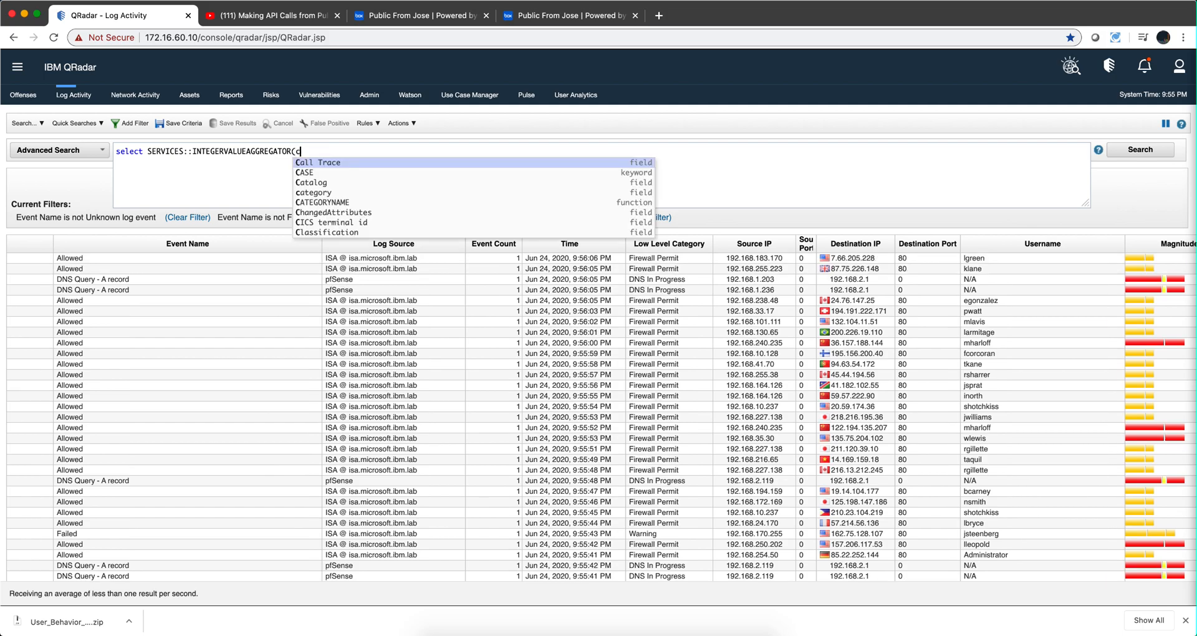
text(ree)
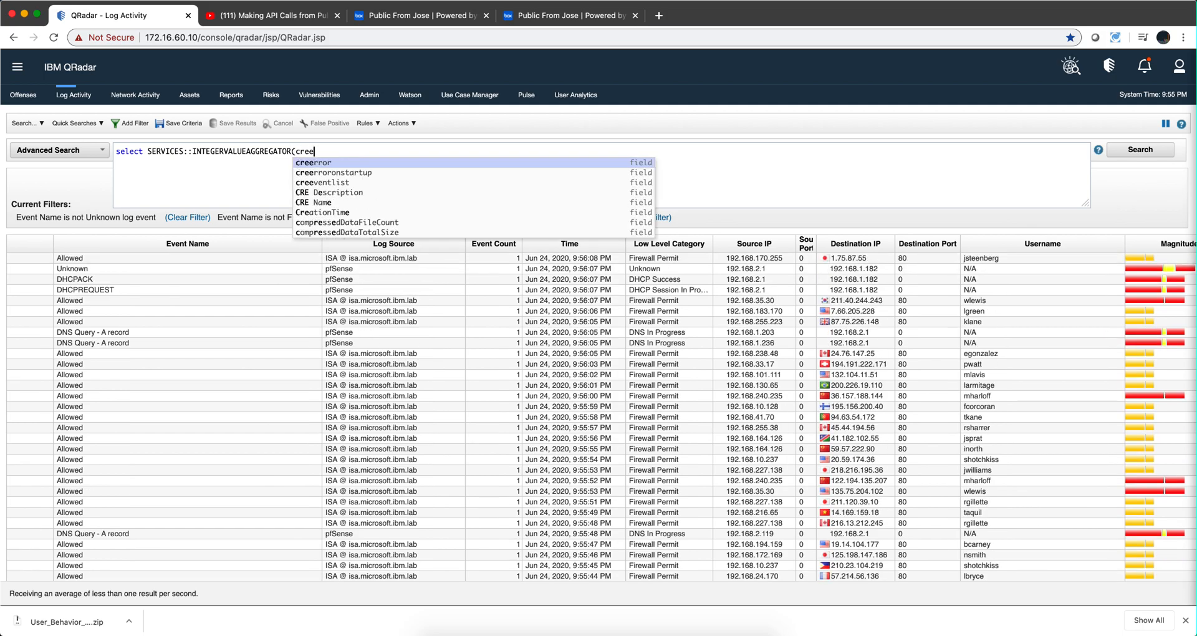
click(323, 182)
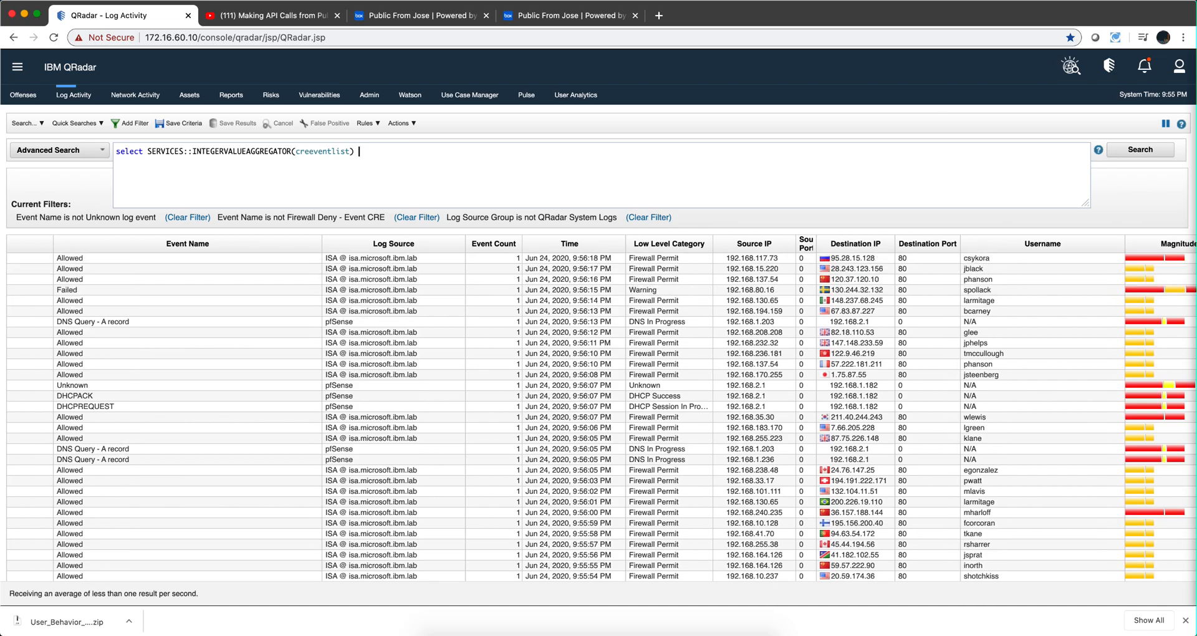
text(from events l)
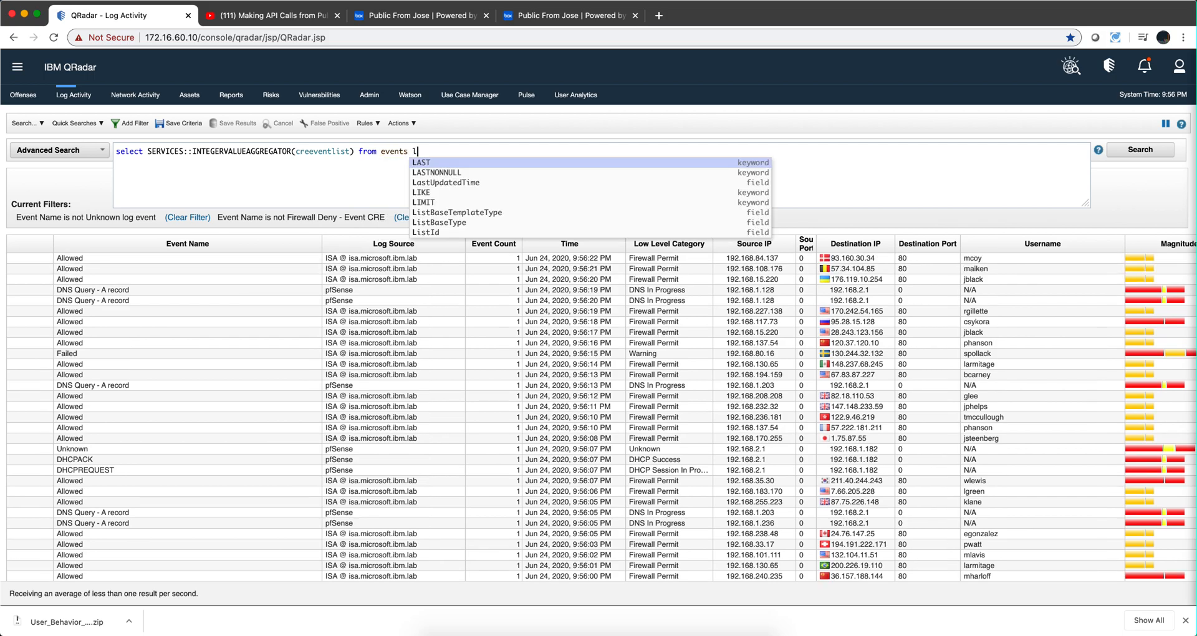
text(int)
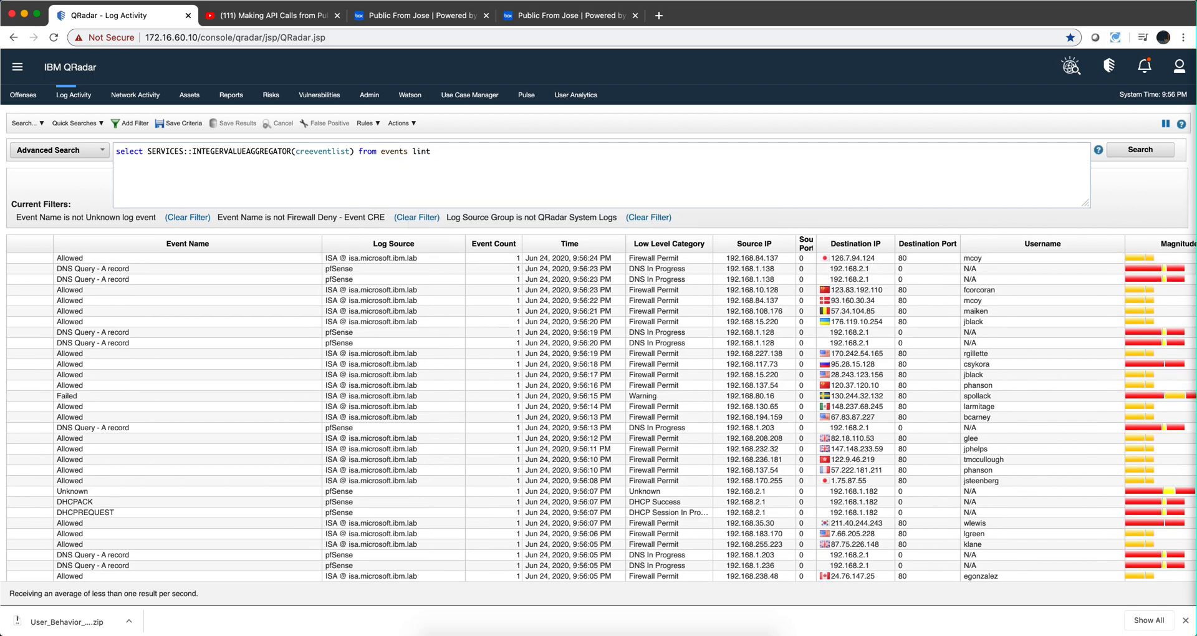
text(limit 1)
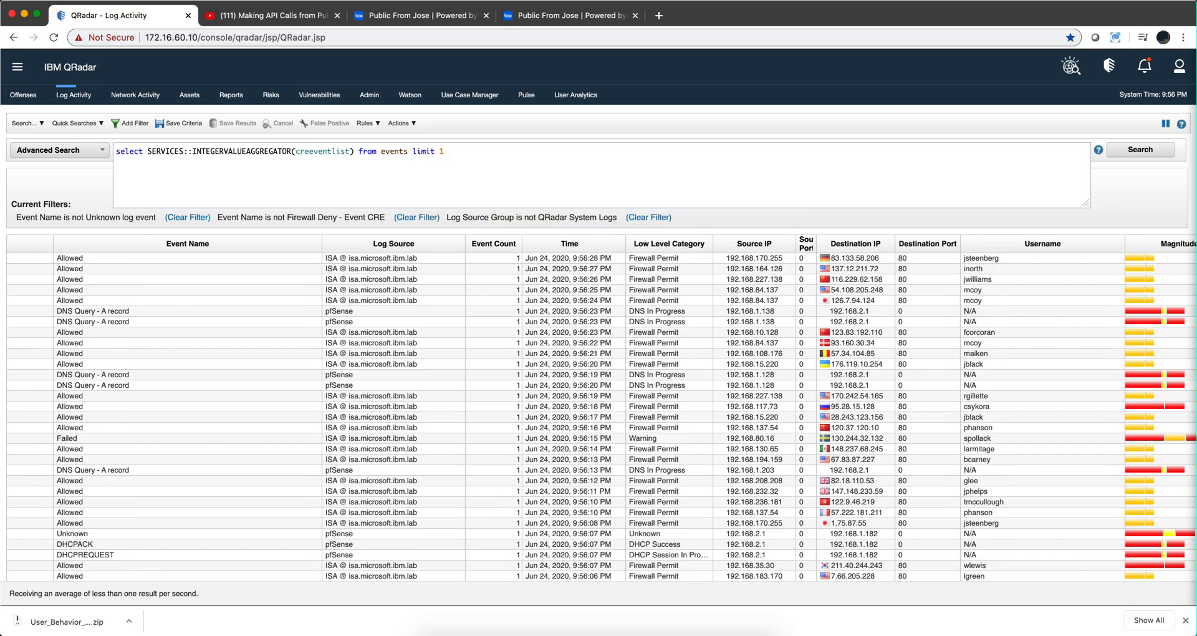
click(1140, 150)
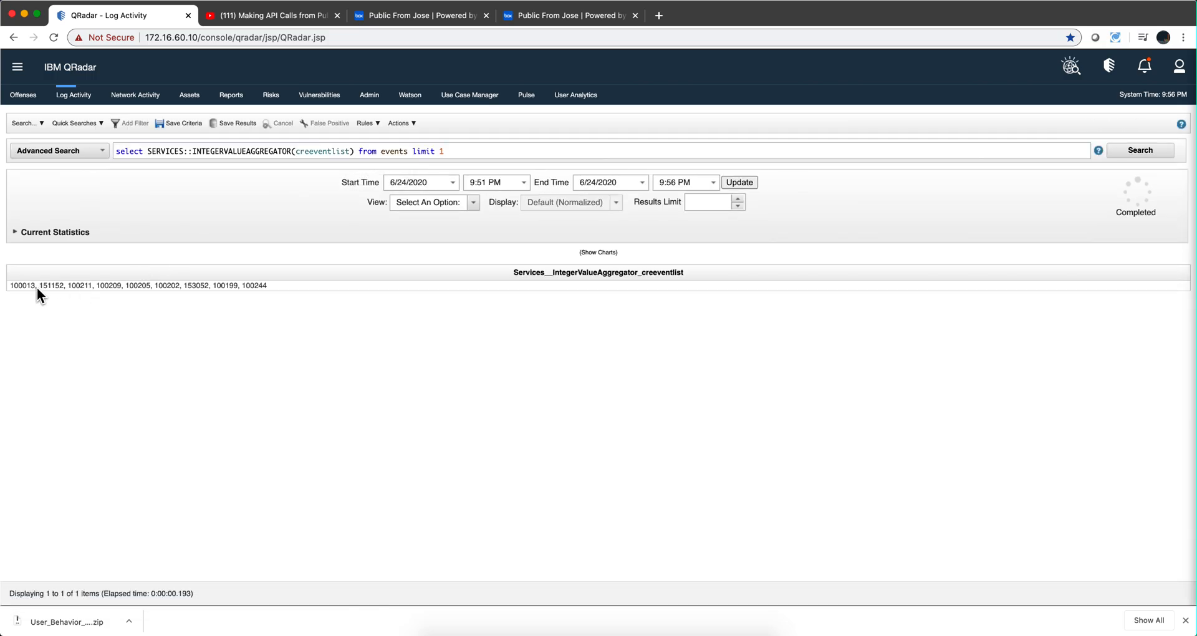
mouse_move(114, 288)
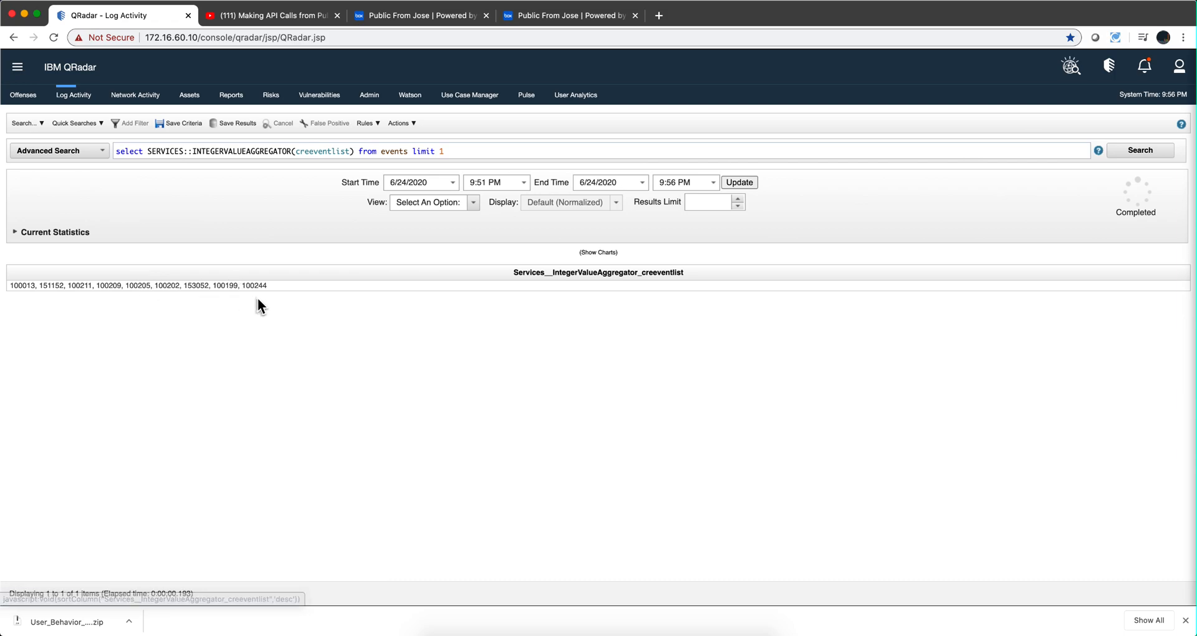
mouse_move(275, 297)
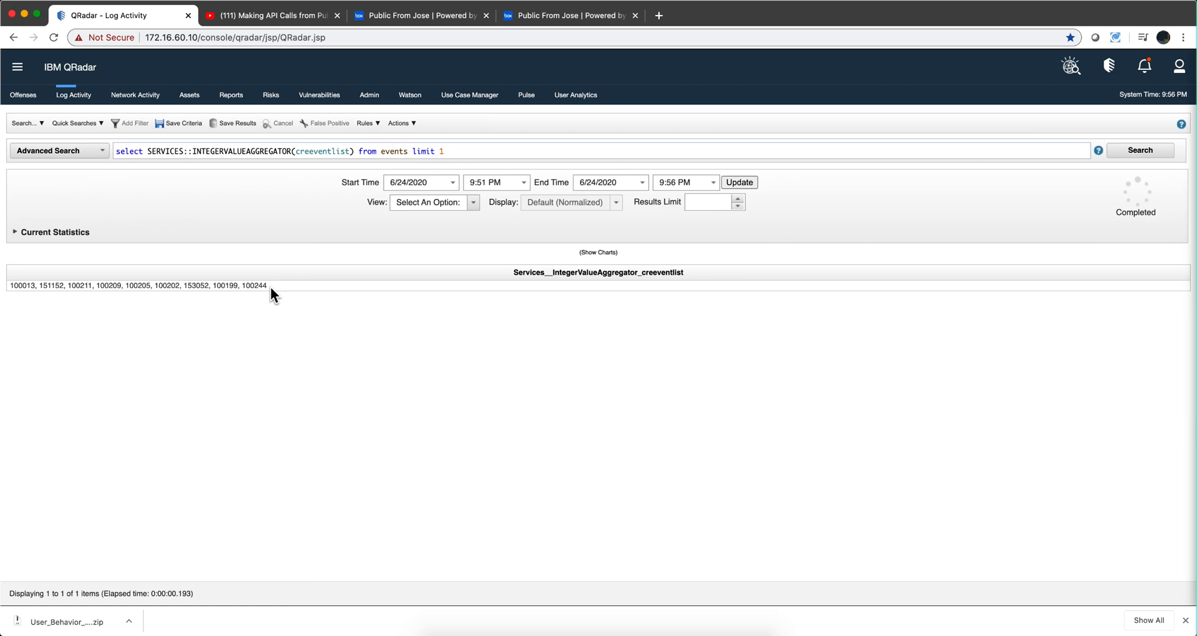
mouse_move(254, 297)
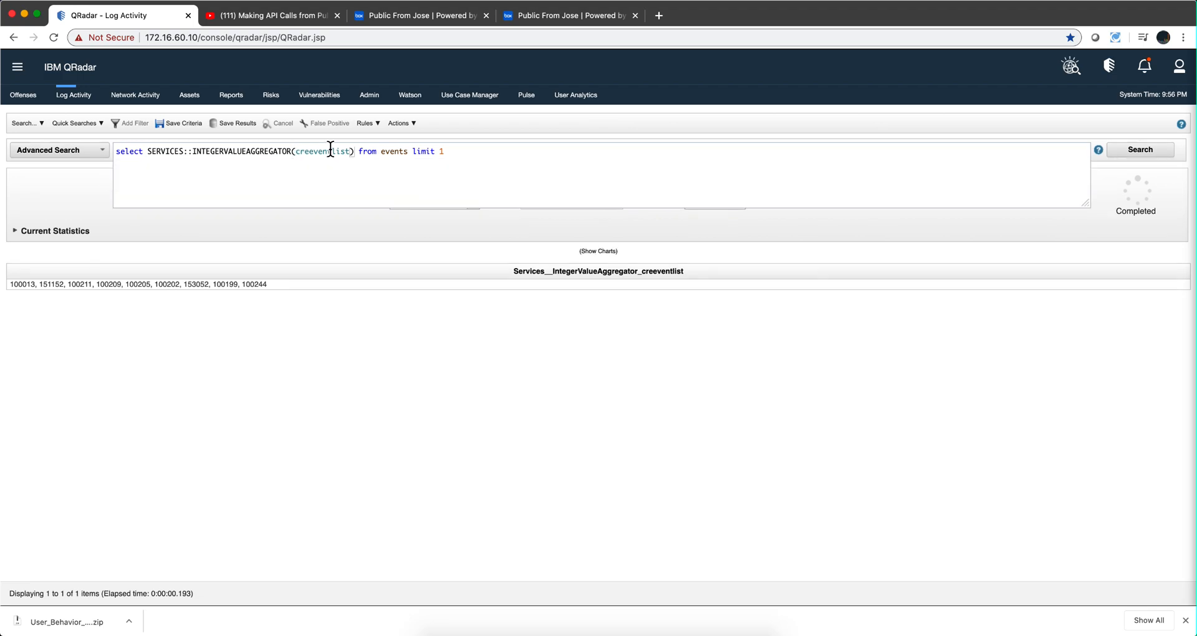
Wrap RULENAME(creeventlist) in SERVICES::STRINGVALUEAGGREGATOR via autocomplete and run the search
text(RULE)
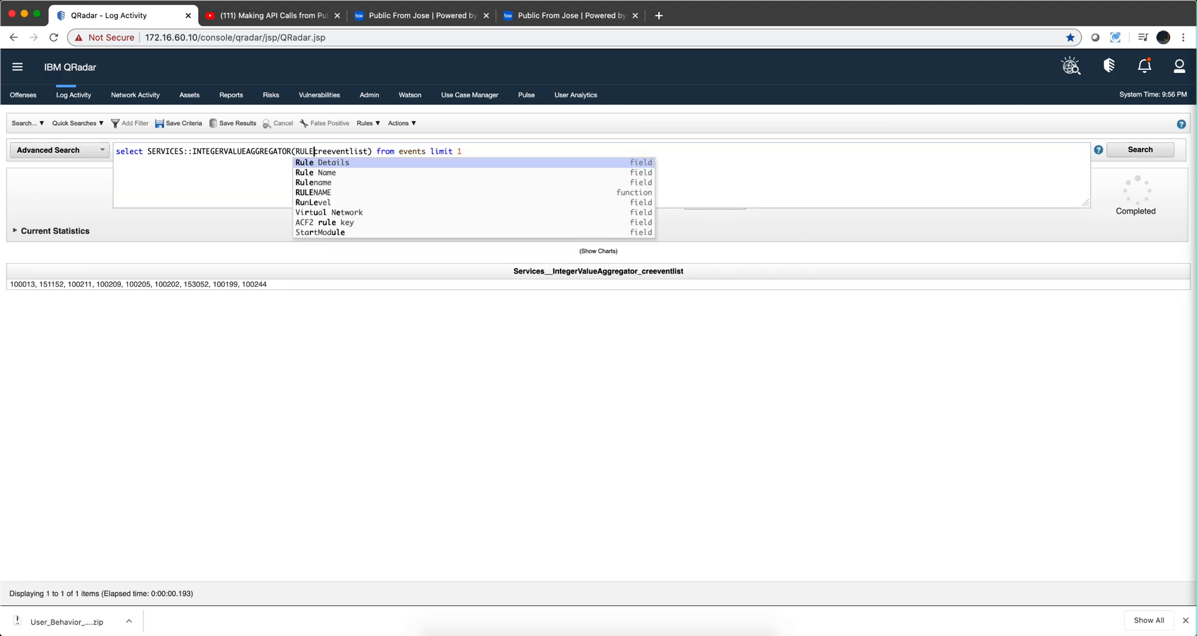
mouse_move(325, 185)
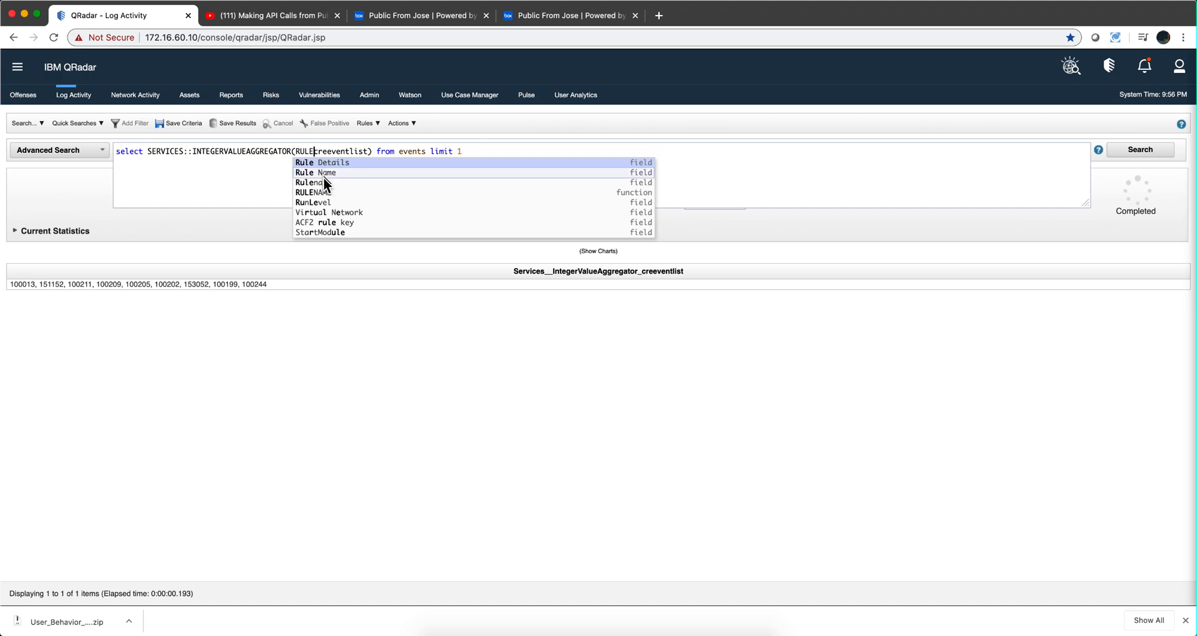
click(309, 192)
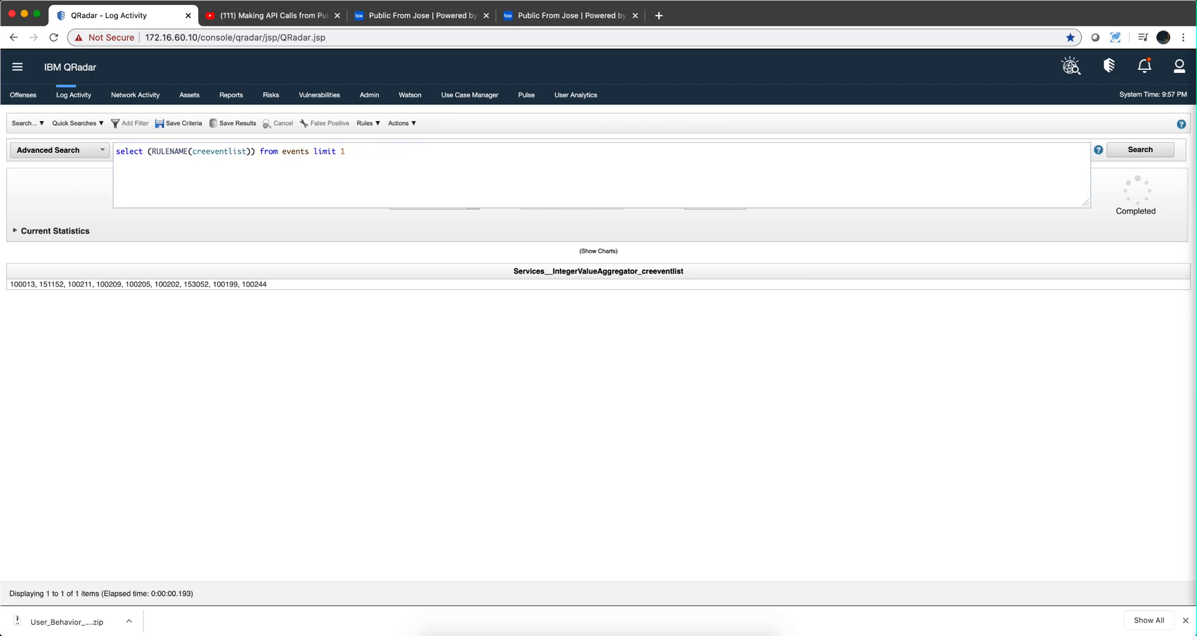
text(string)
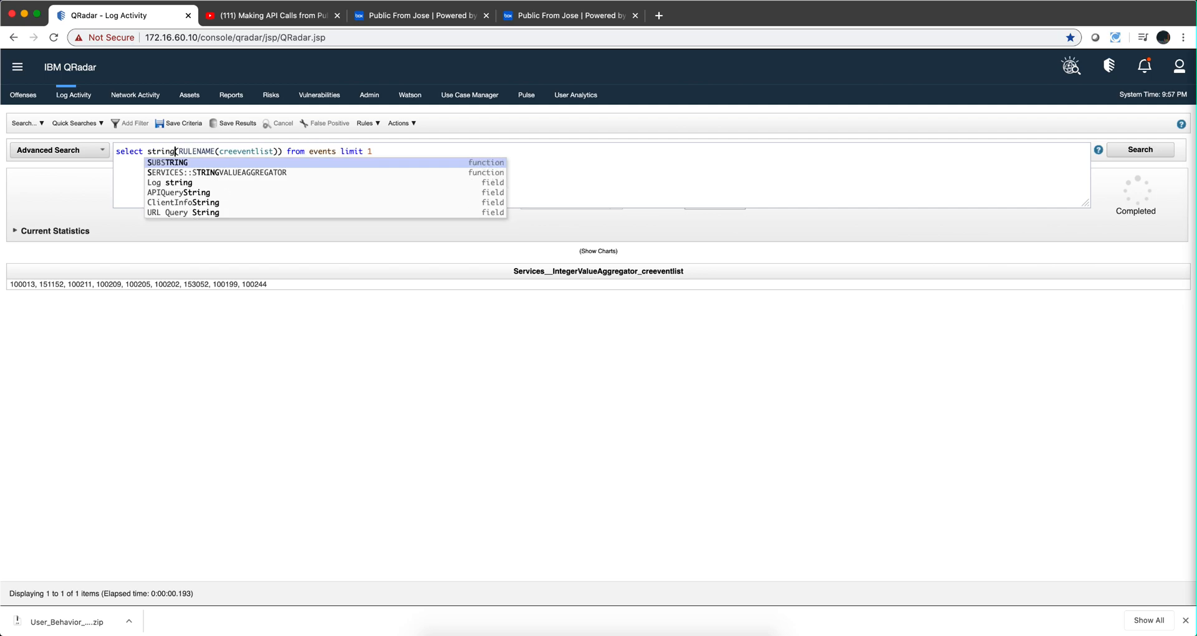
click(217, 172)
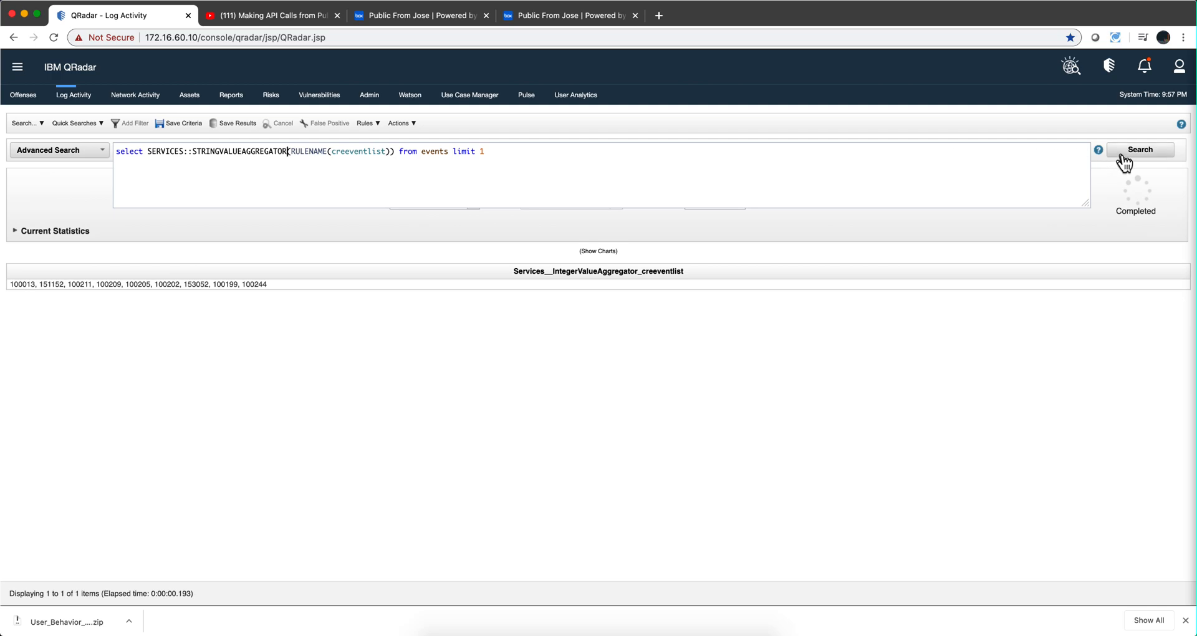
click(1137, 149)
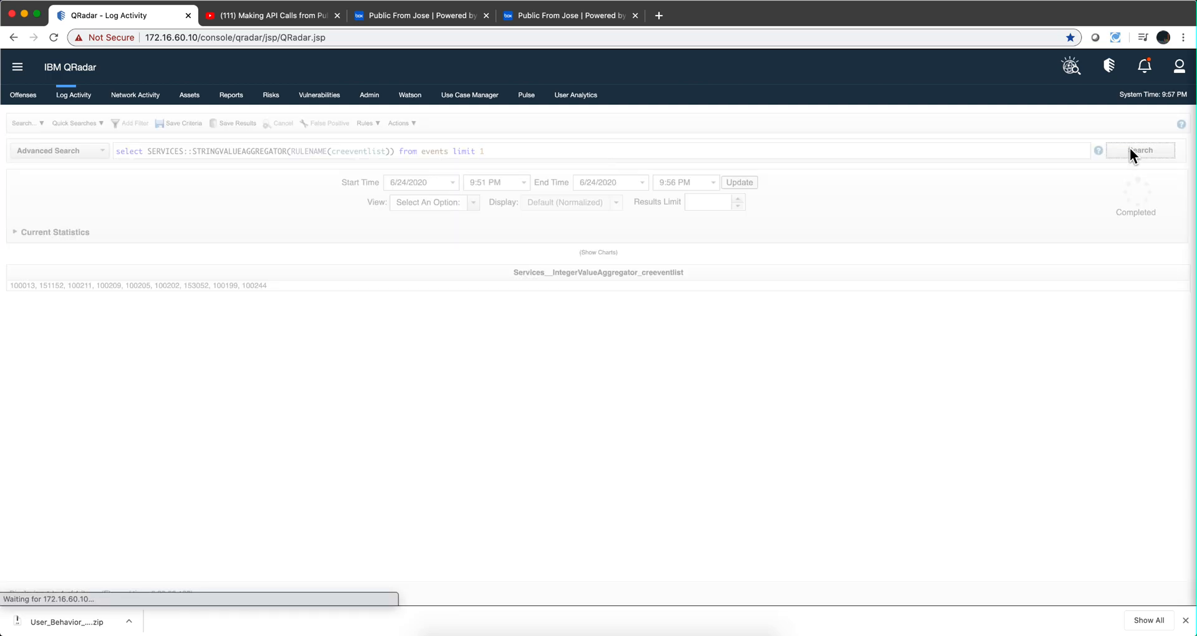
Run the query and review the single row of comma-separated rule names returned
click(1140, 150)
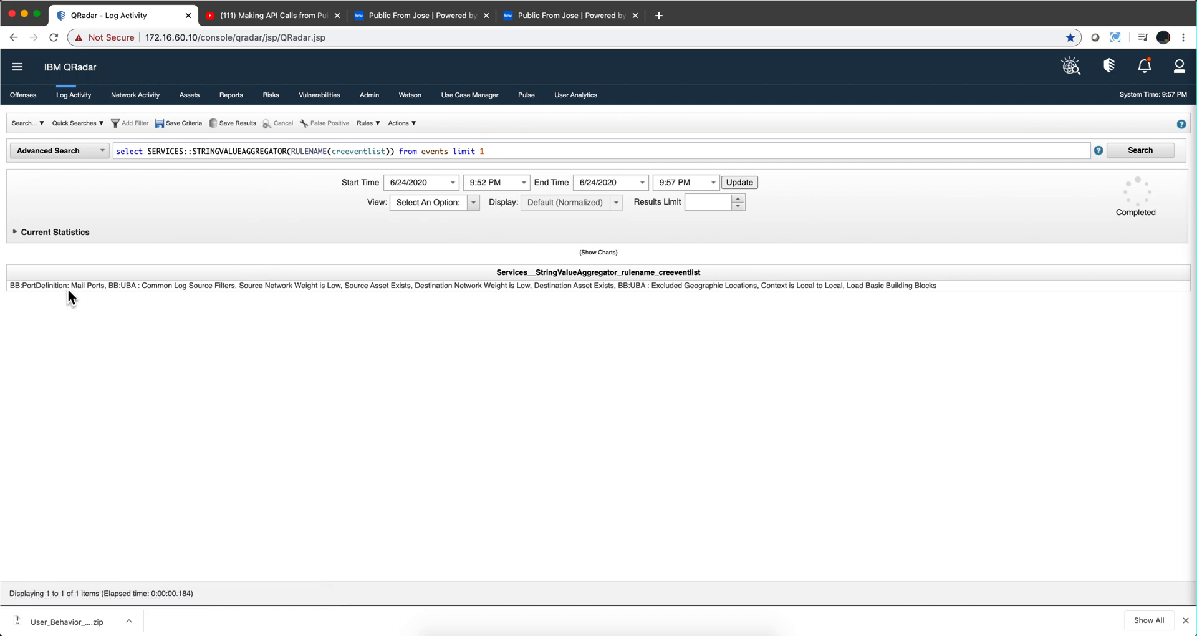
mouse_move(345, 287)
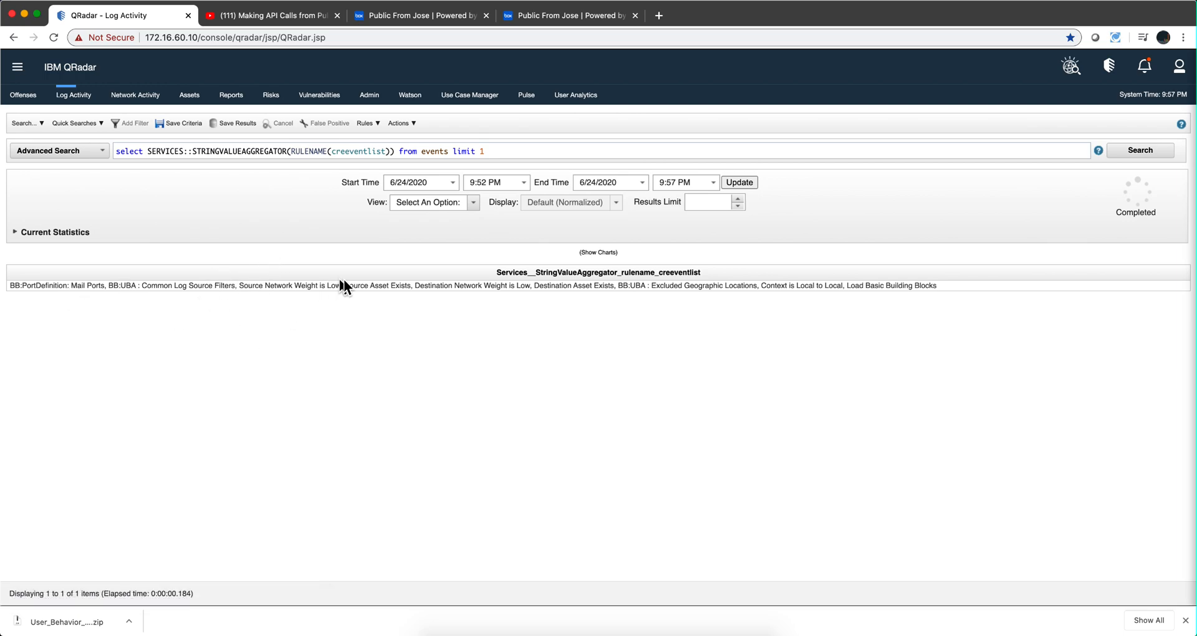
mouse_move(277, 172)
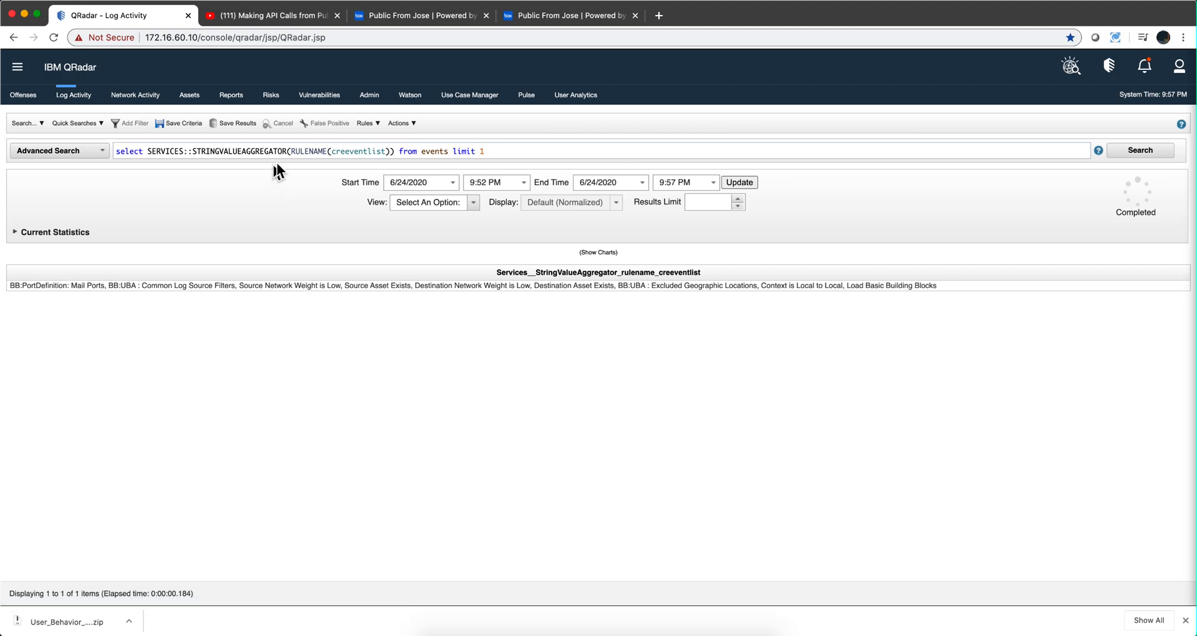
mouse_move(366, 158)
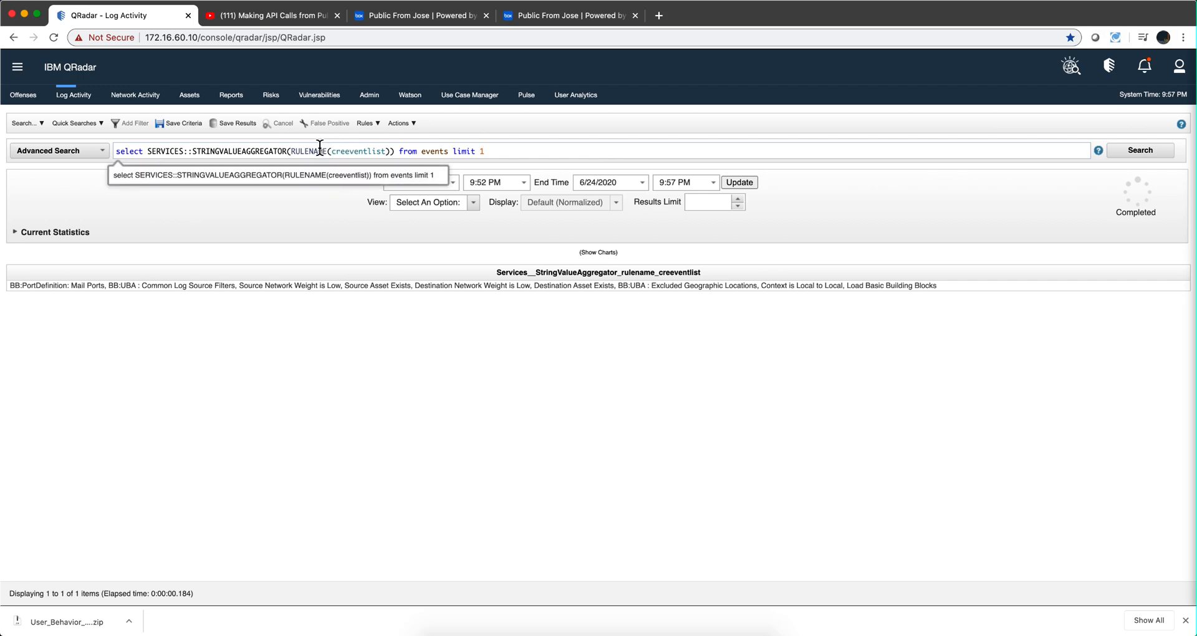
mouse_move(321, 152)
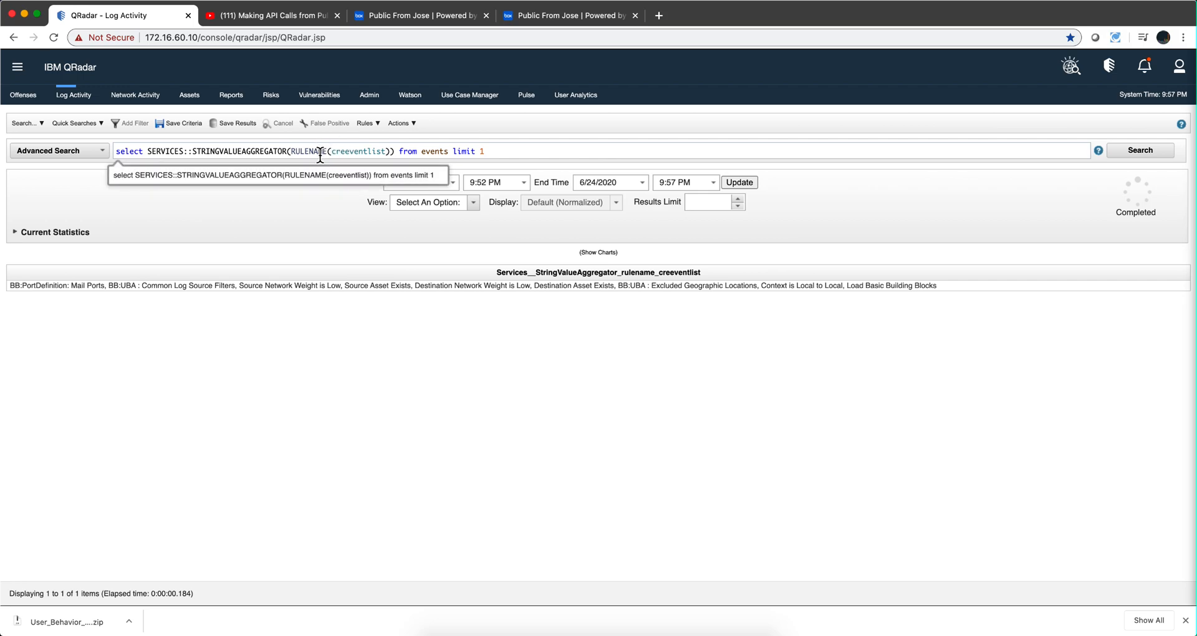
mouse_move(264, 159)
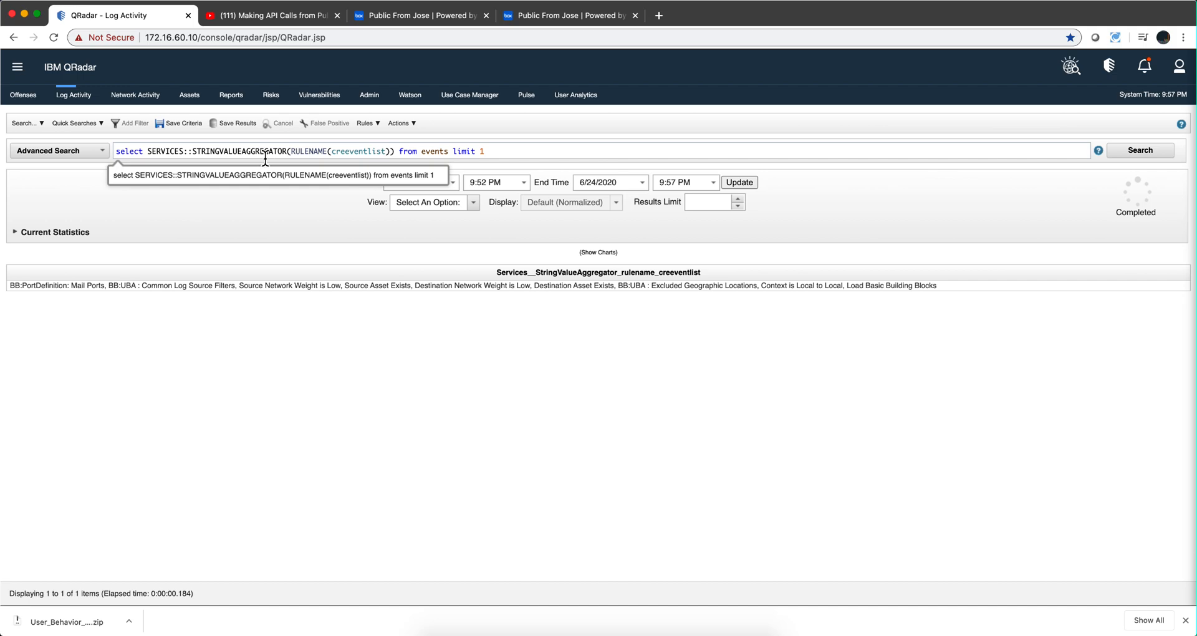
mouse_move(287, 154)
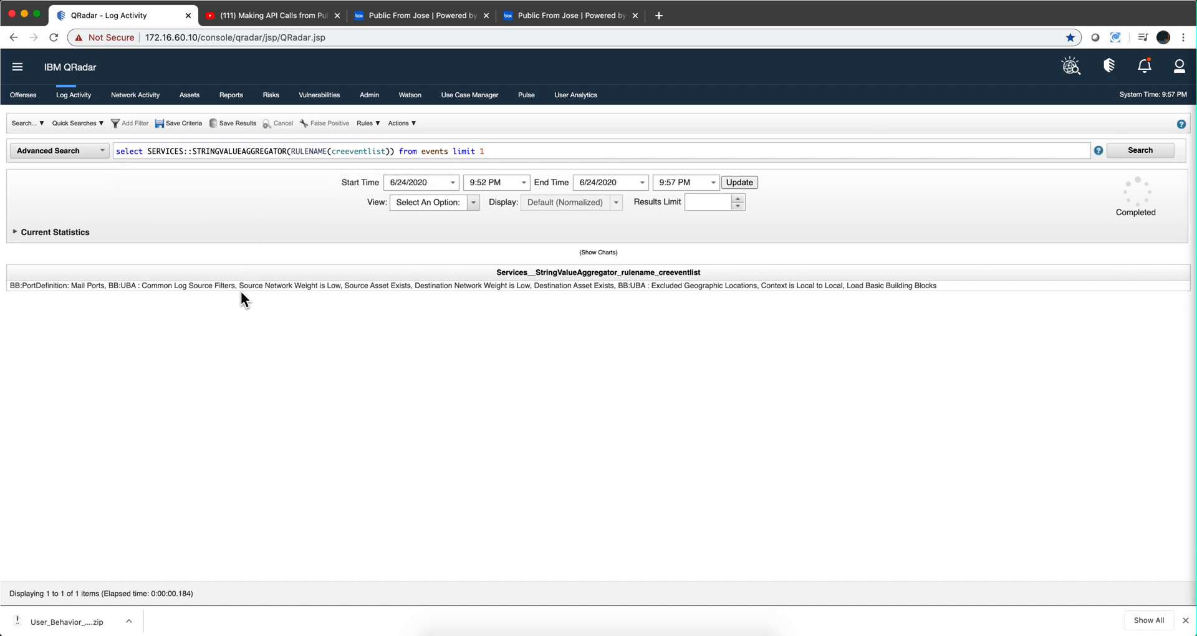
mouse_move(823, 298)
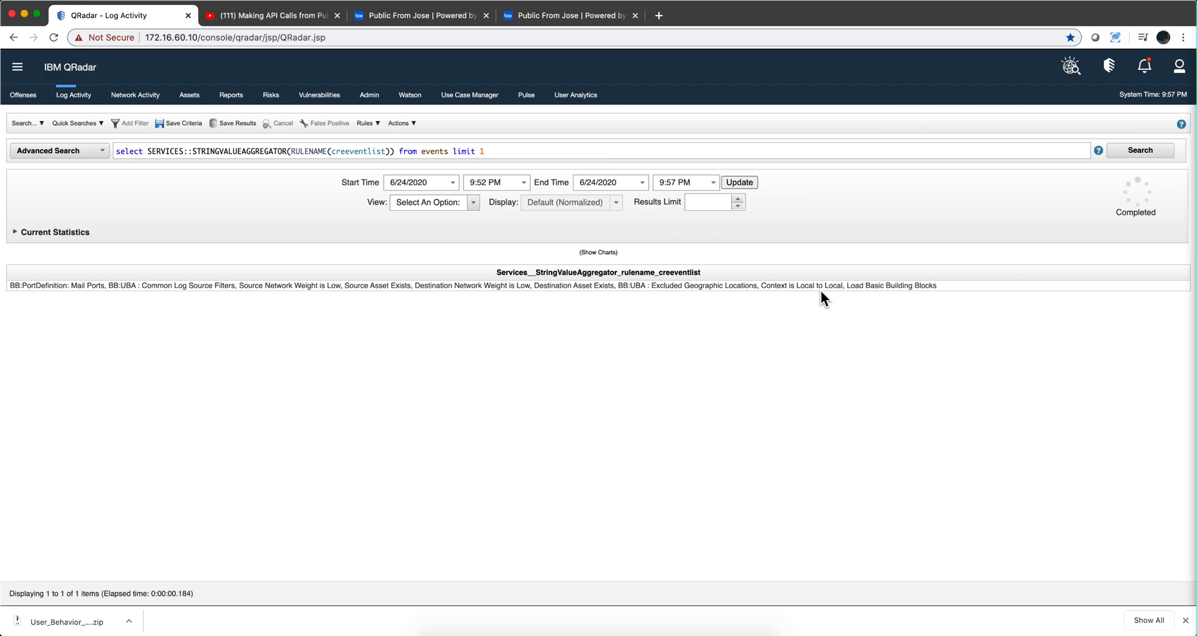
mouse_move(720, 297)
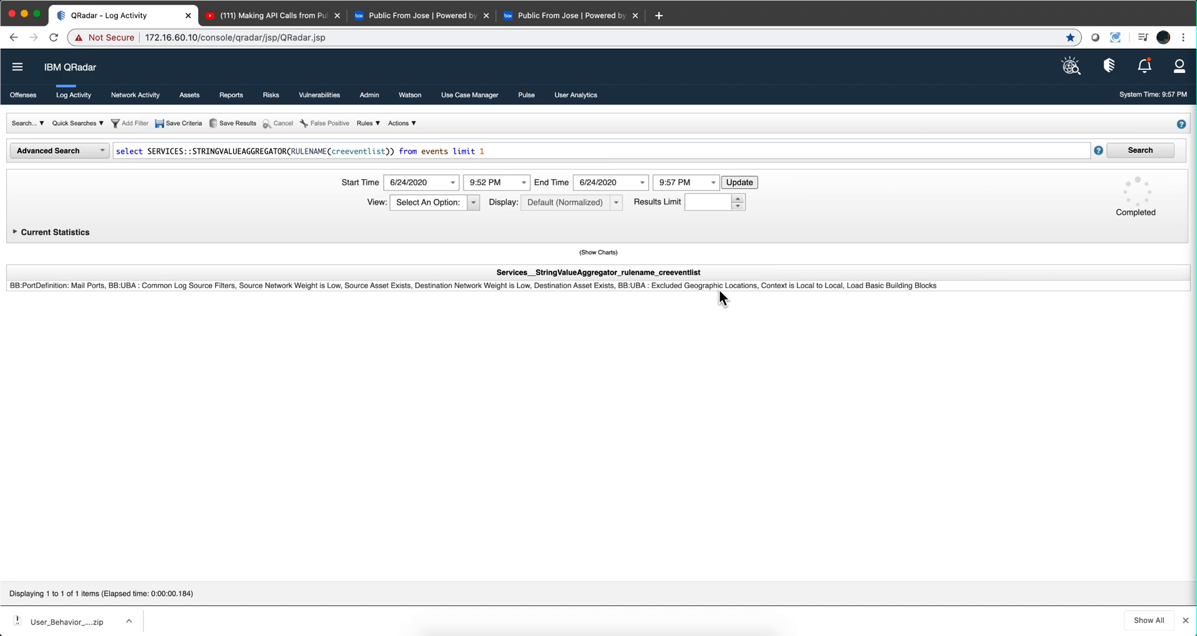
mouse_move(277, 171)
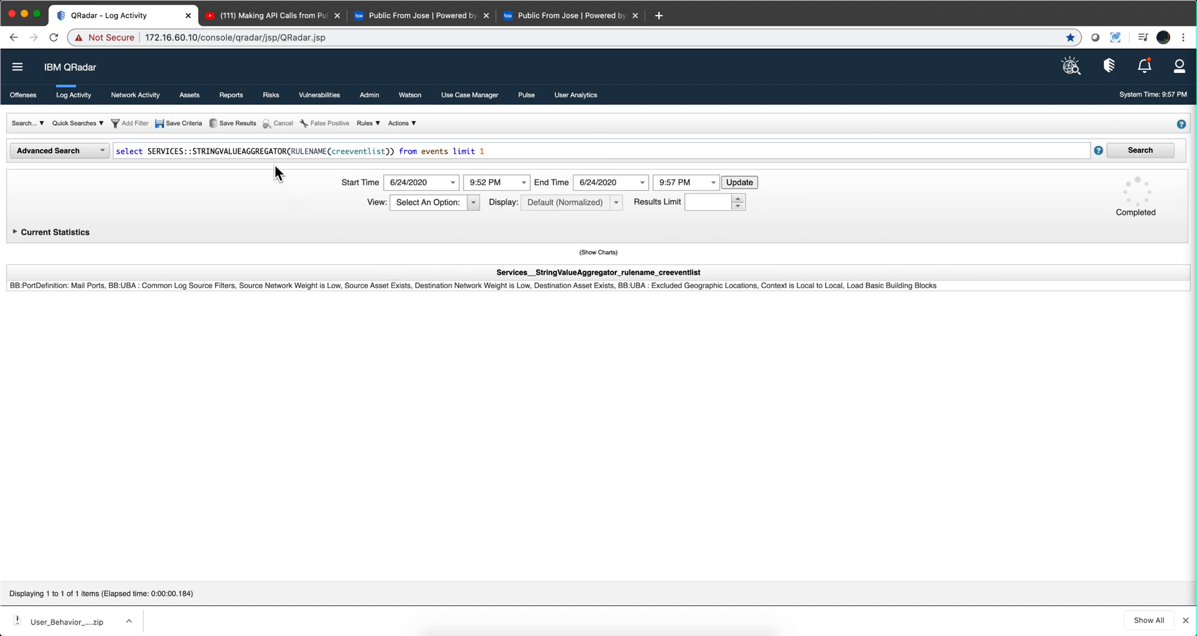
mouse_move(221, 176)
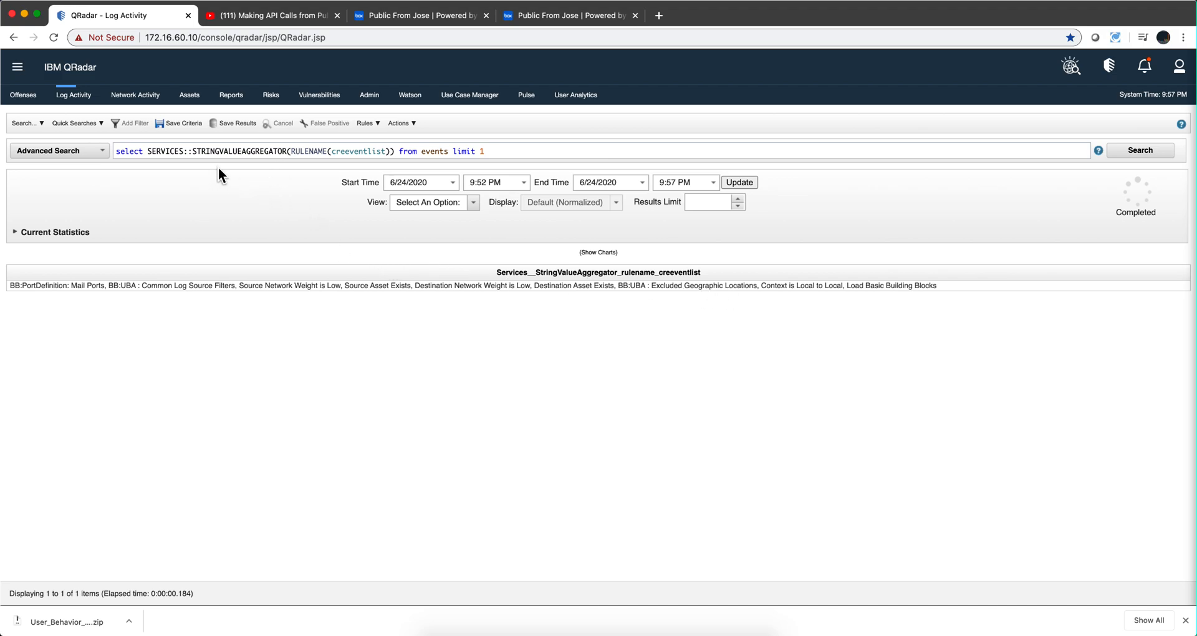
mouse_move(212, 151)
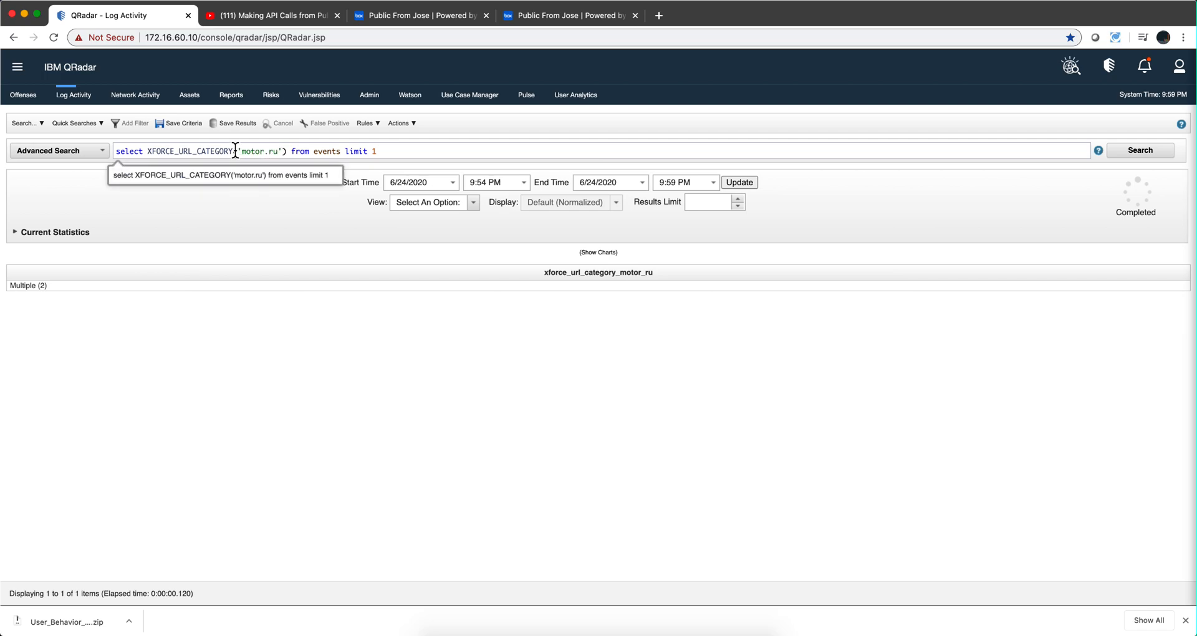
mouse_move(264, 150)
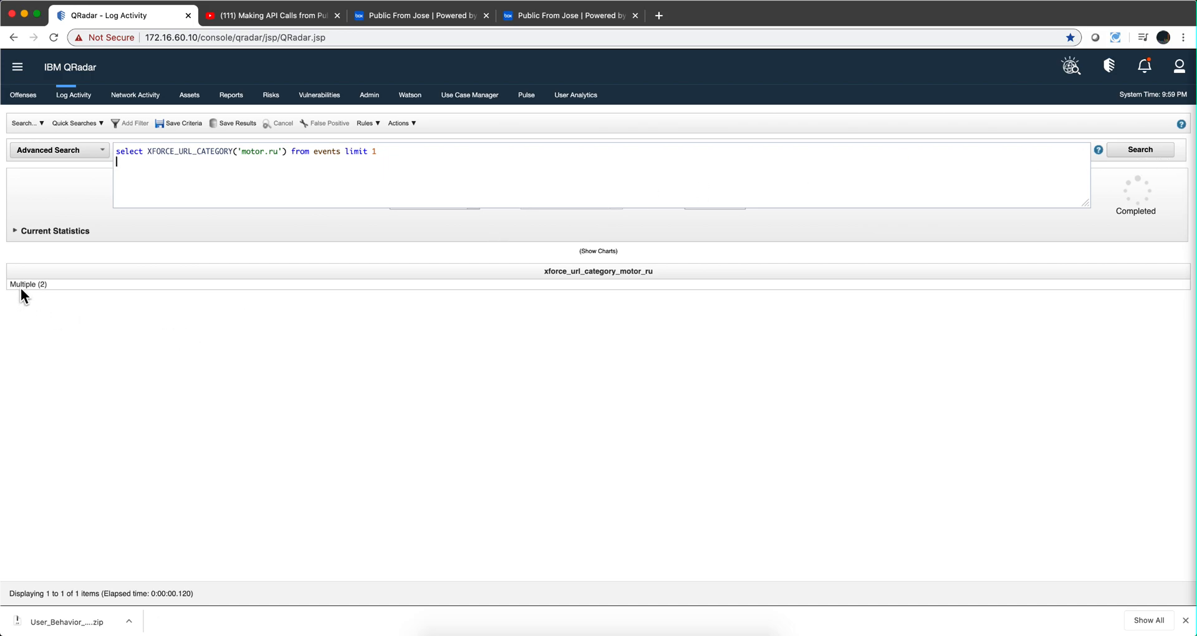
mouse_move(33, 288)
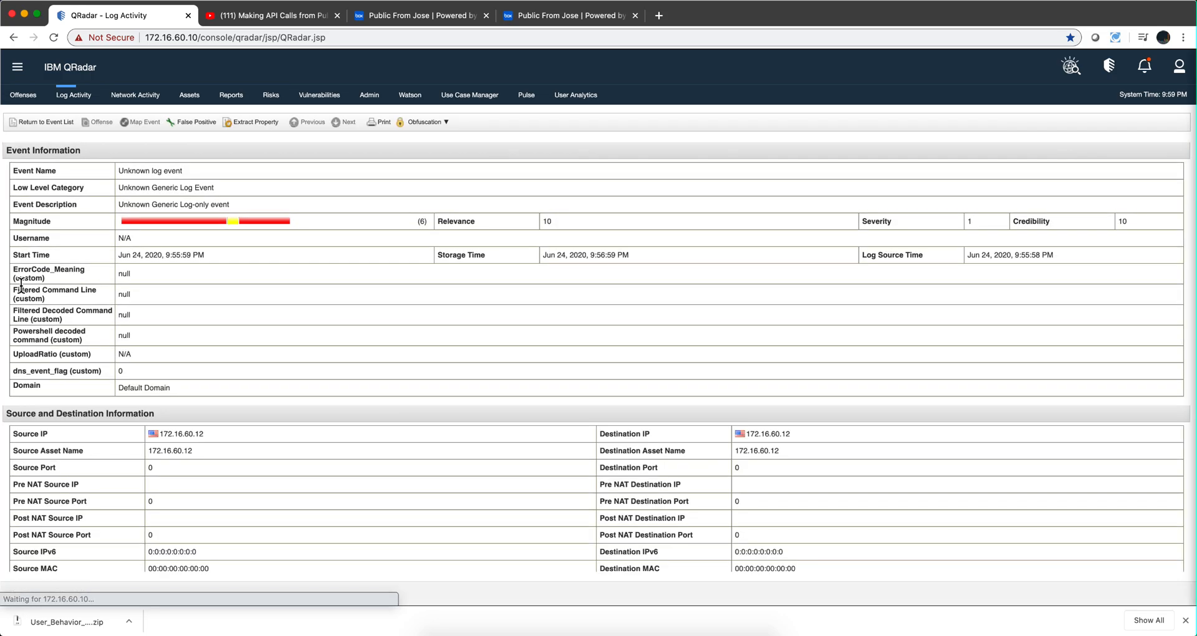
Review the event's Additional Information and Custom Rules, then return to the event list
scroll(down, 3)
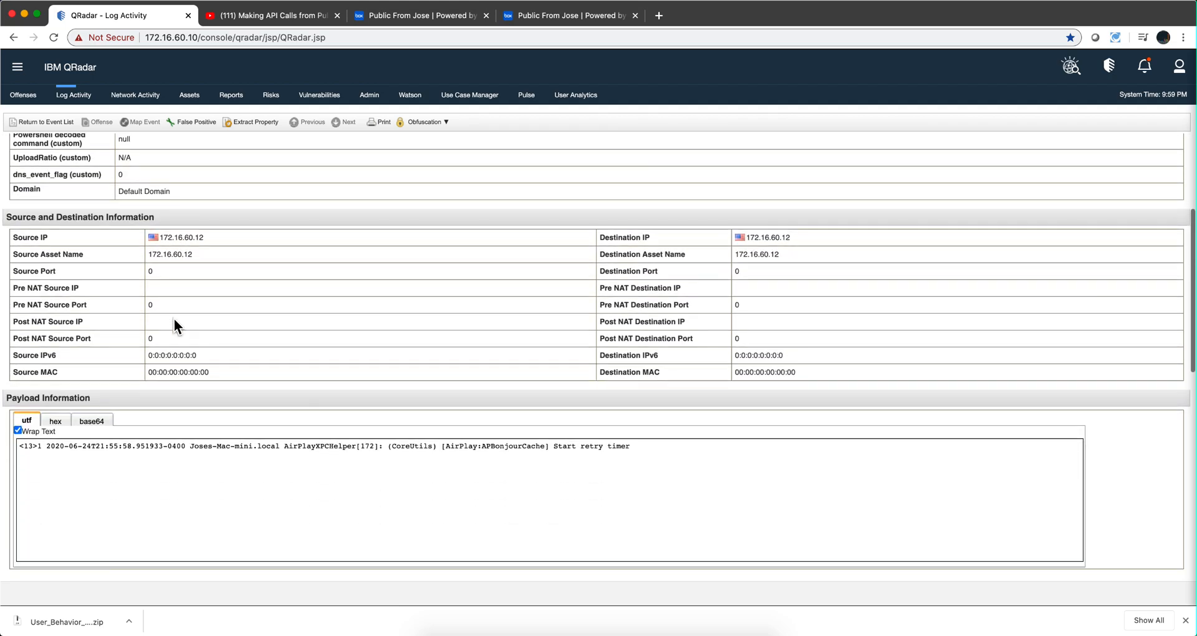
scroll(down, 3)
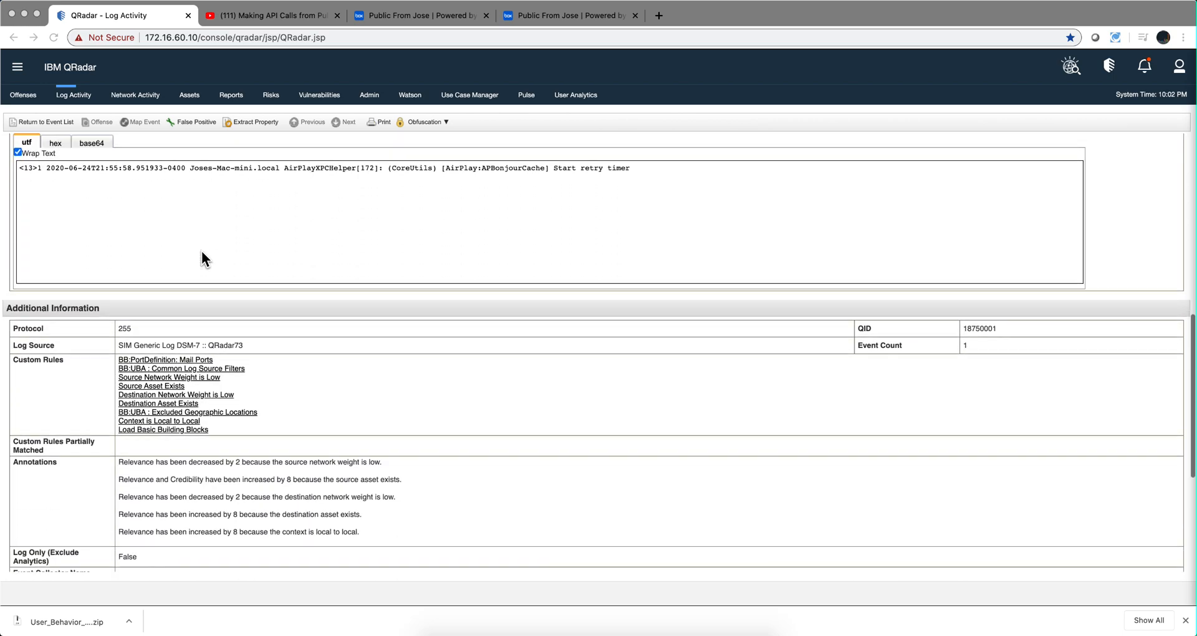
scroll(down, 3)
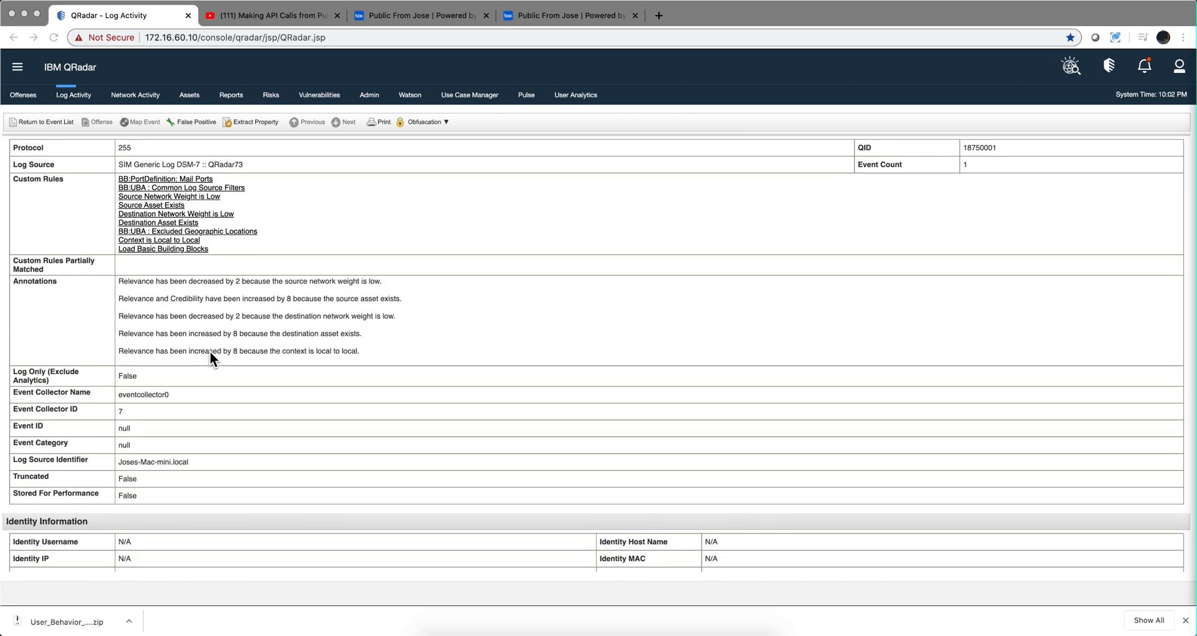
scroll(up, 3)
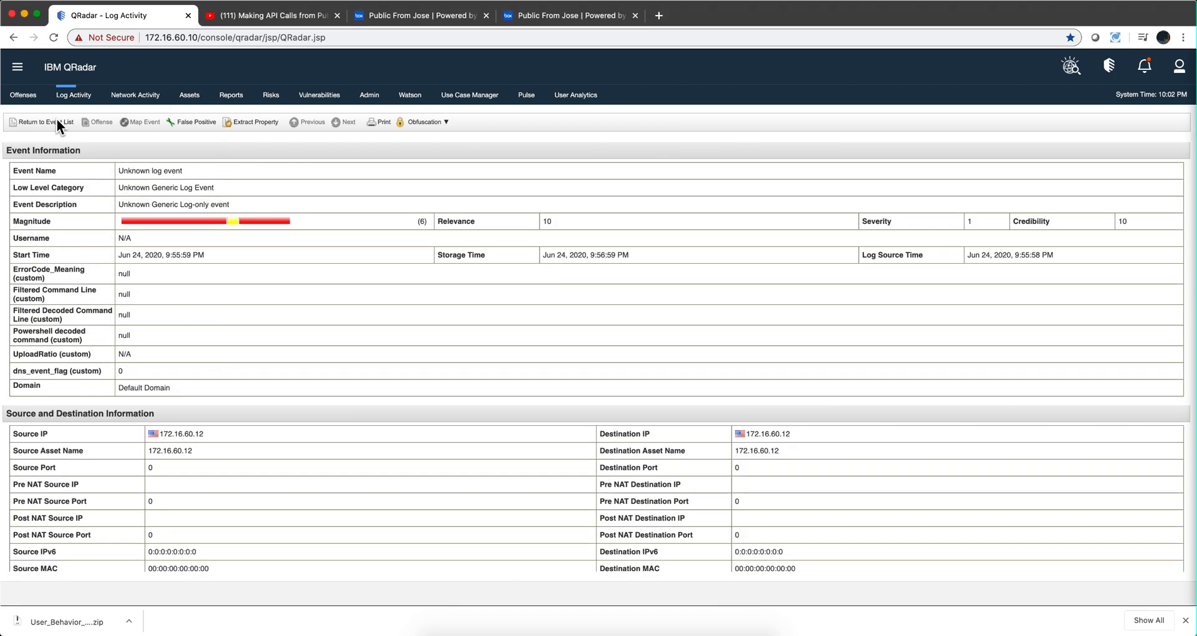
click(44, 121)
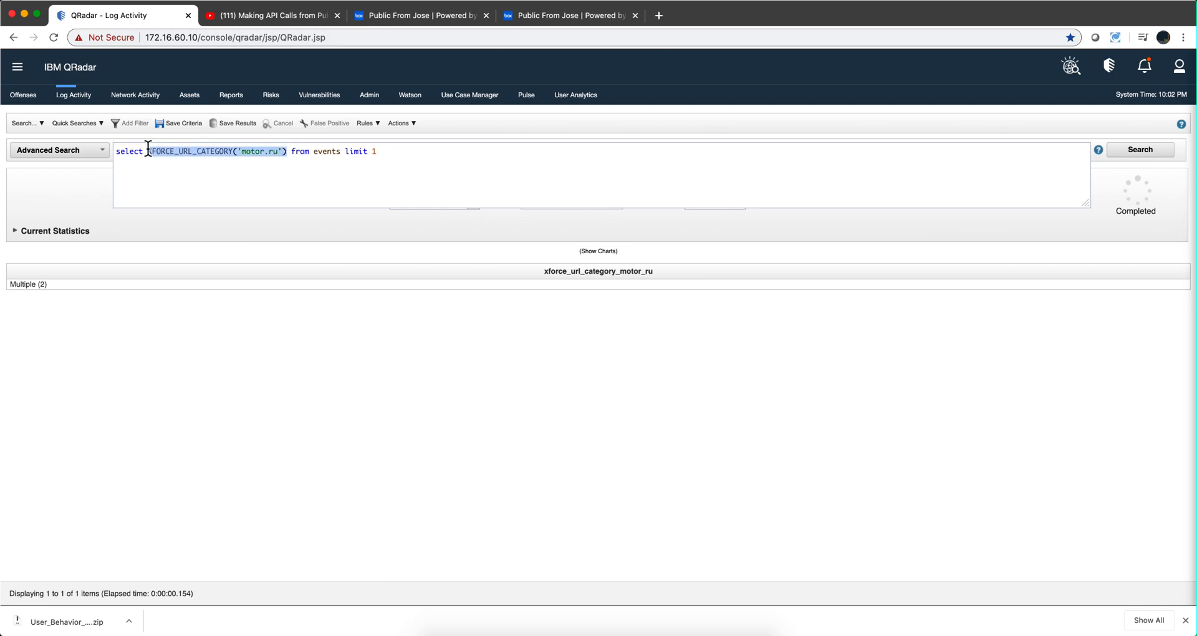
Delete XFORCE_URL_CATEGORY('motor.ru') and insert SERVICES::STRINGVALUEAGGREGATOR from autocomplete
key(Delete)
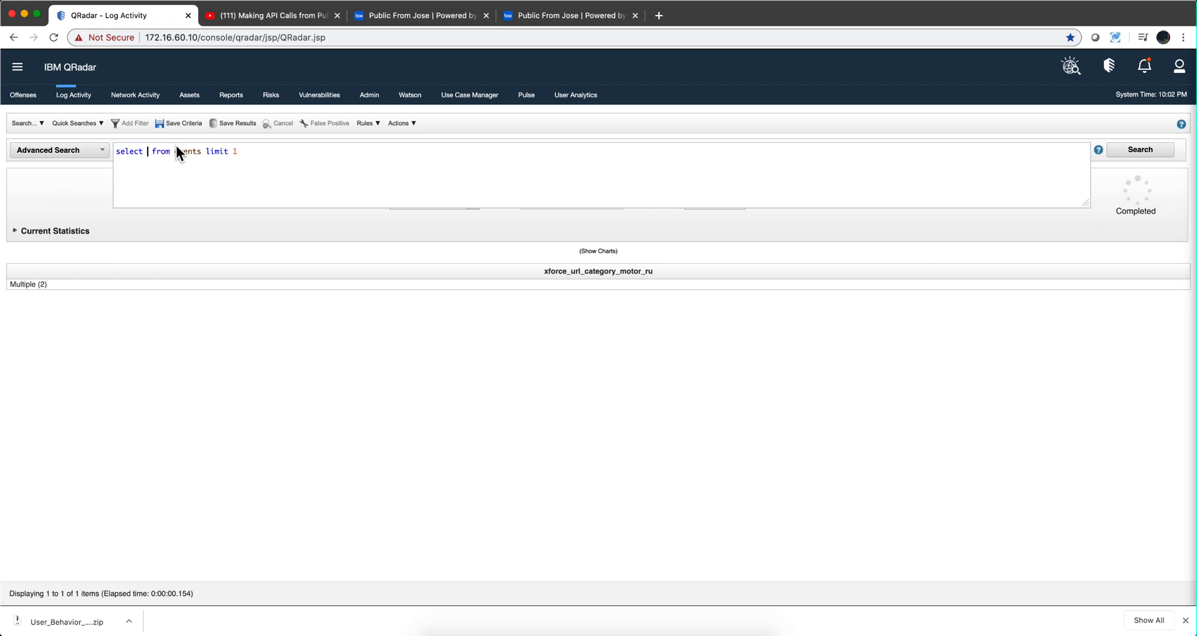
text(st)
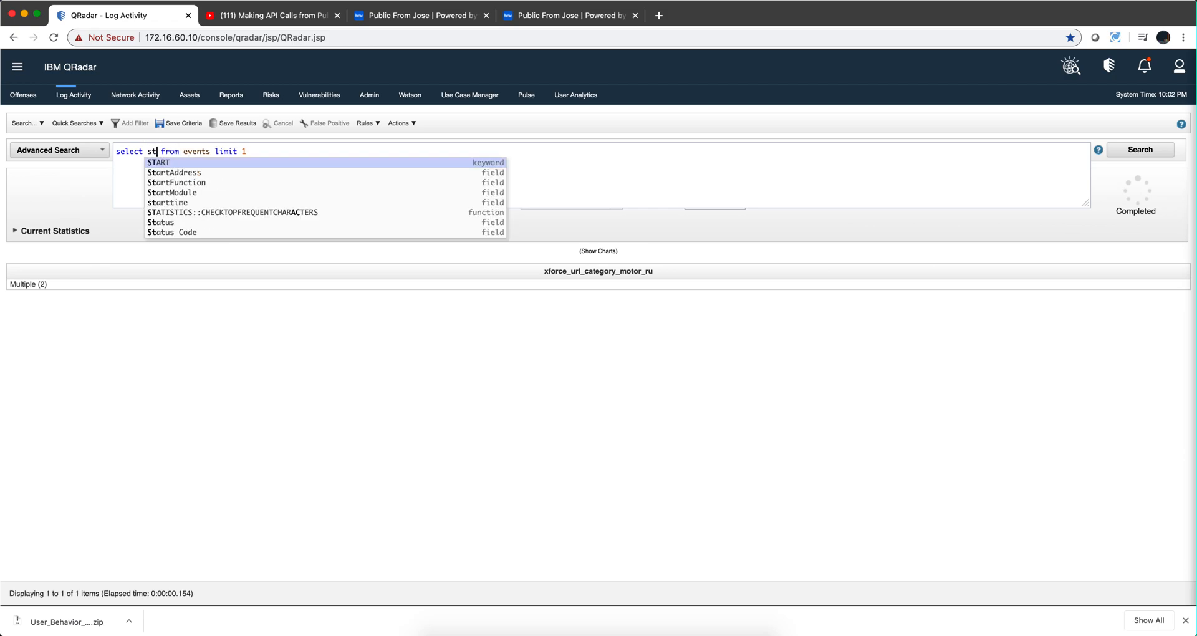
text(rinv)
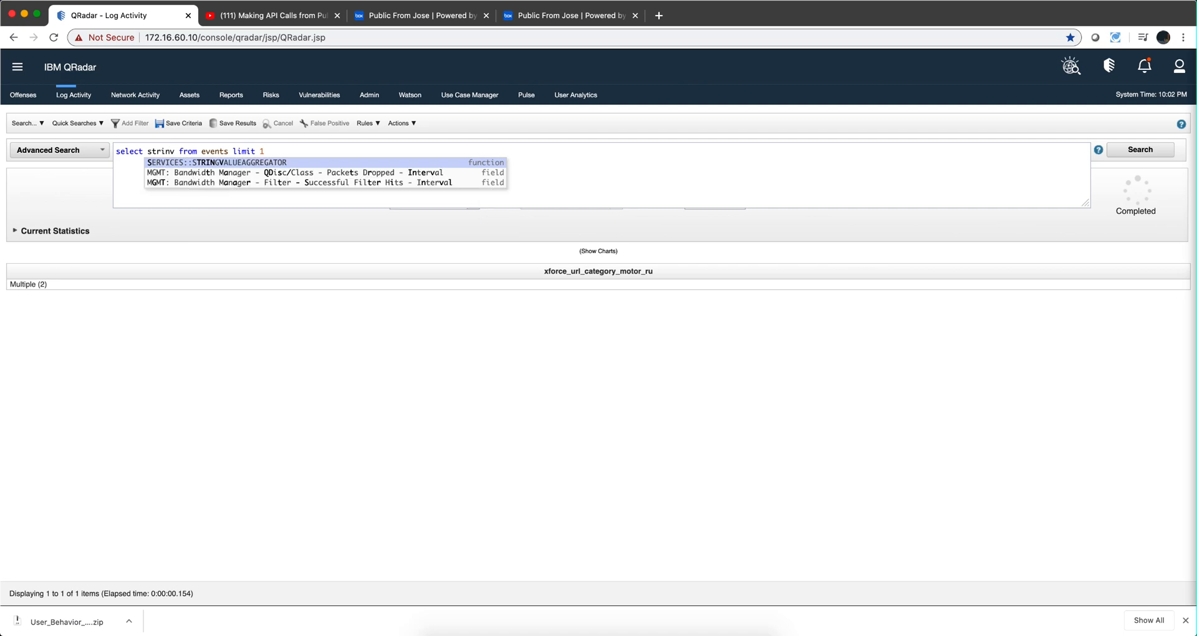
click(216, 162)
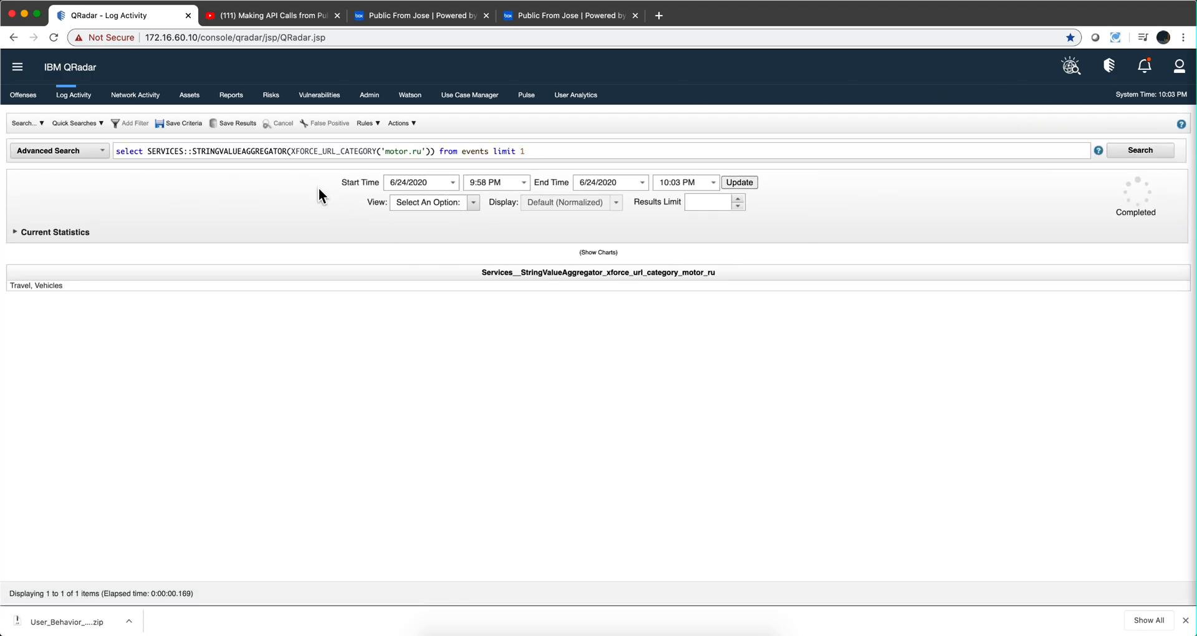
mouse_move(21, 291)
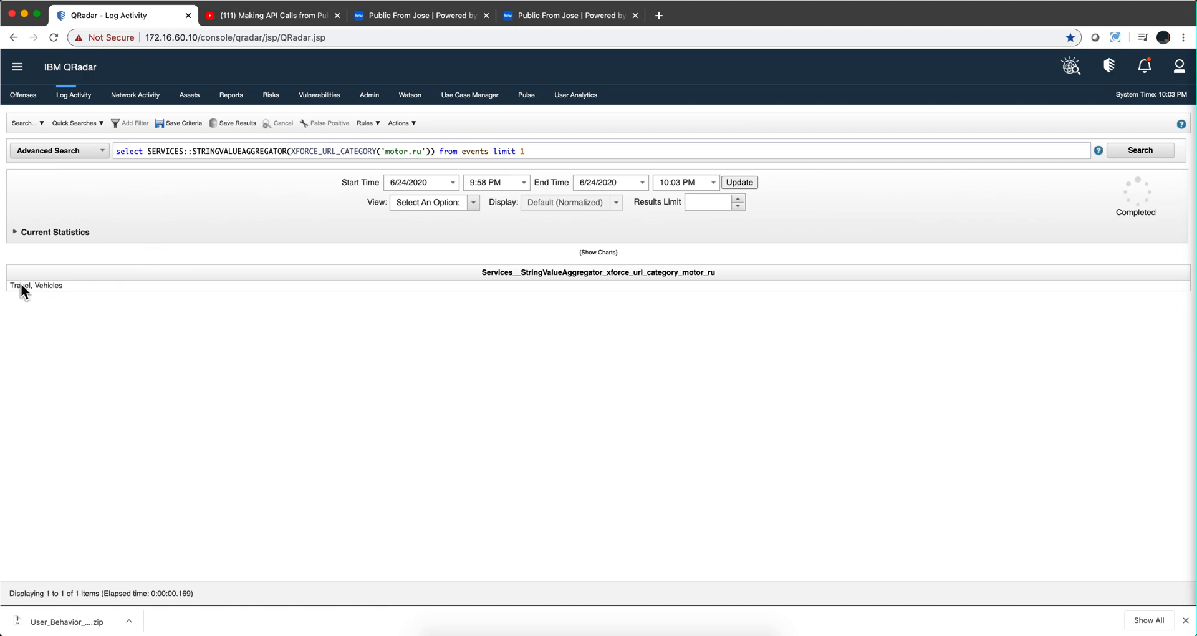
mouse_move(307, 191)
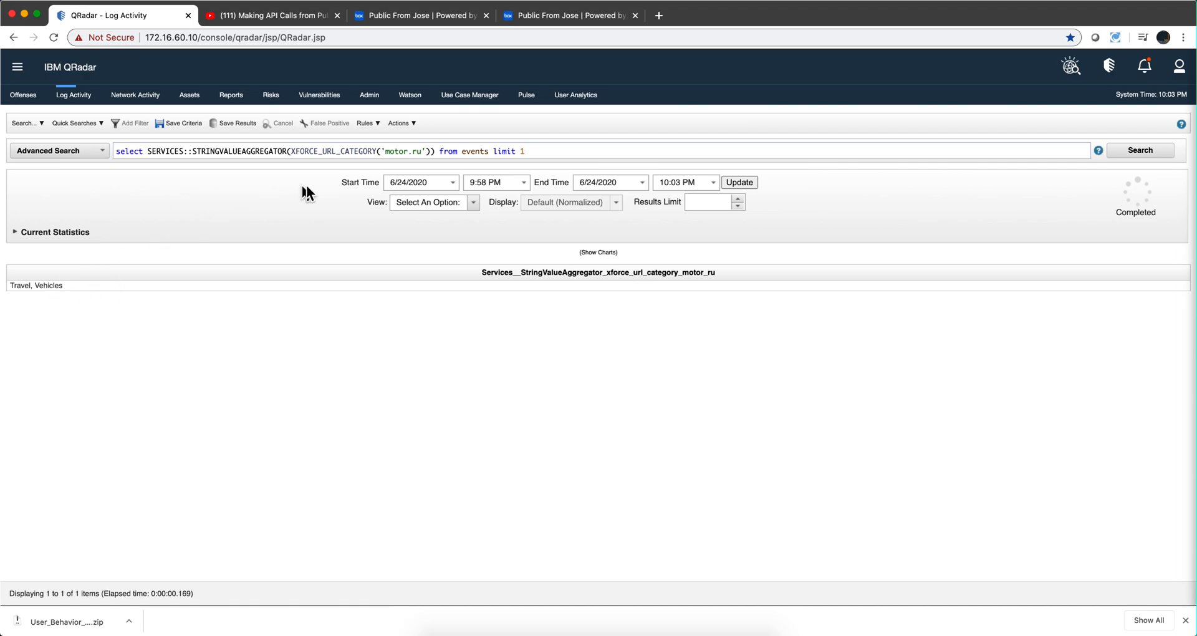
mouse_move(130, 315)
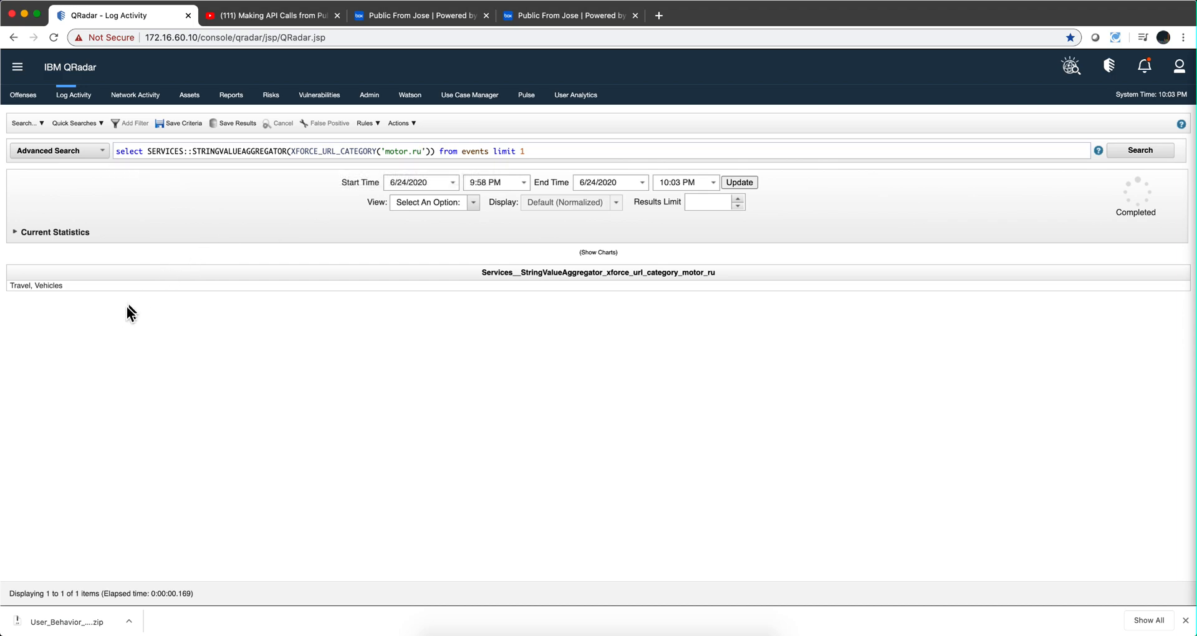
mouse_move(50, 305)
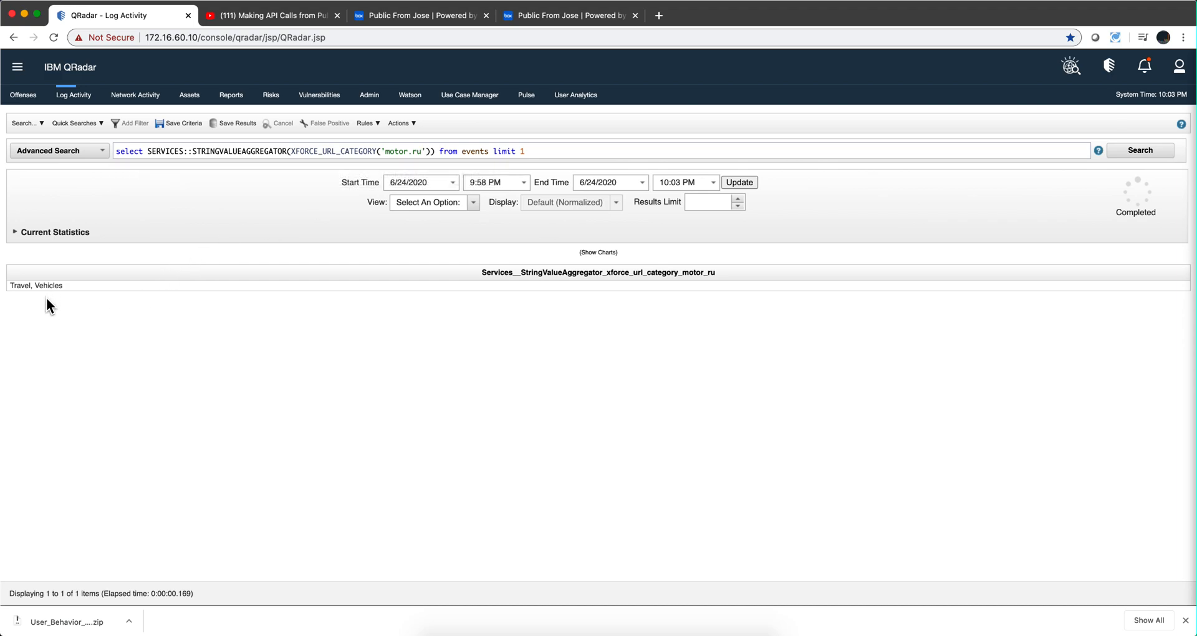
mouse_move(54, 294)
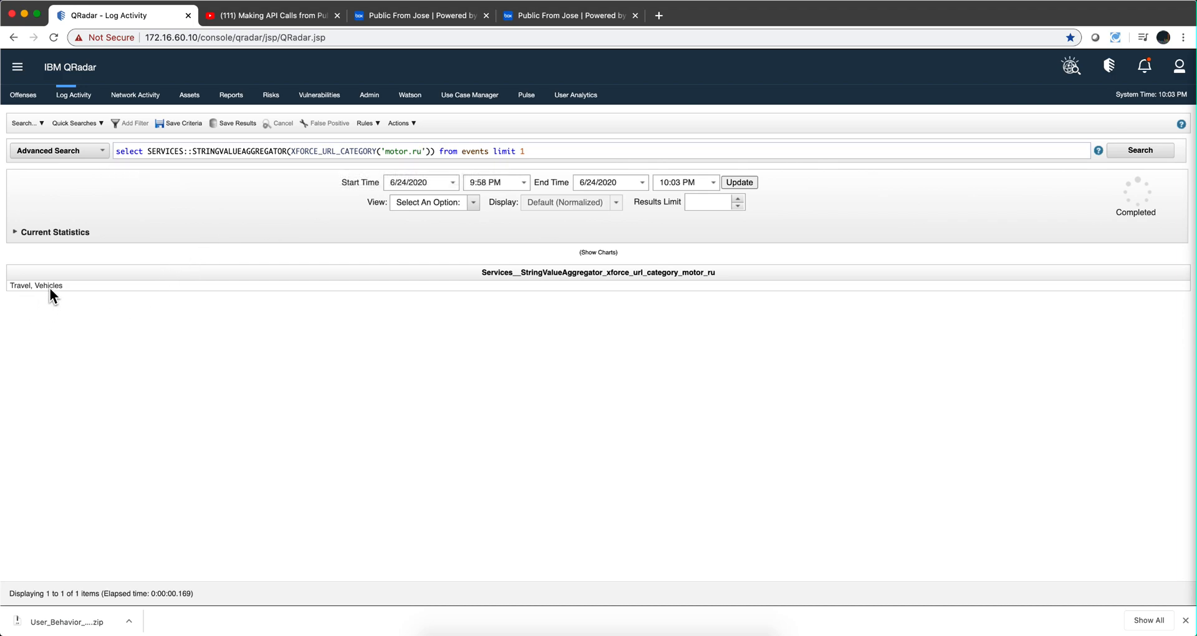
mouse_move(23, 297)
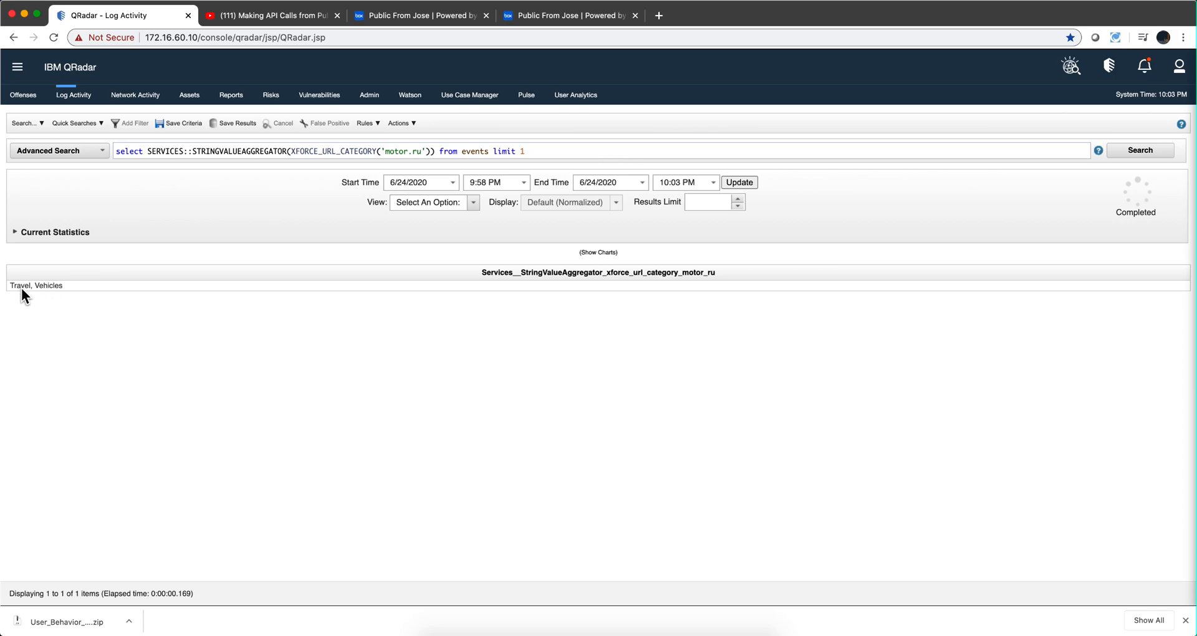
mouse_move(210, 208)
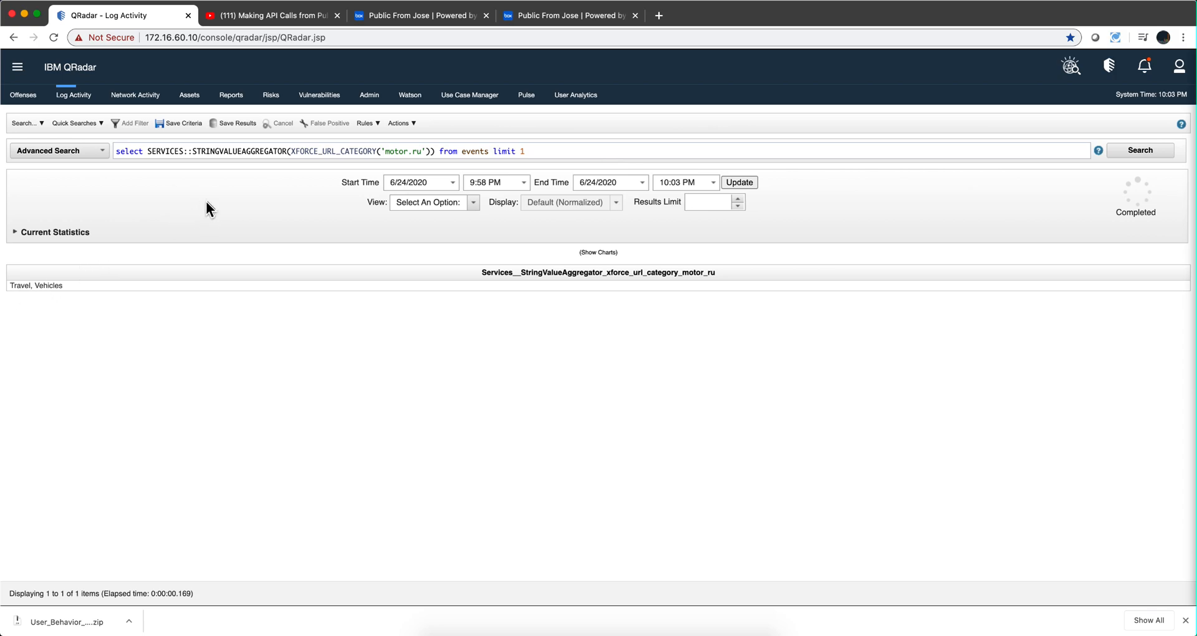
mouse_move(246, 188)
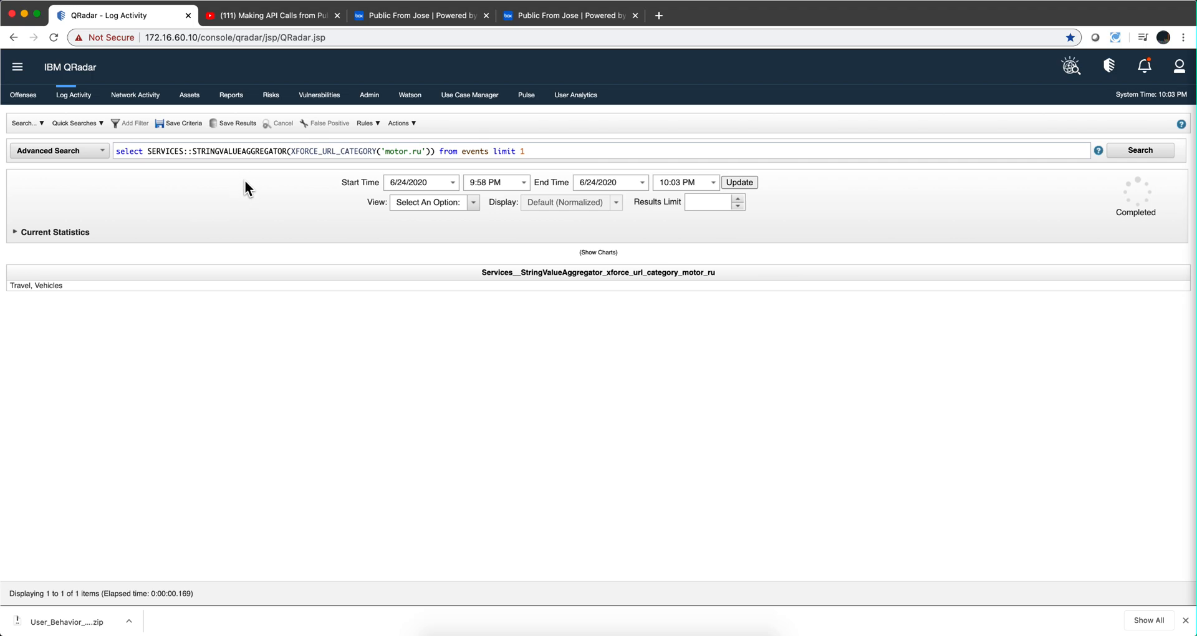
mouse_move(104, 283)
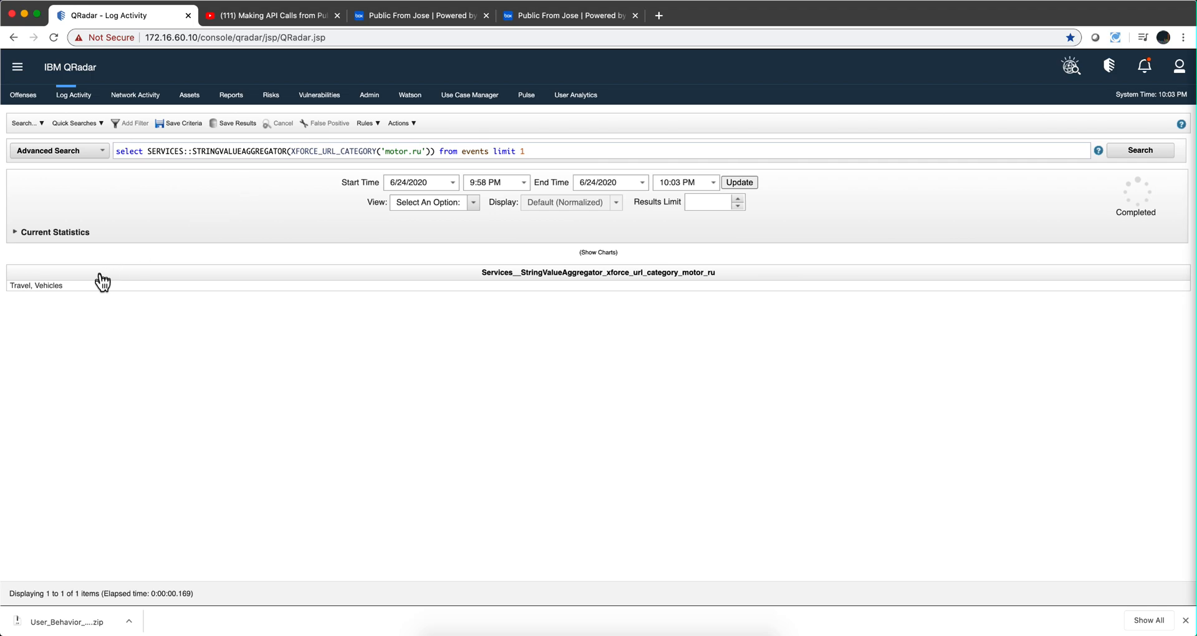
mouse_move(123, 292)
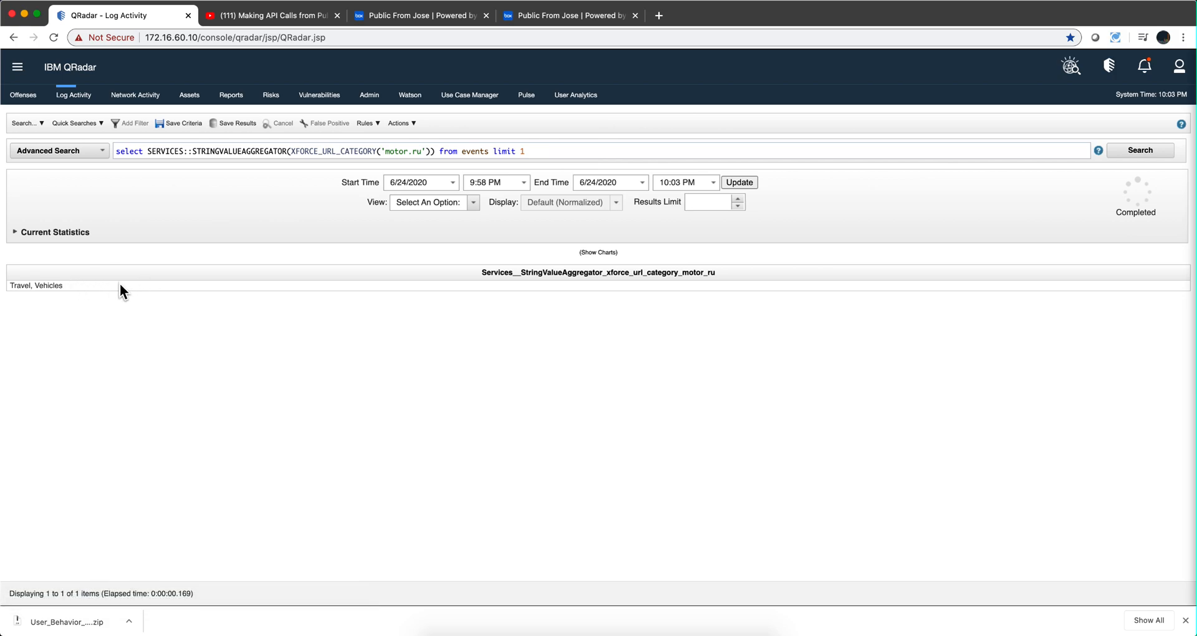
mouse_move(200, 284)
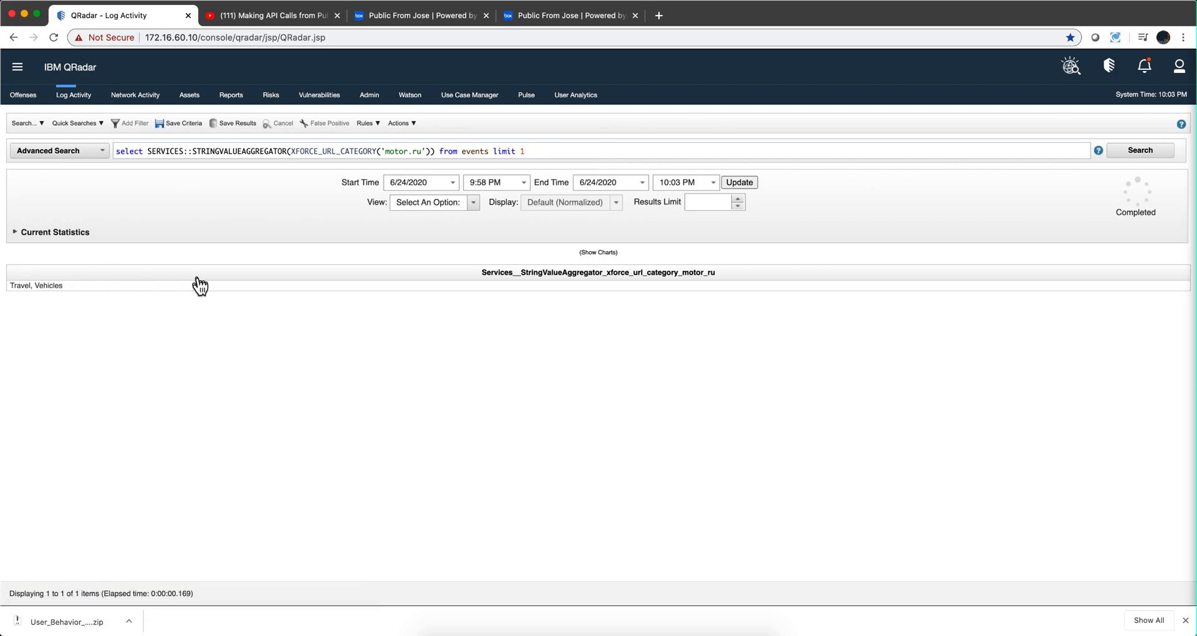
mouse_move(124, 288)
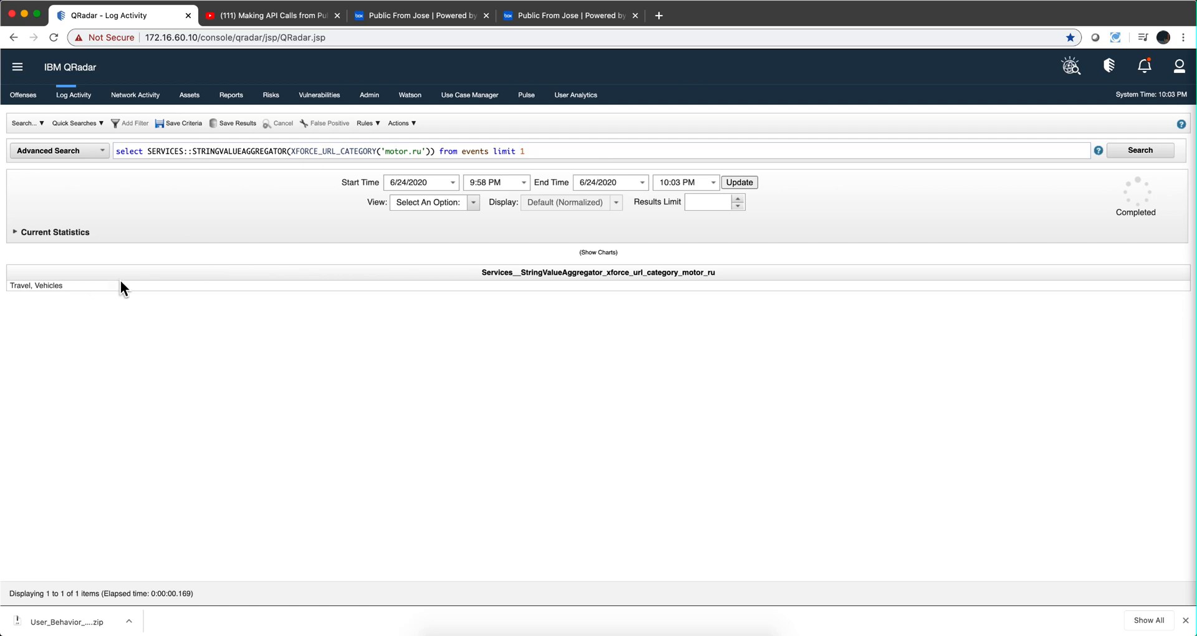